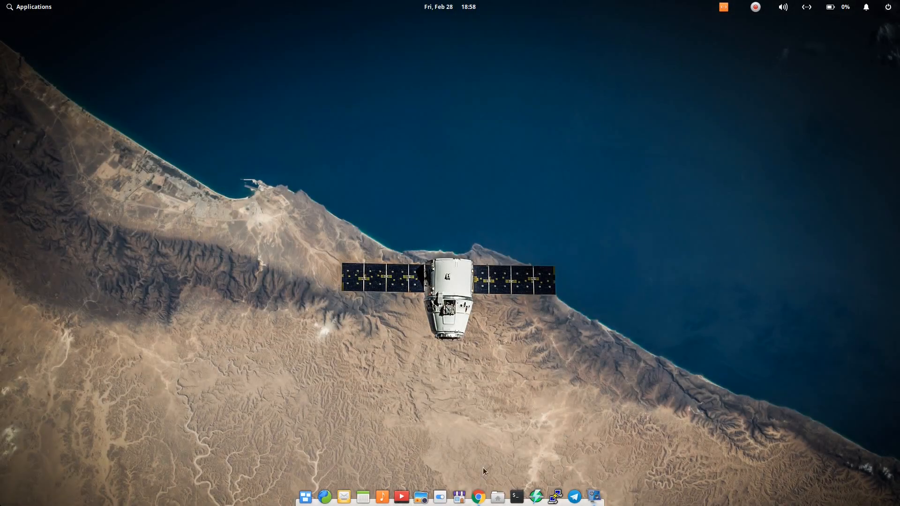
- In openmediavault, open System > OMV-Extras and view its Docker tab
{"action": "left_click", "coordinate": [478, 497]}
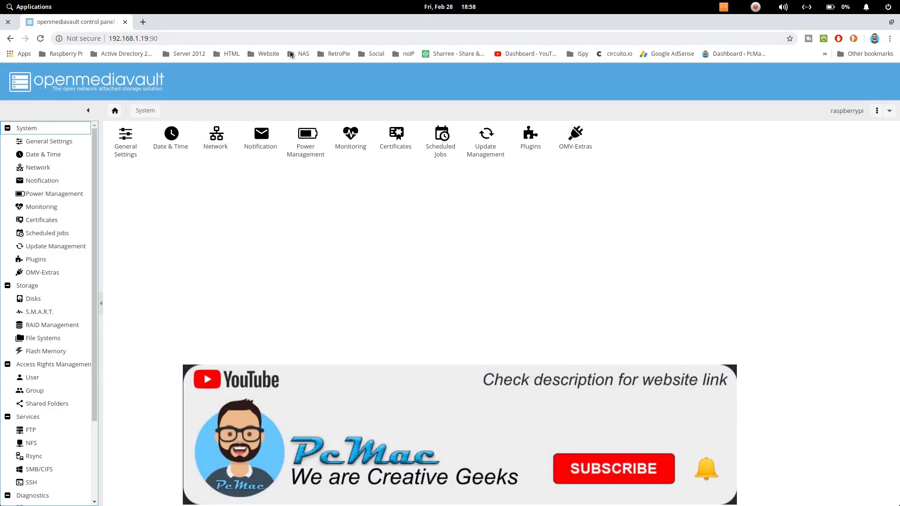
{"action": "mouse_move", "coordinate": [51, 279]}
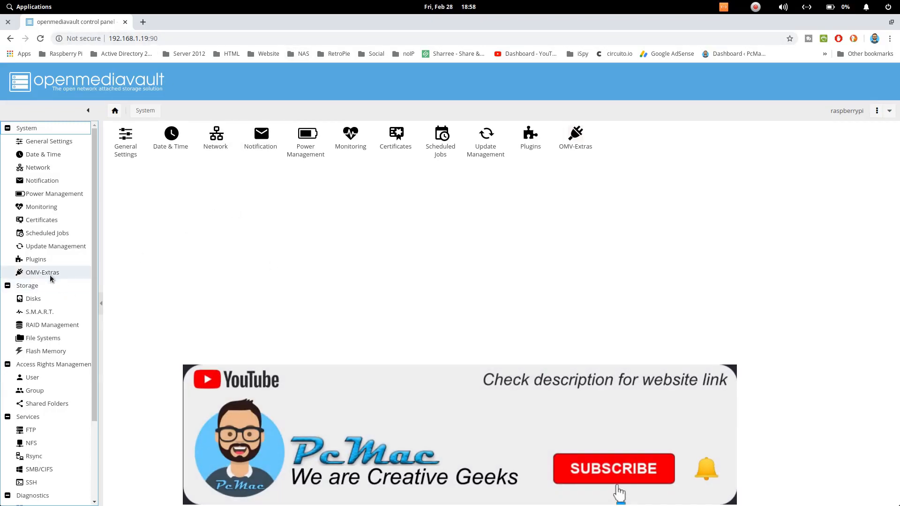
{"action": "left_click", "coordinate": [42, 272]}
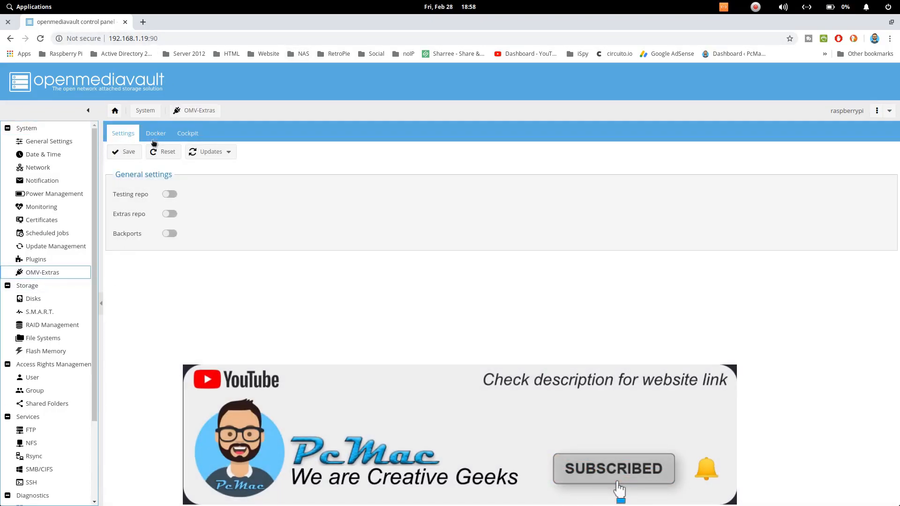
{"action": "left_click", "coordinate": [156, 133]}
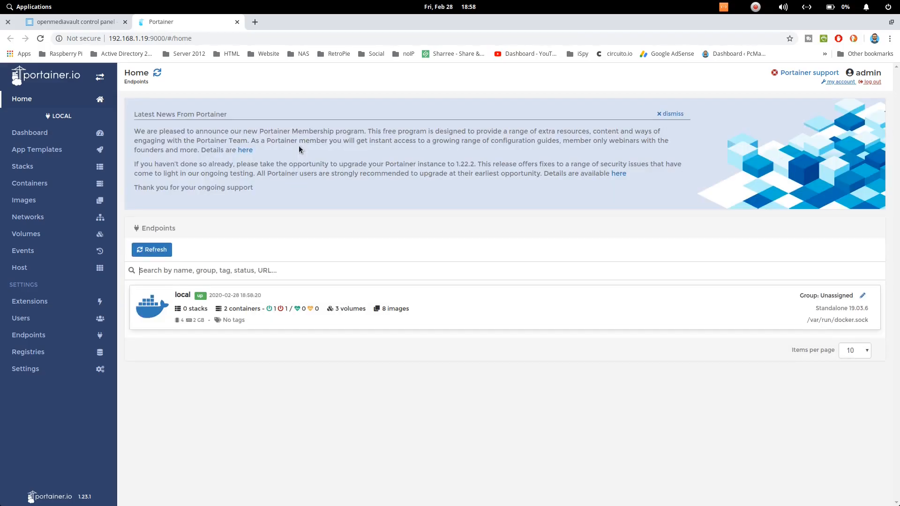
{"action": "mouse_move", "coordinate": [421, 298]}
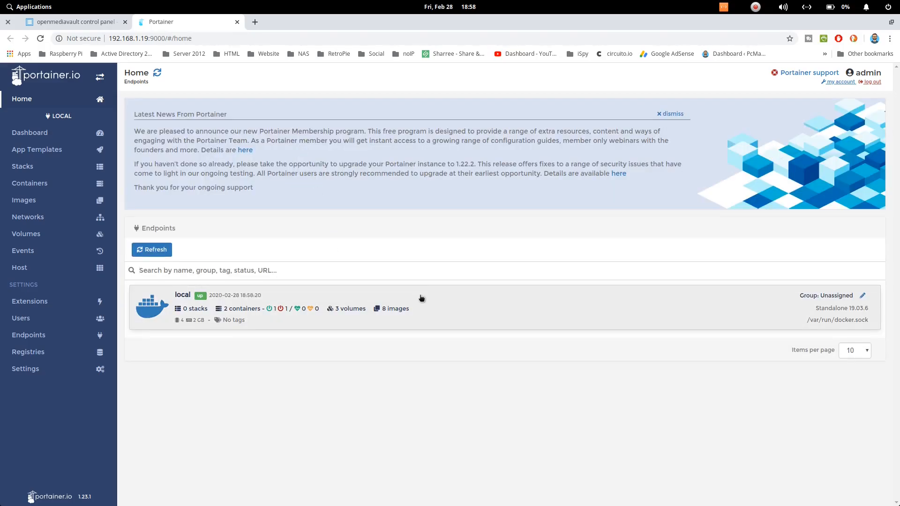
{"action": "mouse_move", "coordinate": [28, 217]}
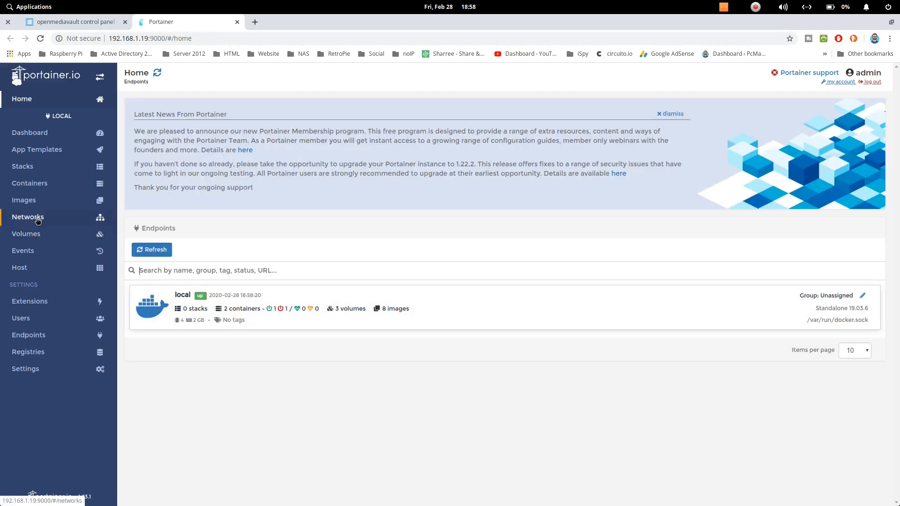
- Load Portainer's Containers list and start adding a new container
{"action": "left_click", "coordinate": [30, 184]}
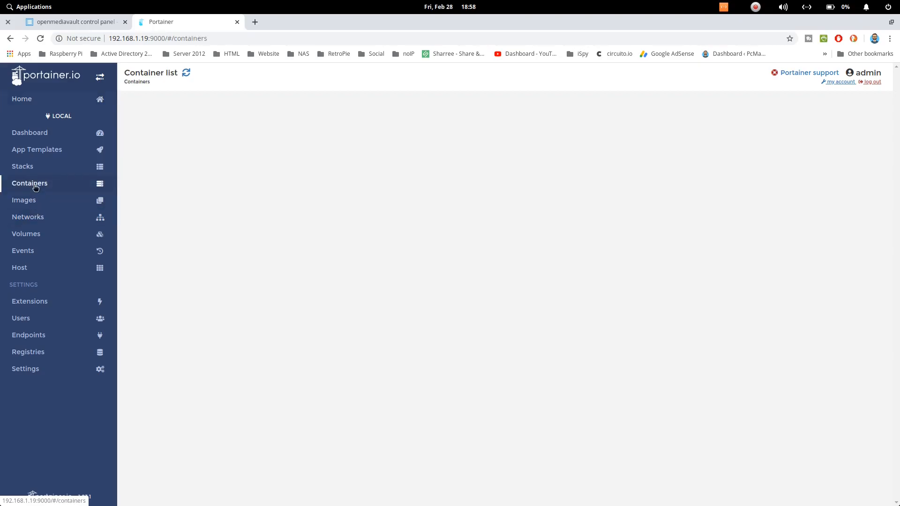
{"action": "left_click", "coordinate": [29, 183]}
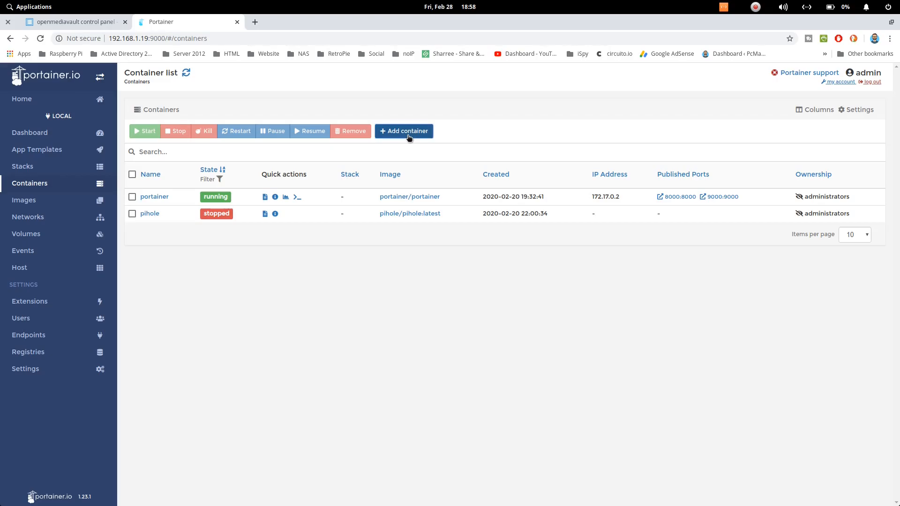
{"action": "left_click", "coordinate": [404, 131]}
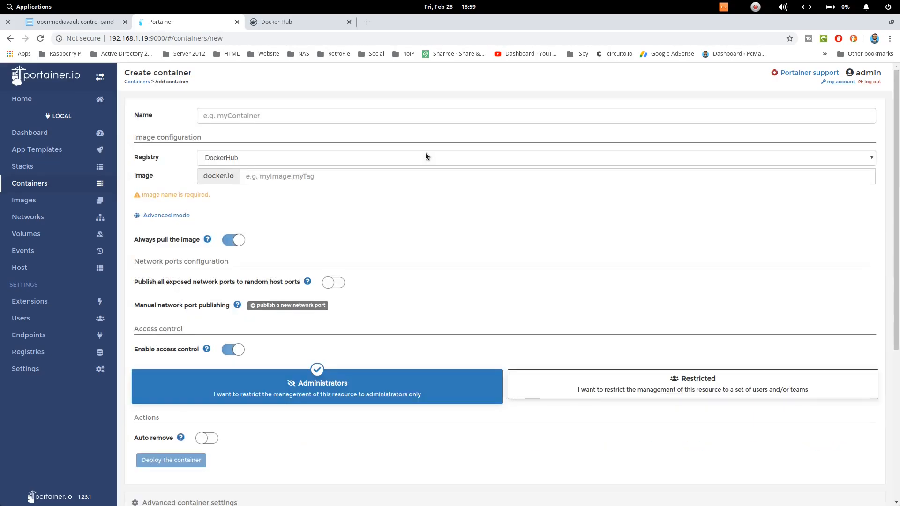
- Read the linuxserver/plex Docker Hub page and copy the title linuxserver/plex
{"action": "left_click", "coordinate": [292, 22]}
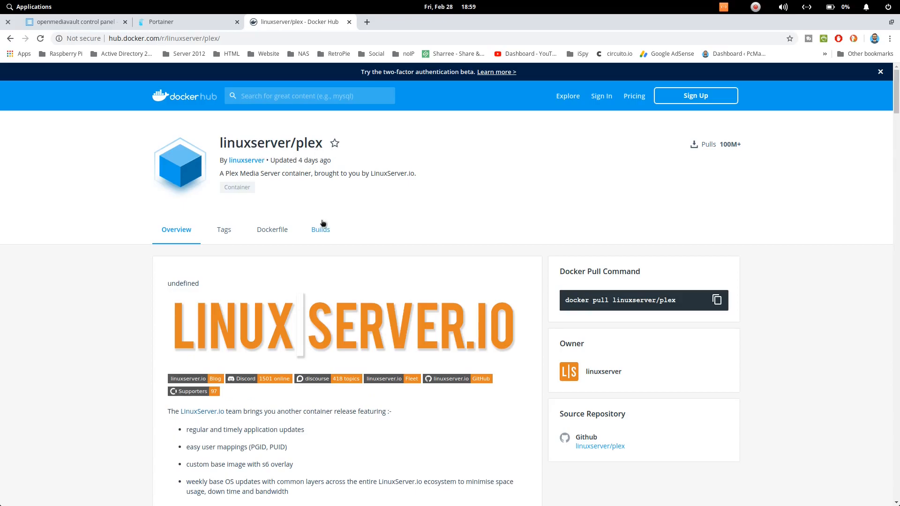
{"action": "scroll", "scroll_direction": "down", "scroll_amount": 3}
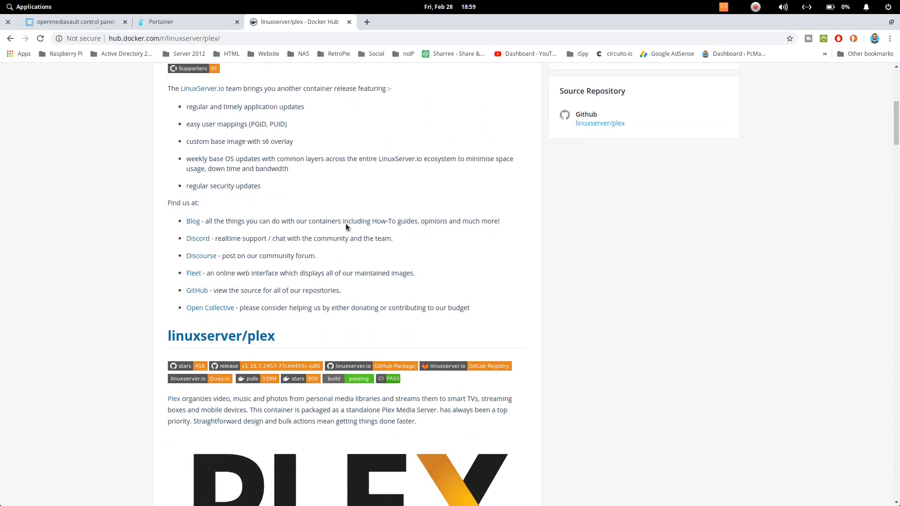
{"action": "scroll", "scroll_direction": "down", "scroll_amount": 3}
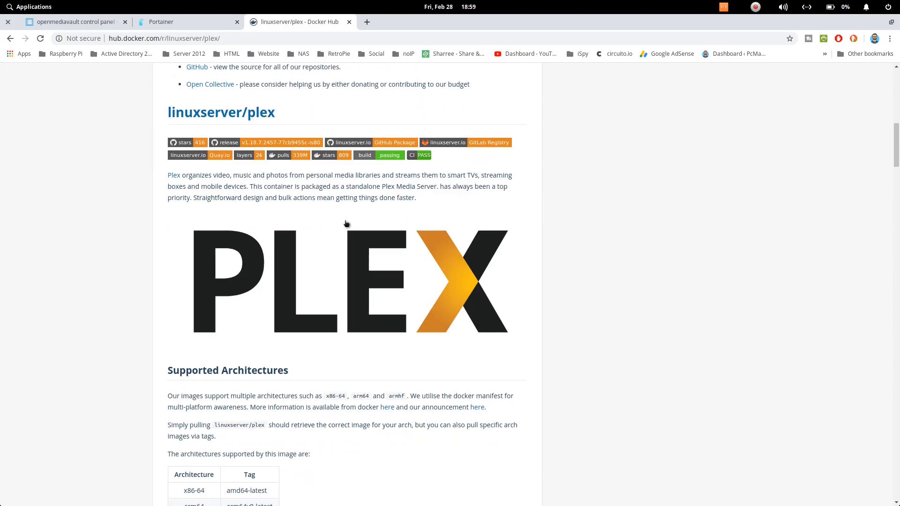
{"action": "scroll", "scroll_direction": "down", "scroll_amount": 3}
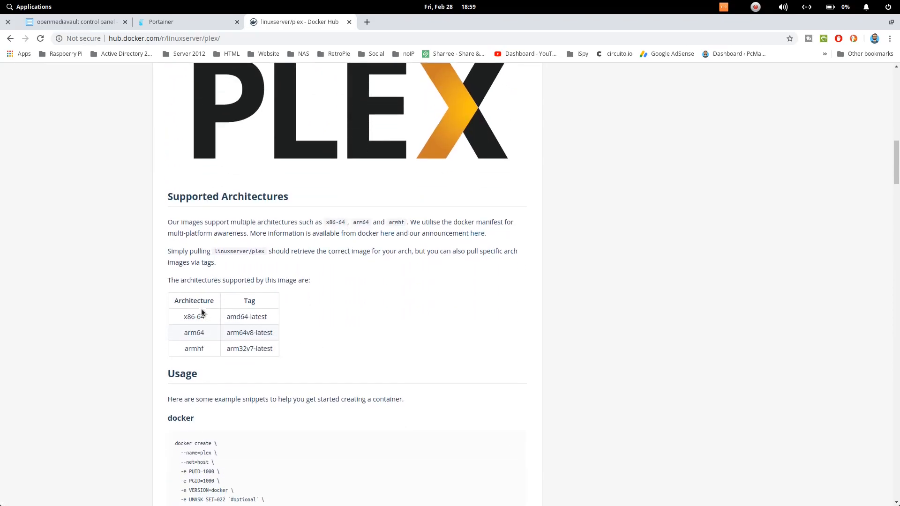
{"action": "mouse_move", "coordinate": [191, 340]}
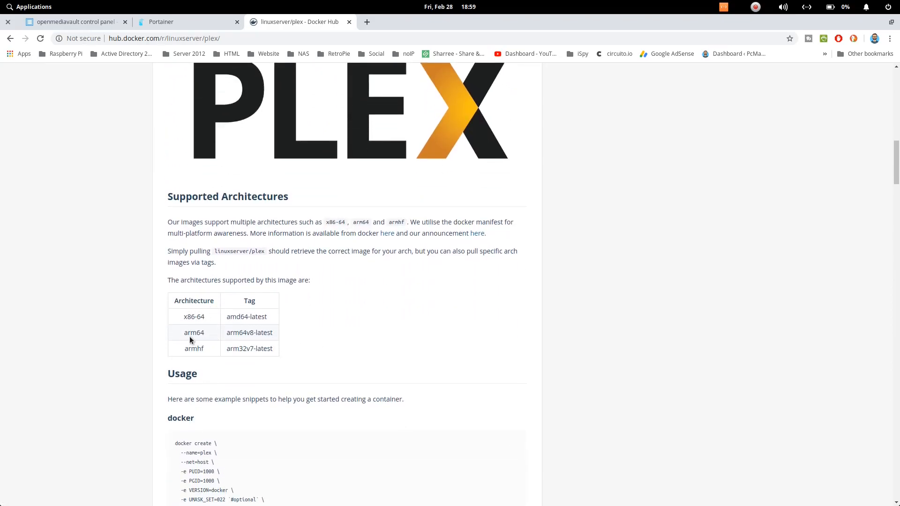
{"action": "scroll", "scroll_direction": "up", "scroll_amount": 3}
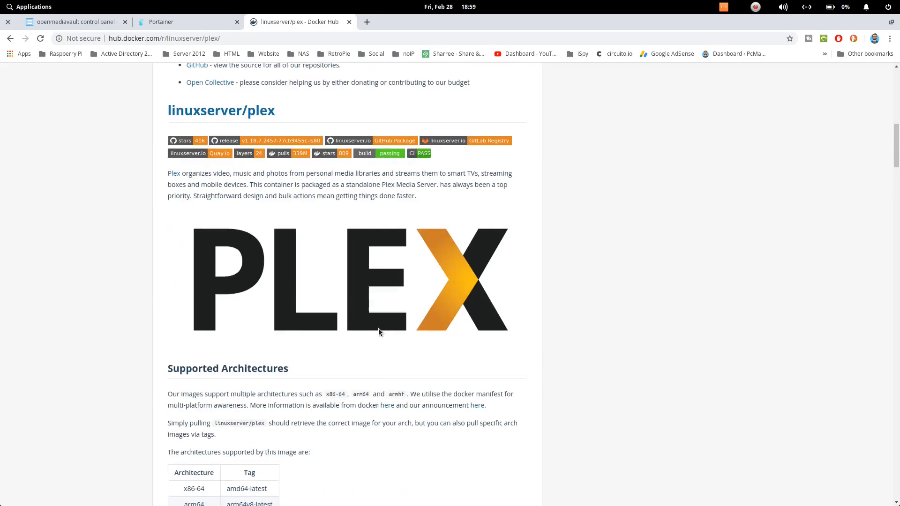
{"action": "scroll", "scroll_direction": "up", "scroll_amount": 3}
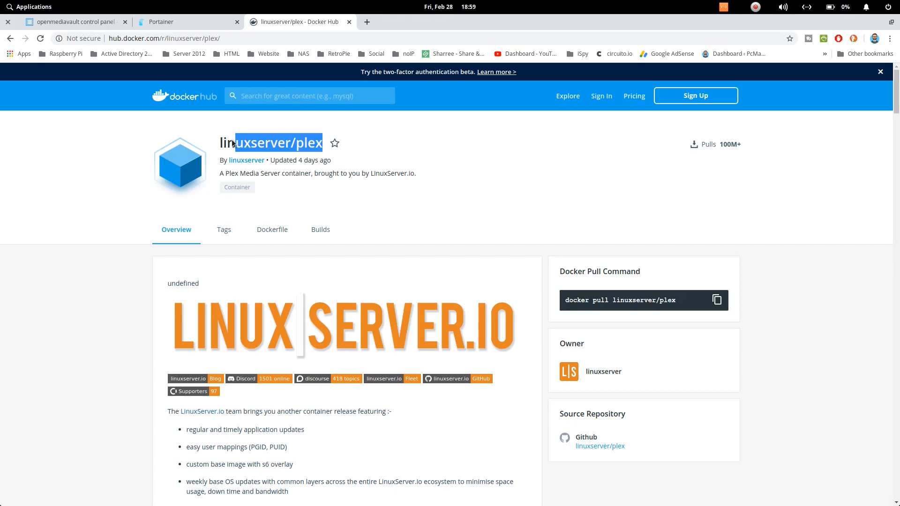
{"action": "triple_click", "coordinate": [270, 143]}
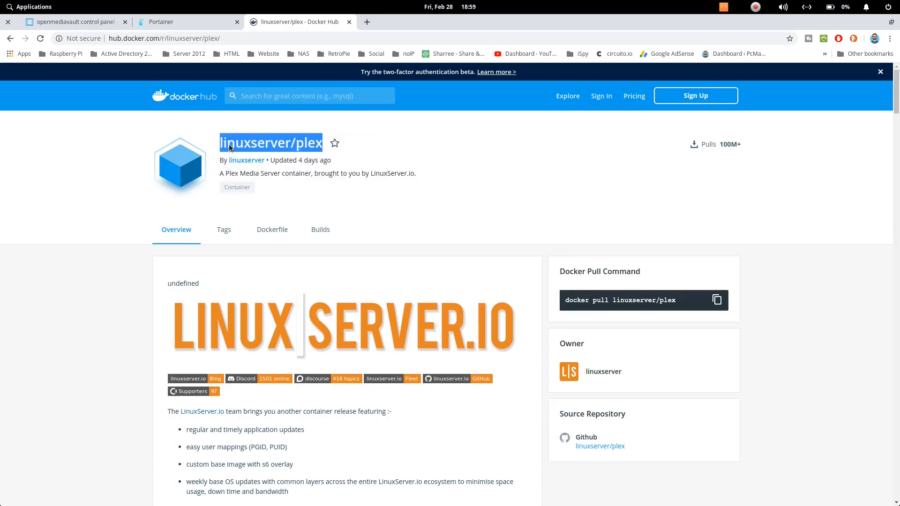
{"action": "left_click", "coordinate": [184, 22]}
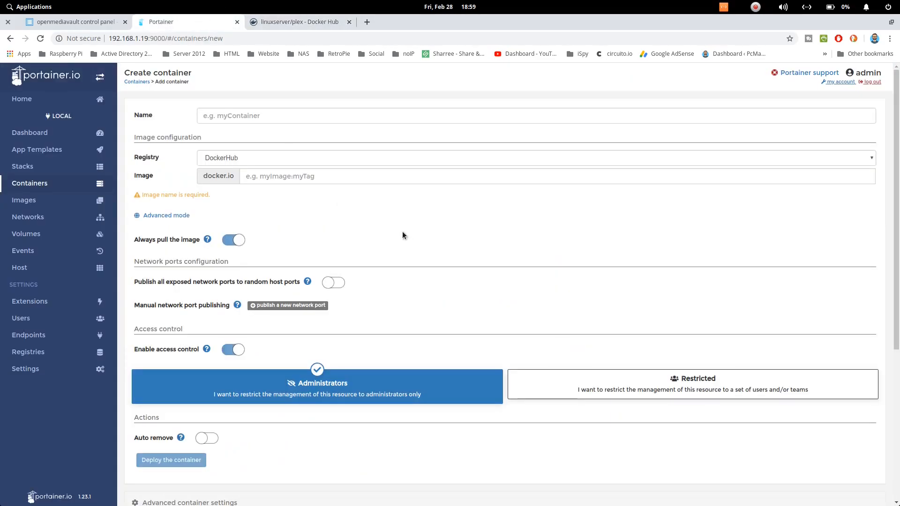
- Paste image linuxserver/plex:latest, name the container plex, and open the Volumes tab
{"action": "right_click", "coordinate": [516, 176]}
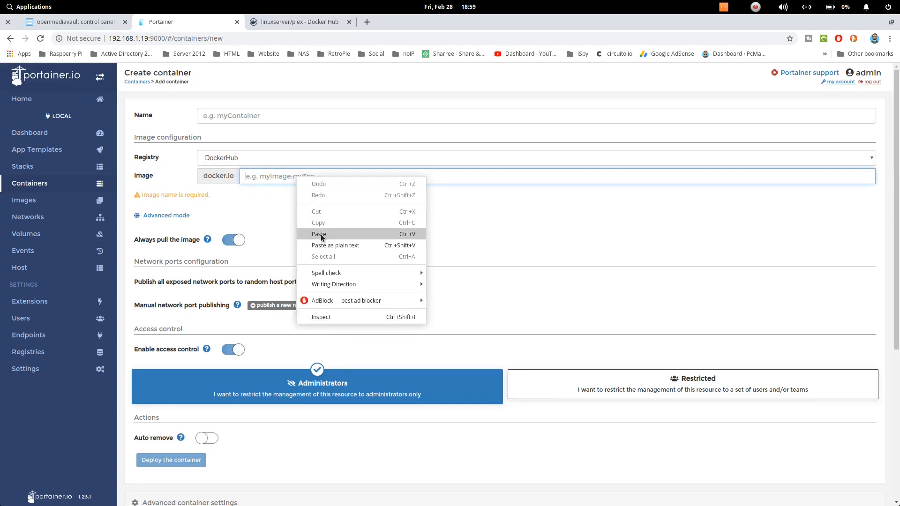
{"action": "left_click", "coordinate": [319, 234]}
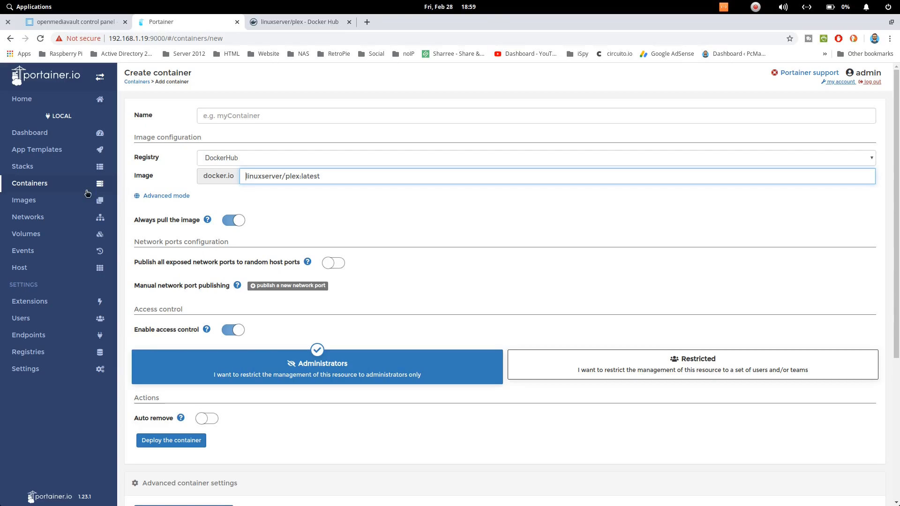
{"action": "mouse_move", "coordinate": [193, 230]}
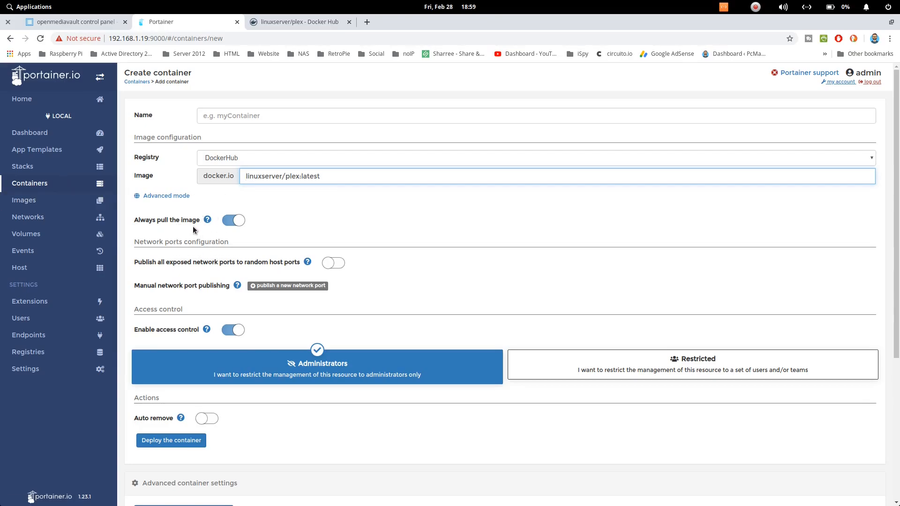
{"action": "mouse_move", "coordinate": [201, 230]}
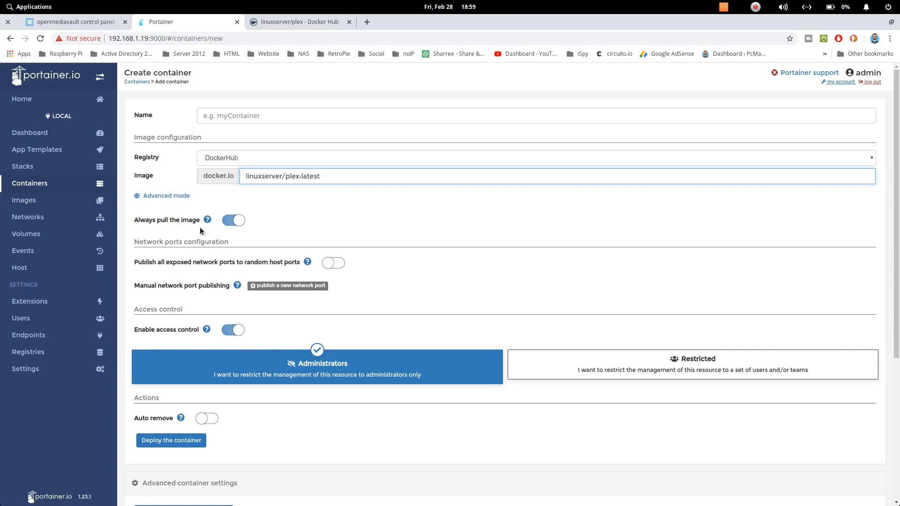
{"action": "mouse_move", "coordinate": [46, 204]}
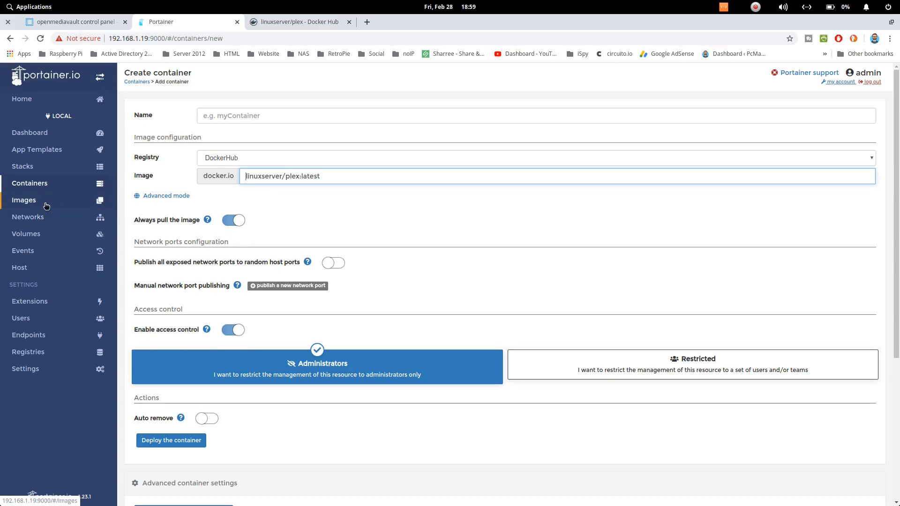
{"action": "mouse_move", "coordinate": [287, 193]}
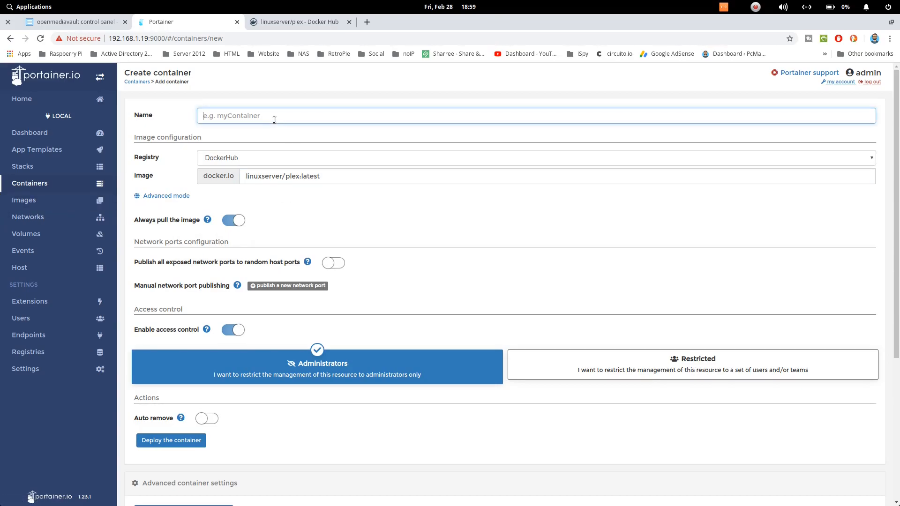
{"action": "type", "text": "plex"}
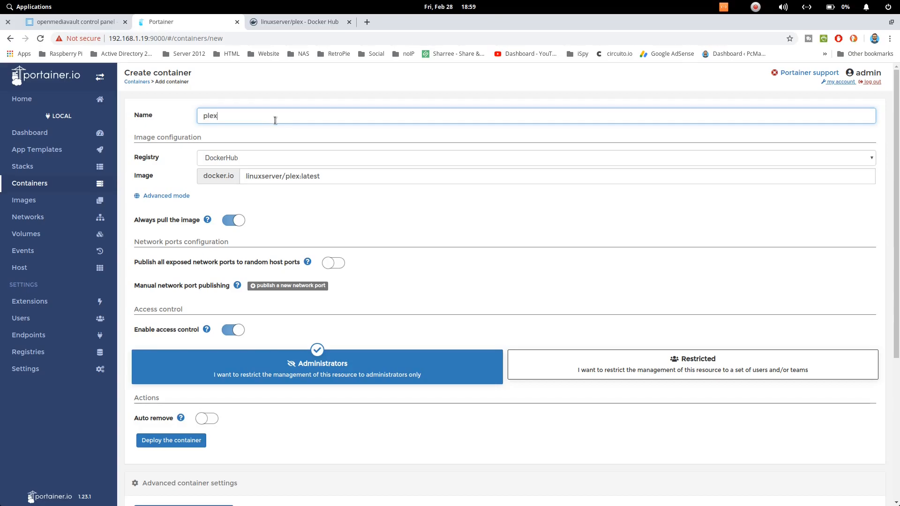
{"action": "scroll", "scroll_direction": "down", "scroll_amount": 3}
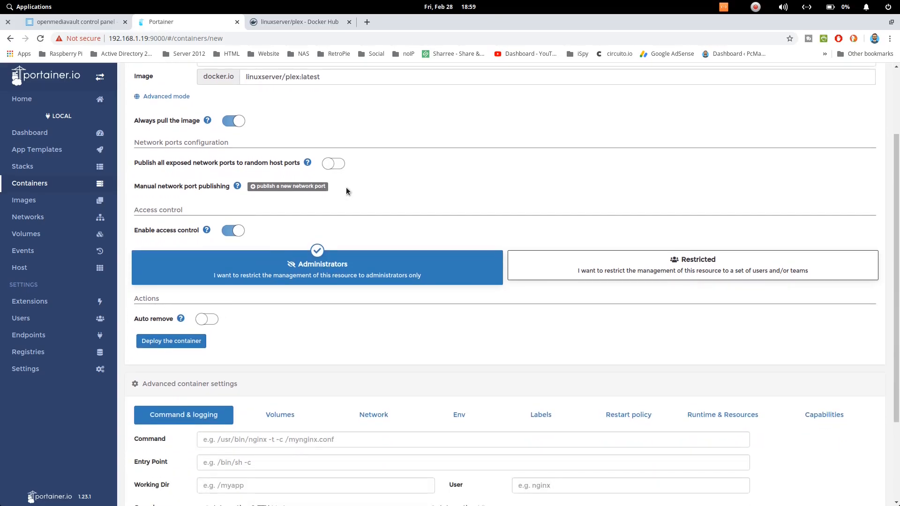
{"action": "scroll", "scroll_direction": "down", "scroll_amount": 3}
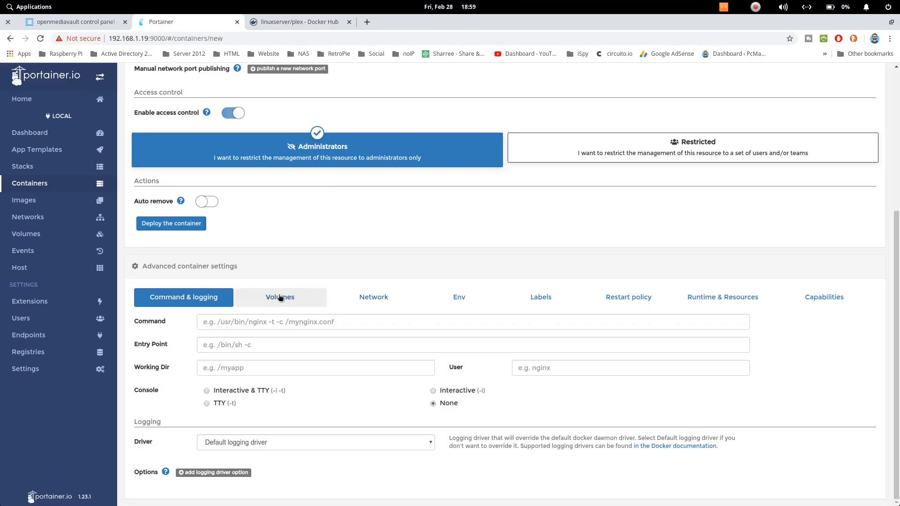
{"action": "left_click", "coordinate": [279, 297]}
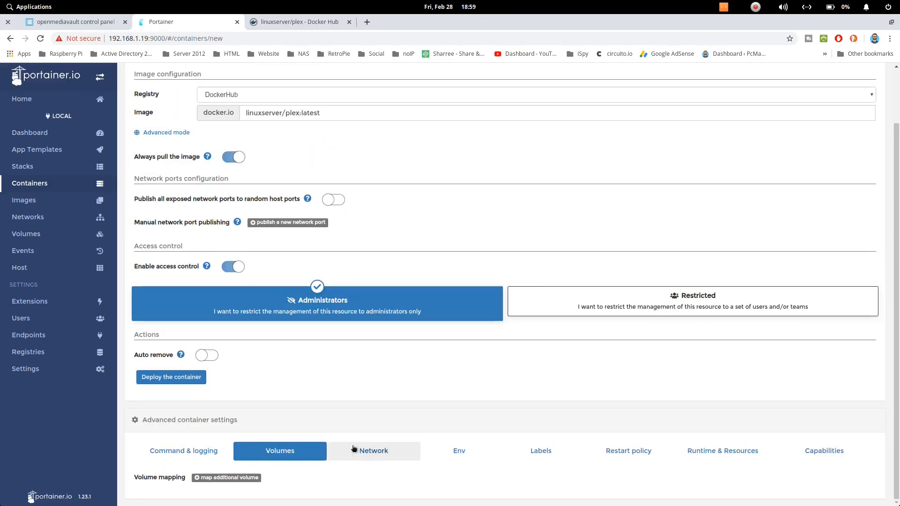
{"action": "mouse_move", "coordinate": [318, 15]}
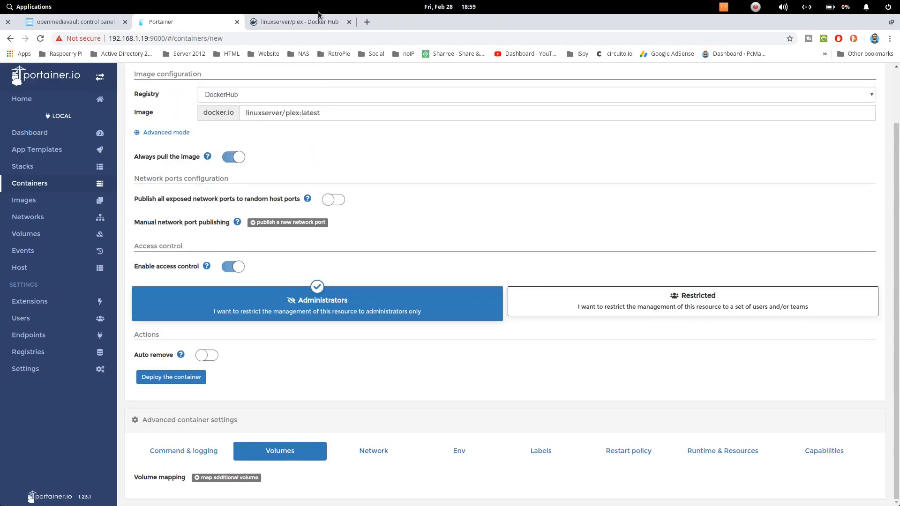
- Return to the linuxserver/plex page and scroll to the docker-compose volume paths
{"action": "left_click", "coordinate": [298, 22]}
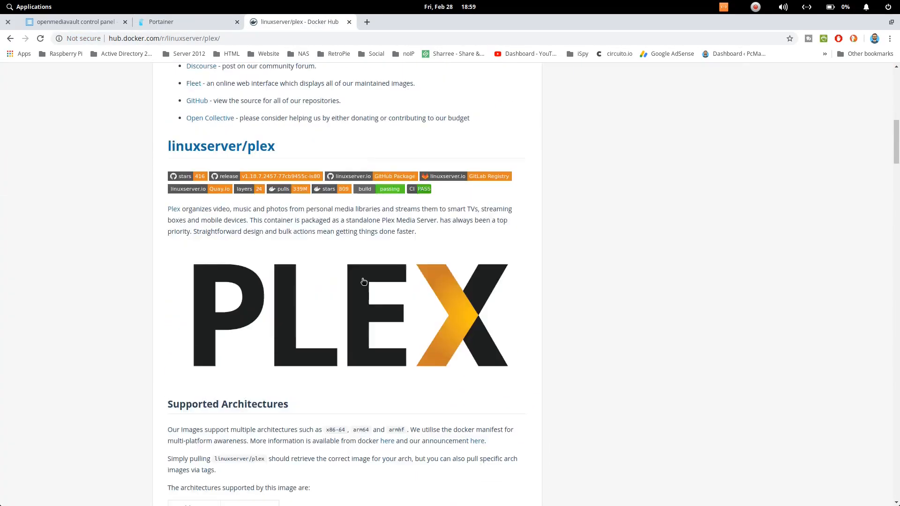
{"action": "scroll", "scroll_direction": "down", "scroll_amount": 3}
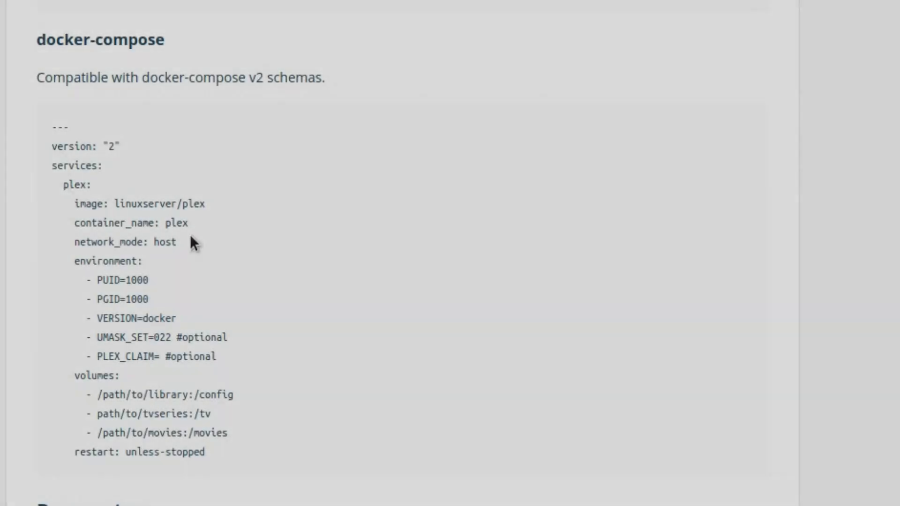
{"action": "mouse_move", "coordinate": [223, 412]}
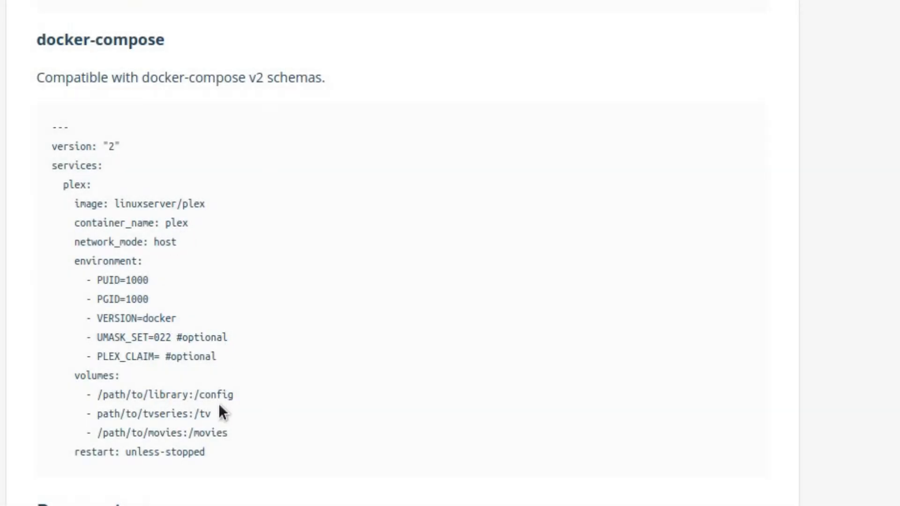
{"action": "mouse_move", "coordinate": [220, 437]}
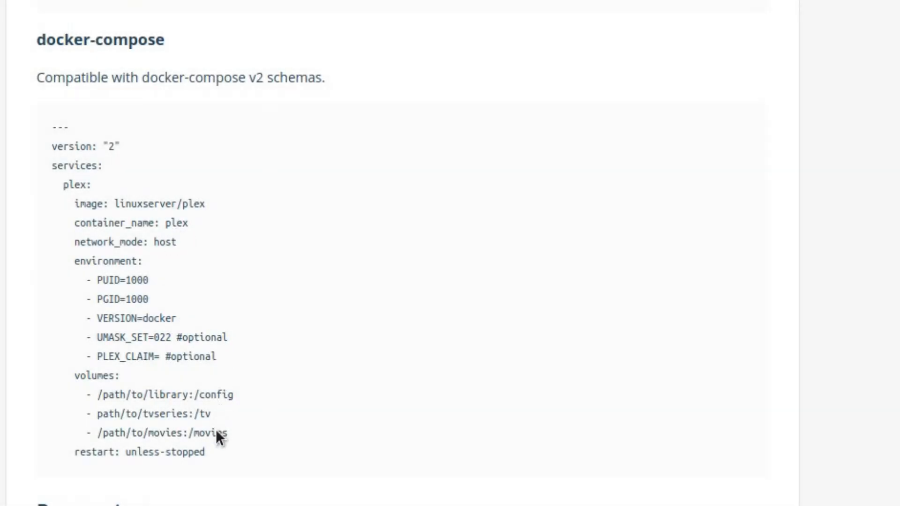
{"action": "mouse_move", "coordinate": [247, 402]}
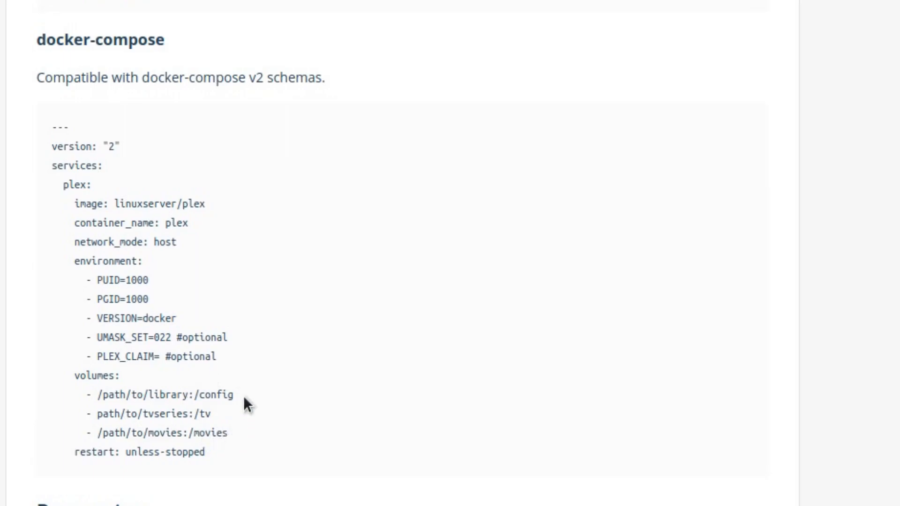
{"action": "mouse_move", "coordinate": [254, 403]}
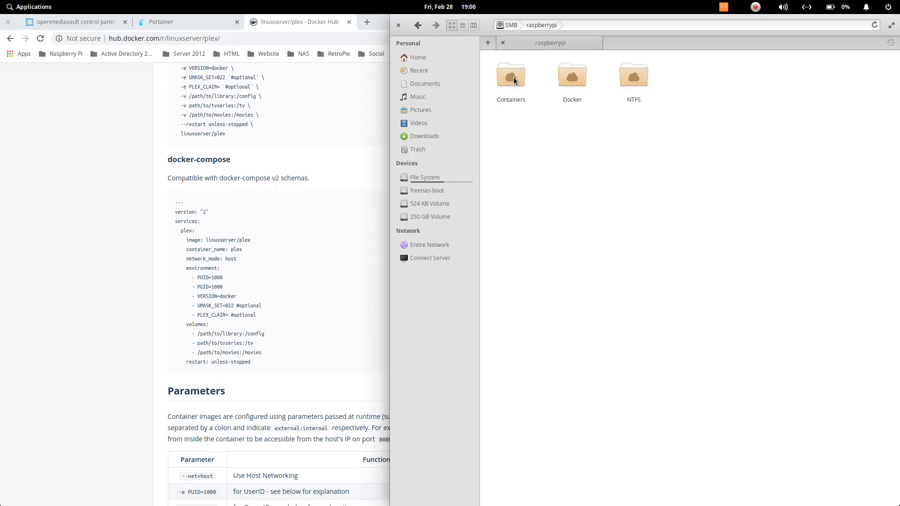
- Browse the share into Containers, then plex, revealing config, movies, photos and tv
{"action": "left_click", "coordinate": [510, 75]}
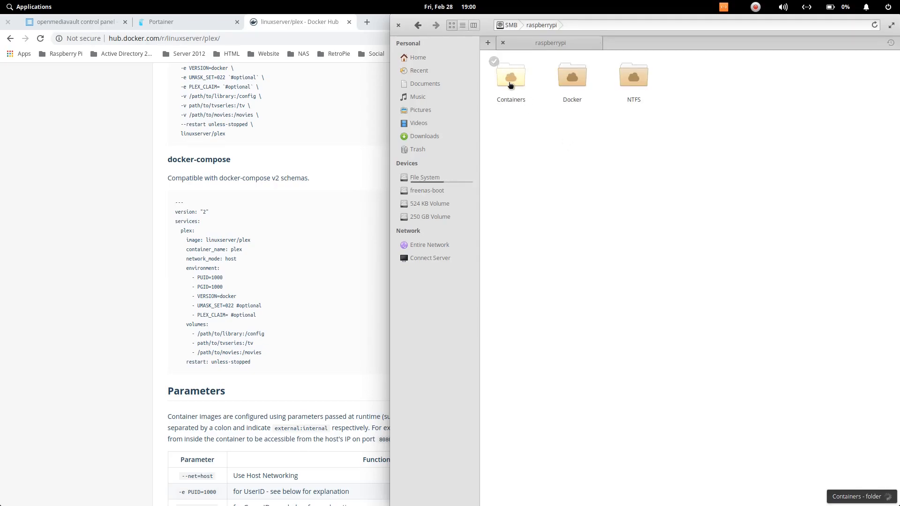
{"action": "double_click", "coordinate": [510, 75]}
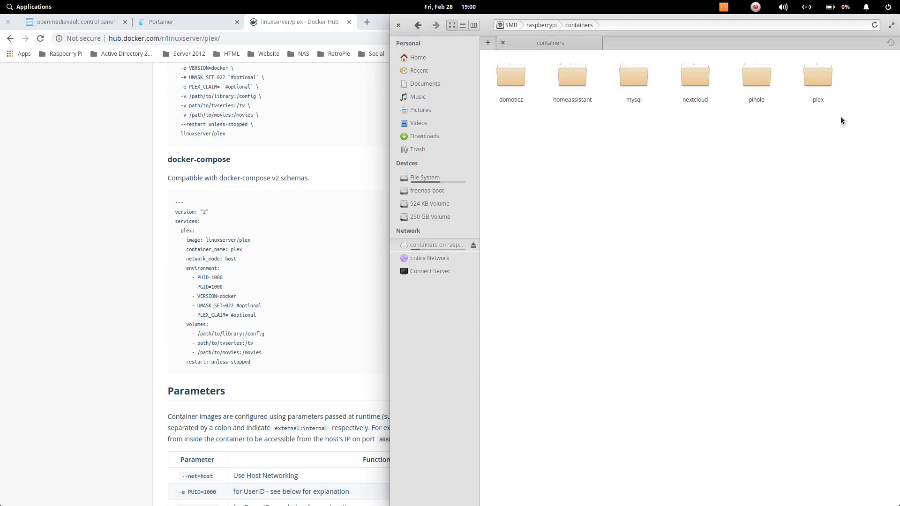
{"action": "double_click", "coordinate": [817, 75]}
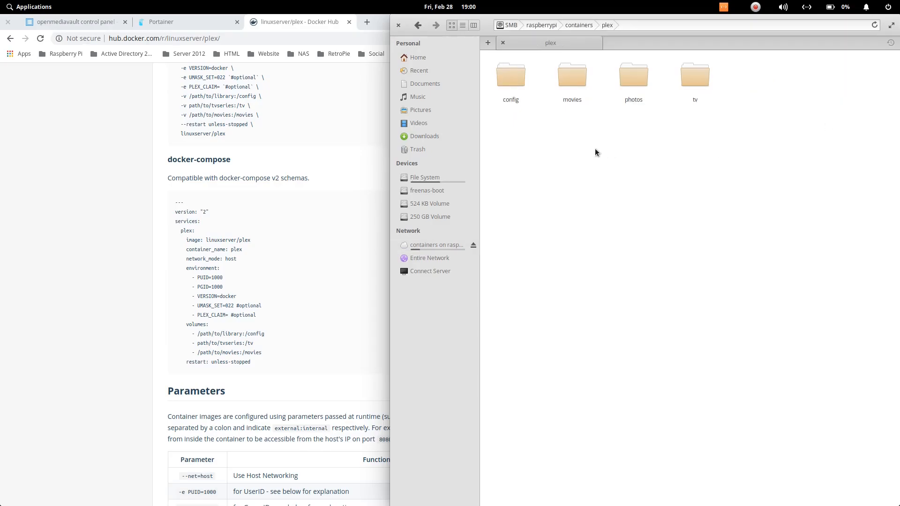
{"action": "left_click", "coordinate": [510, 75]}
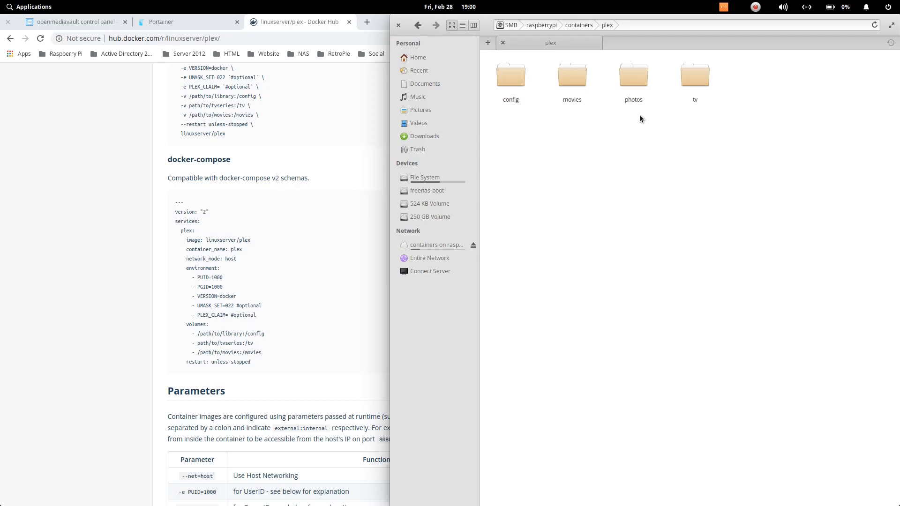
{"action": "mouse_move", "coordinate": [591, 163]}
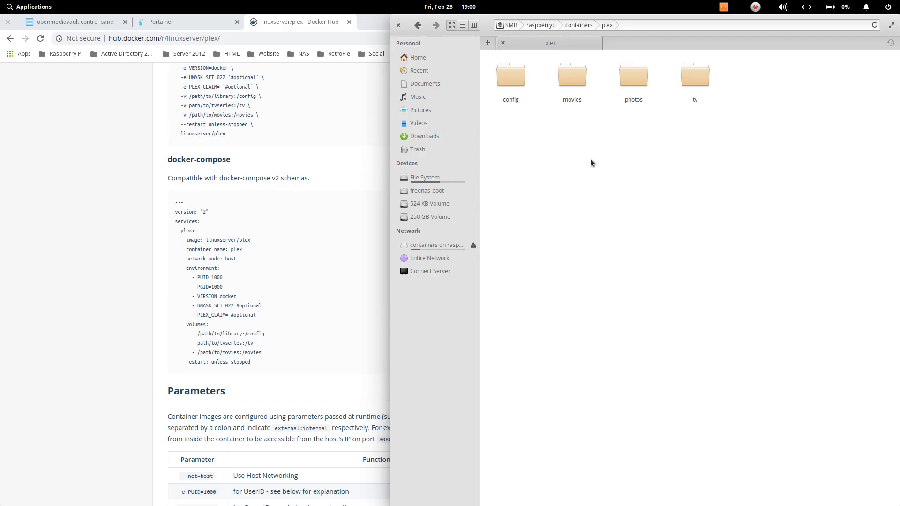
{"action": "mouse_move", "coordinate": [164, 22]}
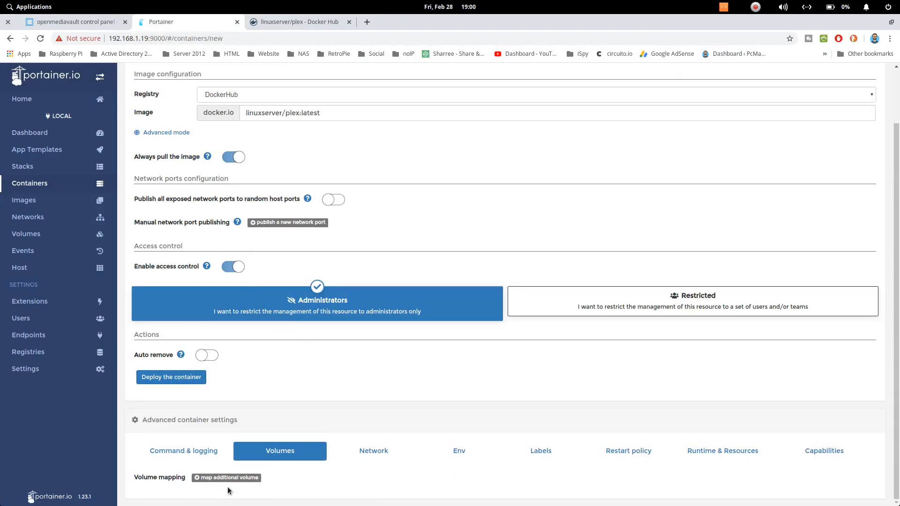
- Add volume mappings, switch them to Bind, and enter container path /config/
{"action": "left_click", "coordinate": [226, 478]}
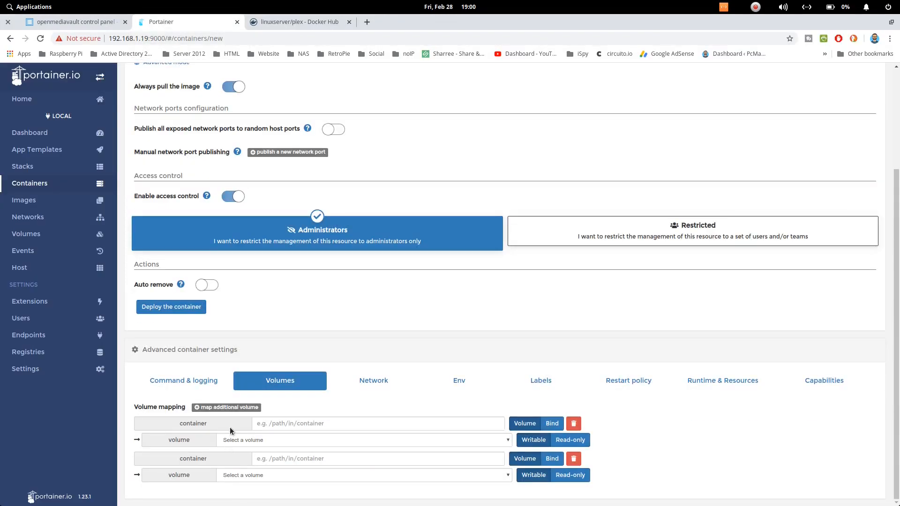
{"action": "left_click", "coordinate": [226, 372]}
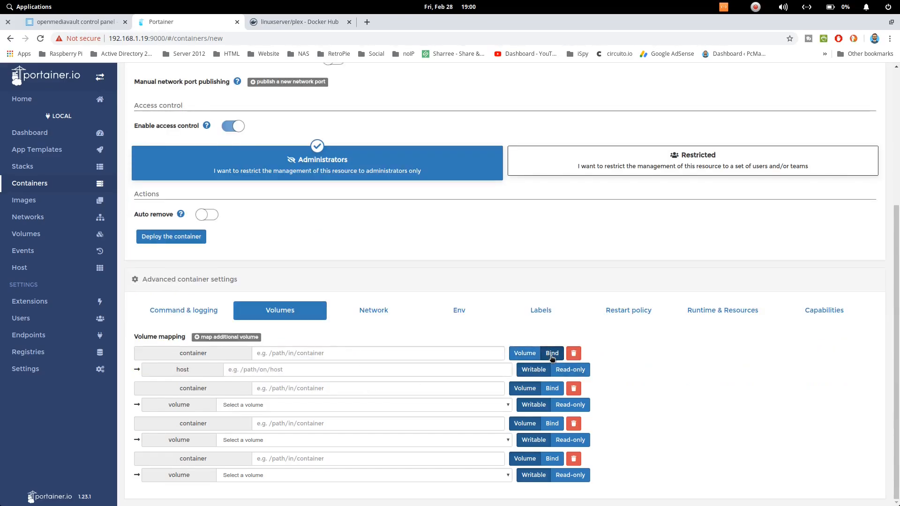
{"action": "left_click", "coordinate": [552, 353]}
{"action": "type", "text": "/"}
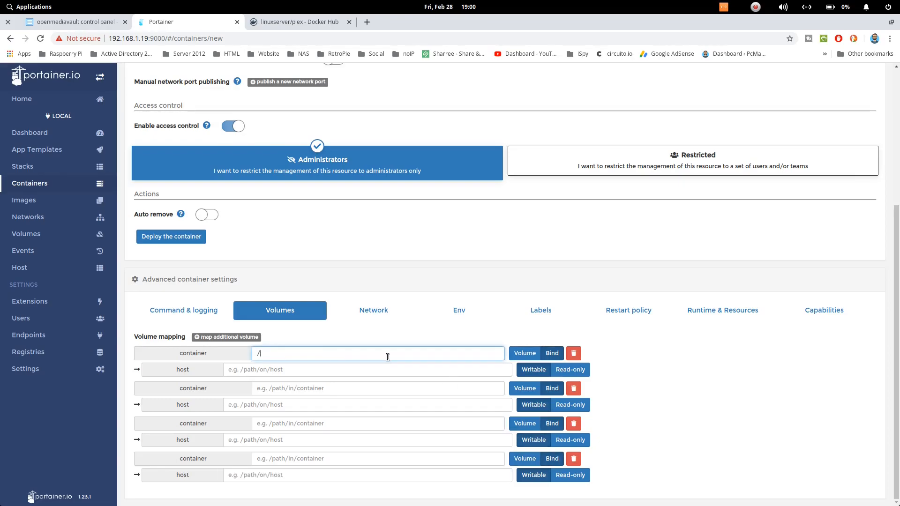
{"action": "type", "text": "config/"}
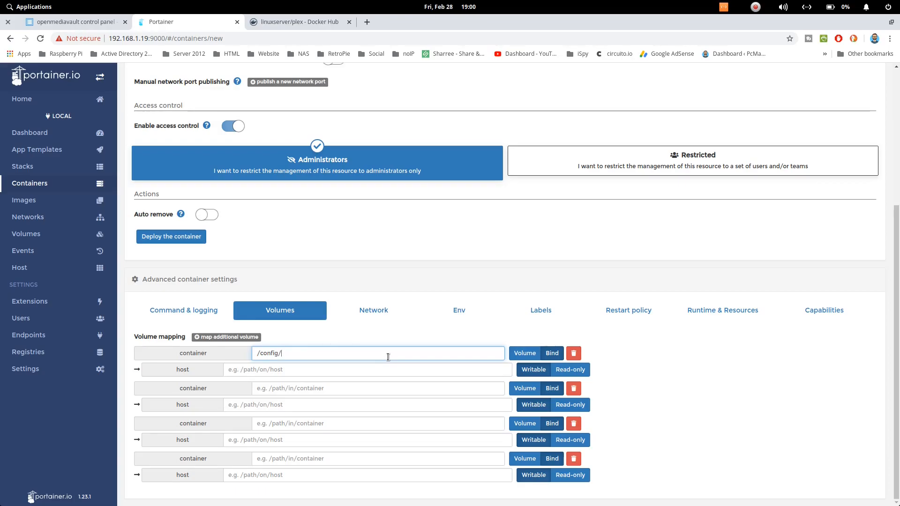
- Enter container paths /movies/, /tv/ and /transcode/ for the remaining mappings
{"action": "left_click", "coordinate": [378, 388]}
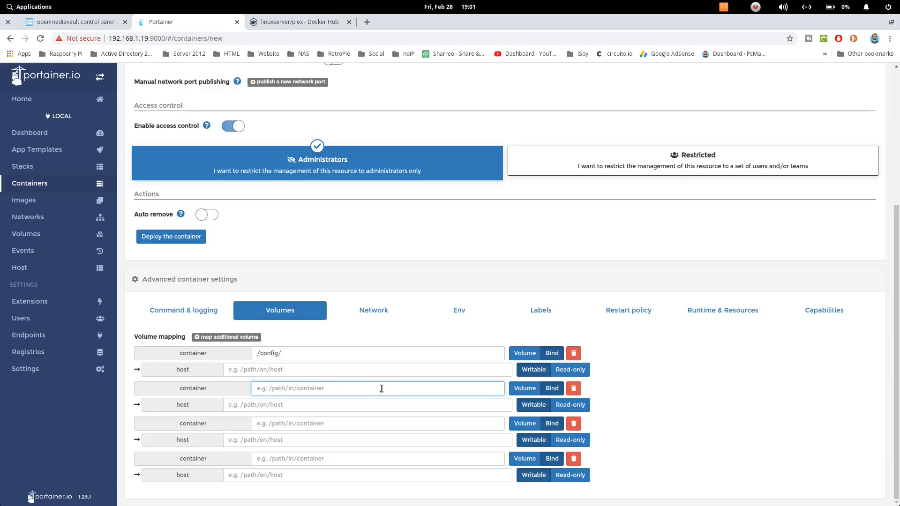
{"action": "type", "text": "/movies"}
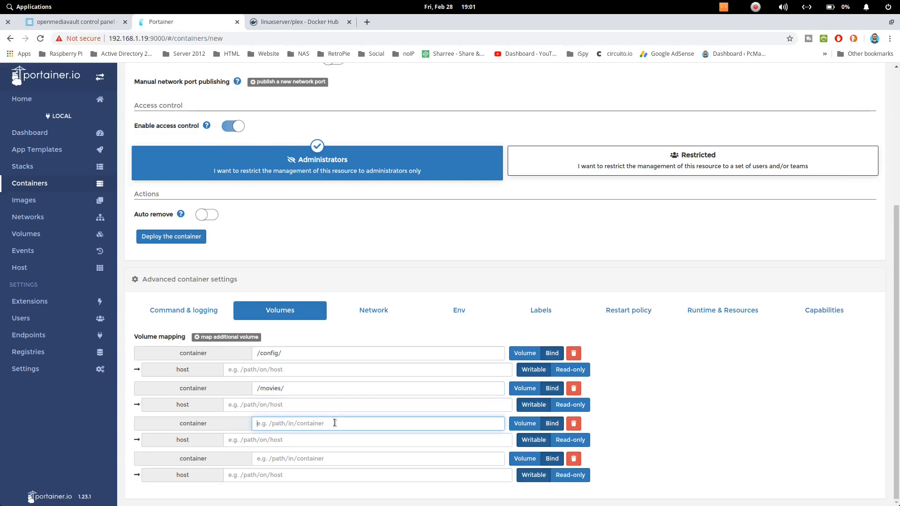
{"action": "type", "text": "/tv"}
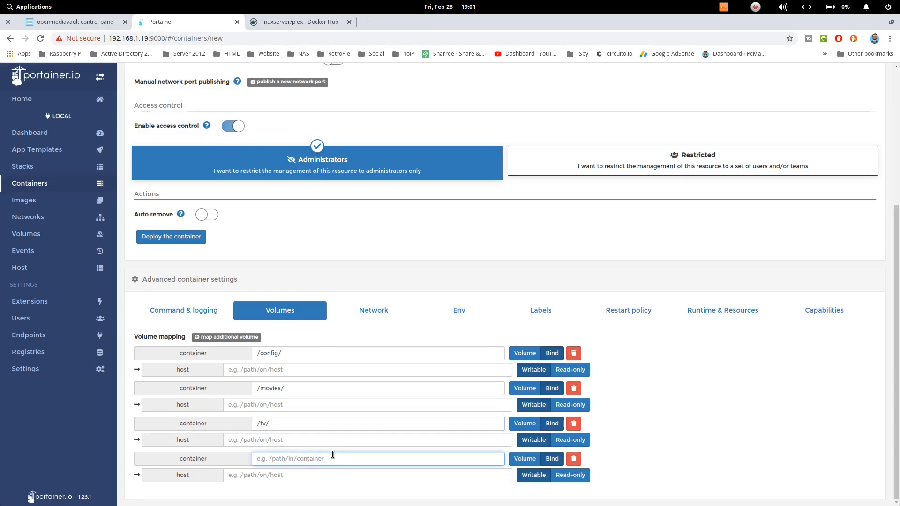
{"action": "type", "text": "/transcode"}
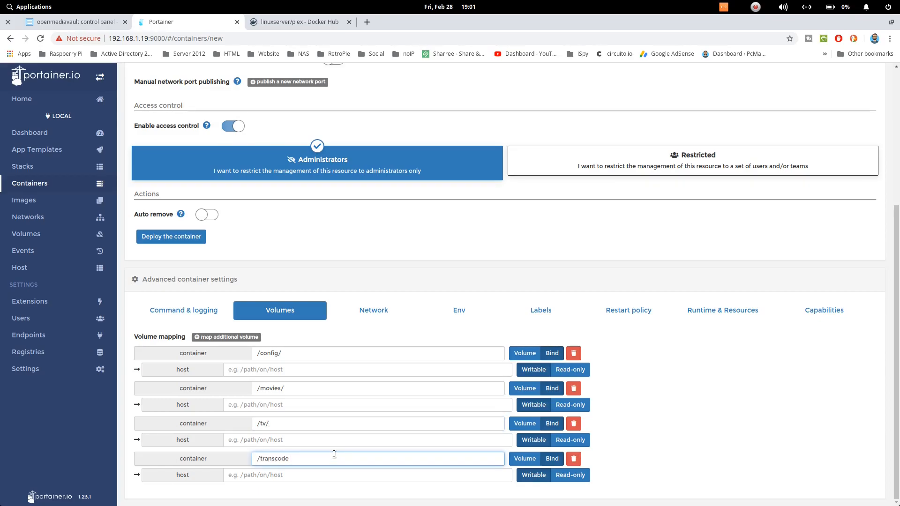
{"action": "type", "text": "/"}
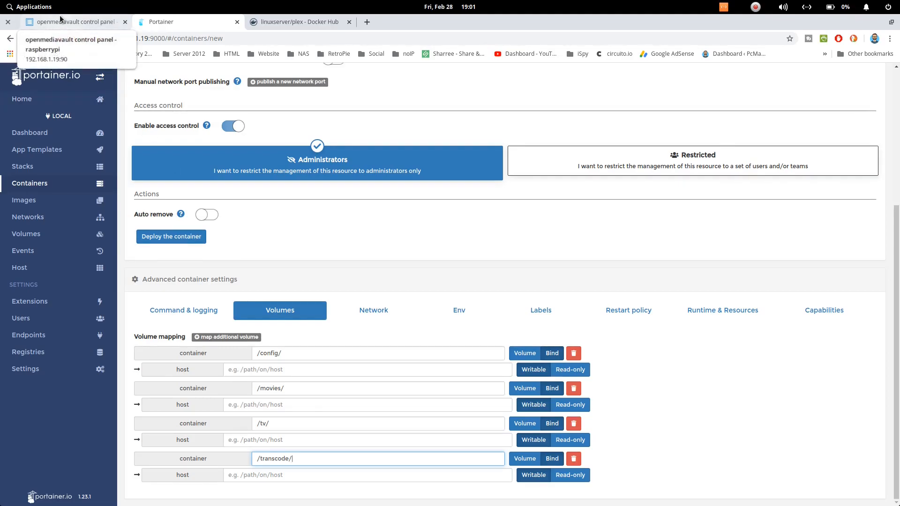
- Set host paths /srv/dev-disk-by-label-Store/Containers/plex/config/, movies/, tv/, config/, then open Network
{"action": "left_click", "coordinate": [72, 22]}
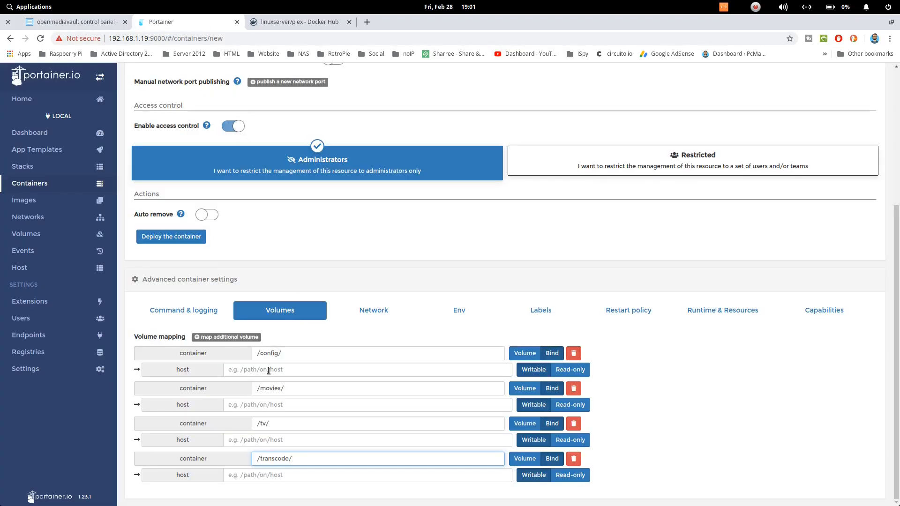
{"action": "type", "text": "/srv/dev-disk-by-label-Store/Docker"}
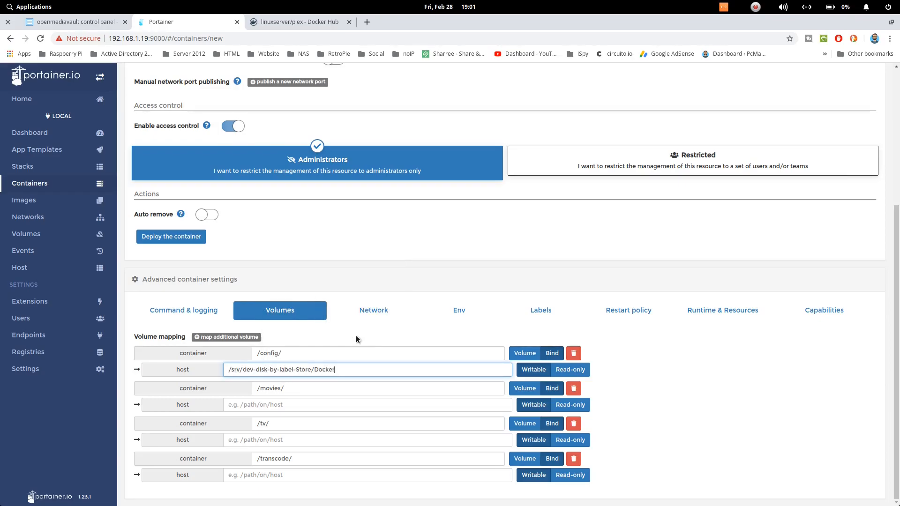
{"action": "key", "text": "BackSpace"}
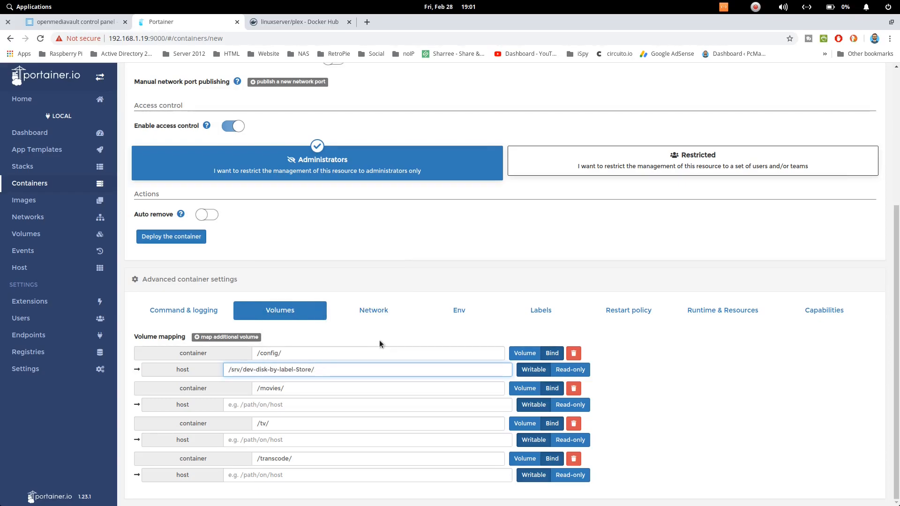
{"action": "type", "text": "/Containers/"}
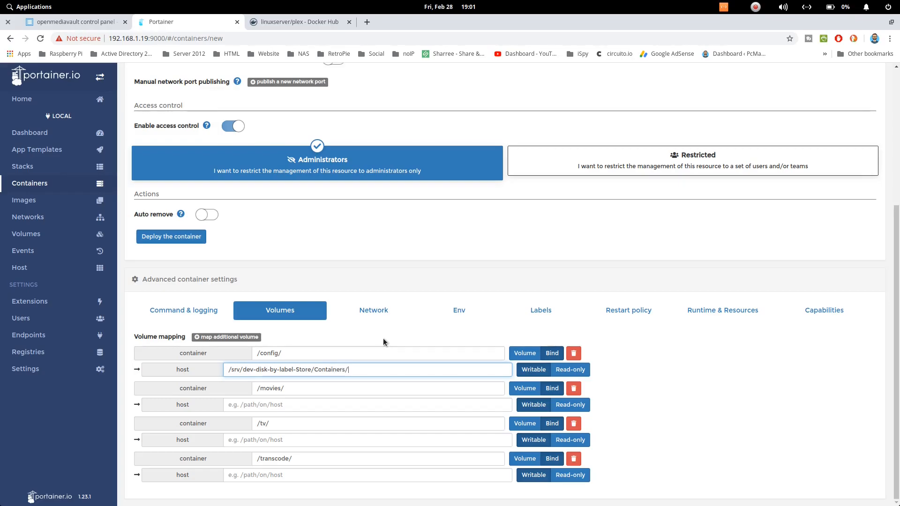
{"action": "type", "text": "plex"}
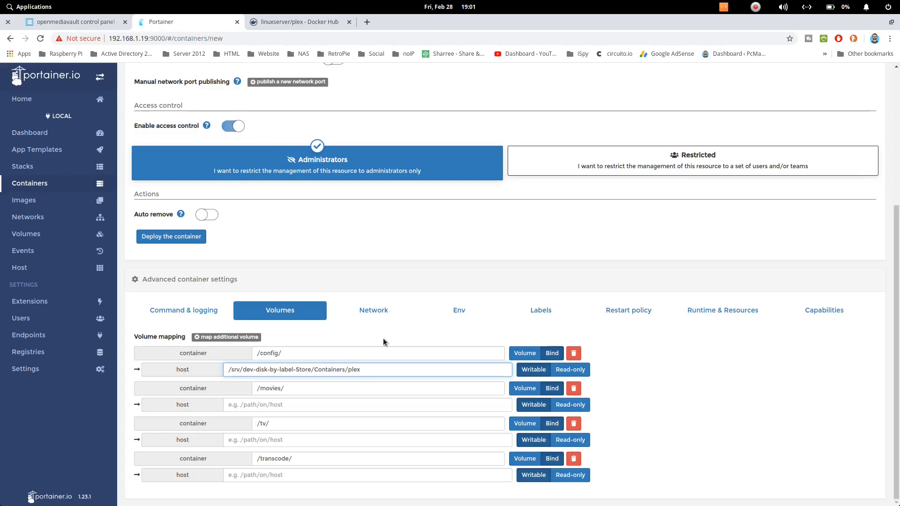
{"action": "type", "text": "/config"}
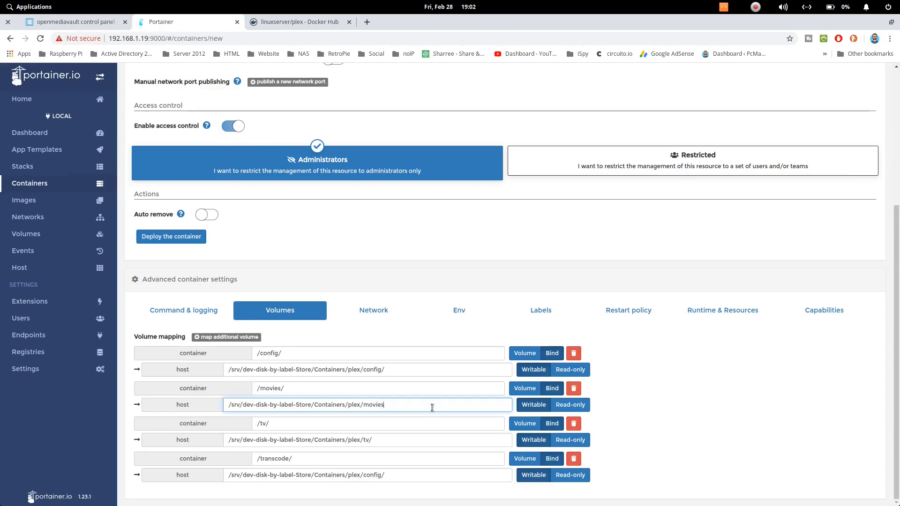
{"action": "type", "text": "/"}
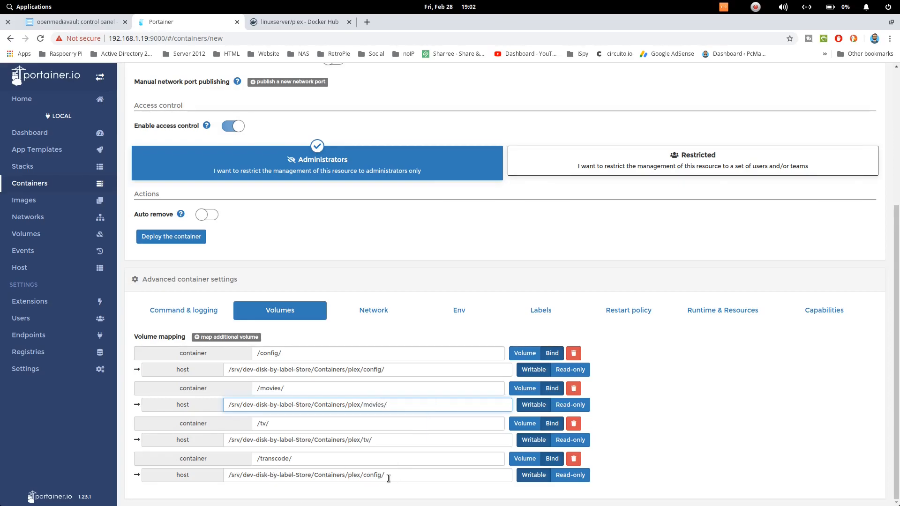
{"action": "mouse_move", "coordinate": [388, 378]}
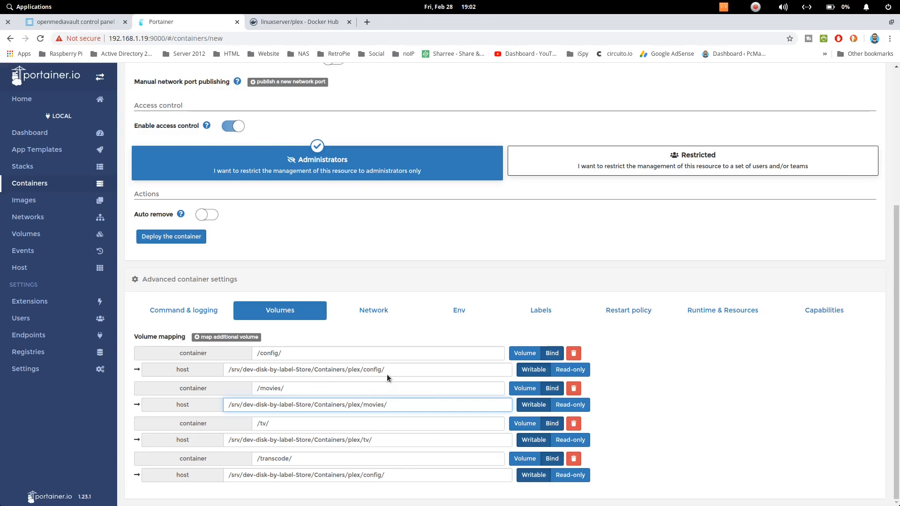
{"action": "left_click", "coordinate": [374, 309]}
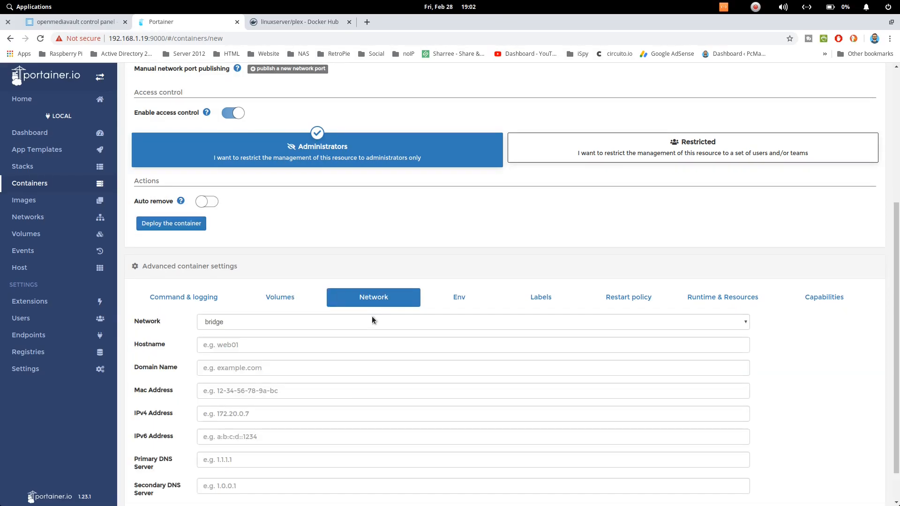
- Confirm network_mode: host in the compose example and set the container network to host
{"action": "left_click", "coordinate": [298, 22]}
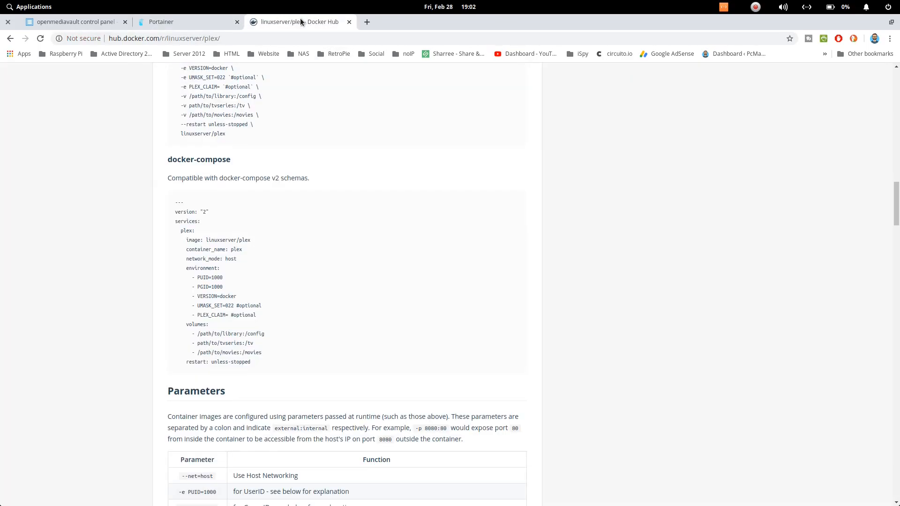
{"action": "mouse_move", "coordinate": [184, 261]}
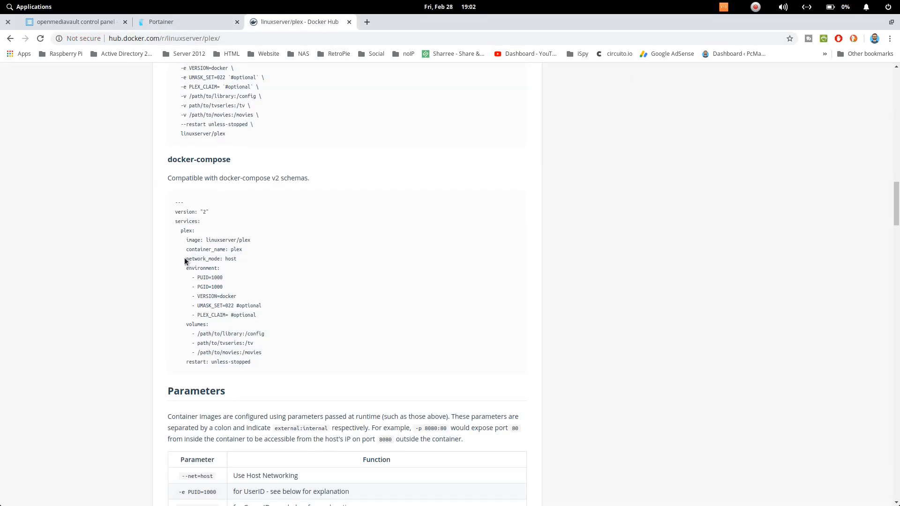
{"action": "double_click", "coordinate": [210, 258]}
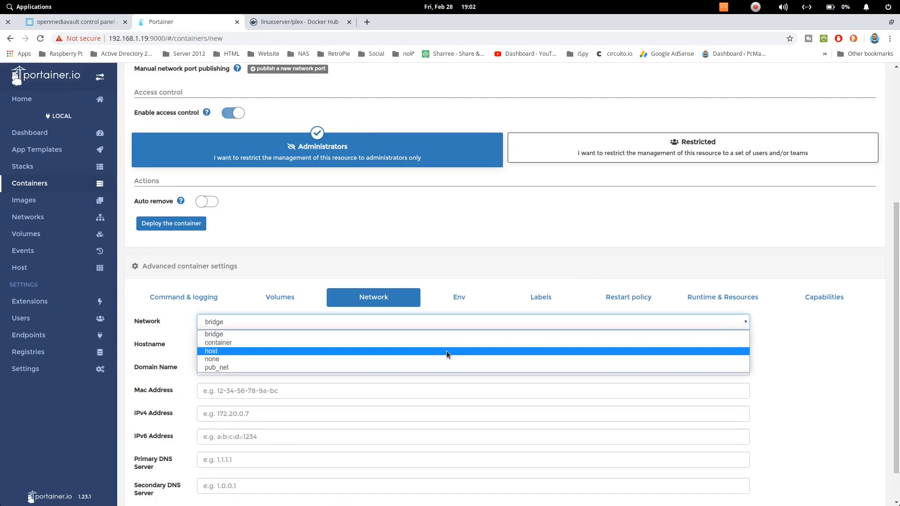
{"action": "left_click", "coordinate": [210, 350]}
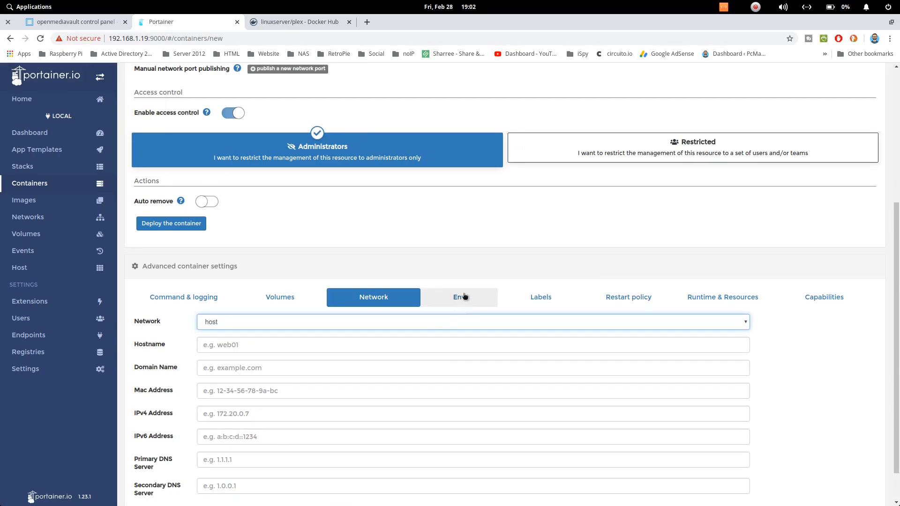
{"action": "left_click", "coordinate": [459, 297]}
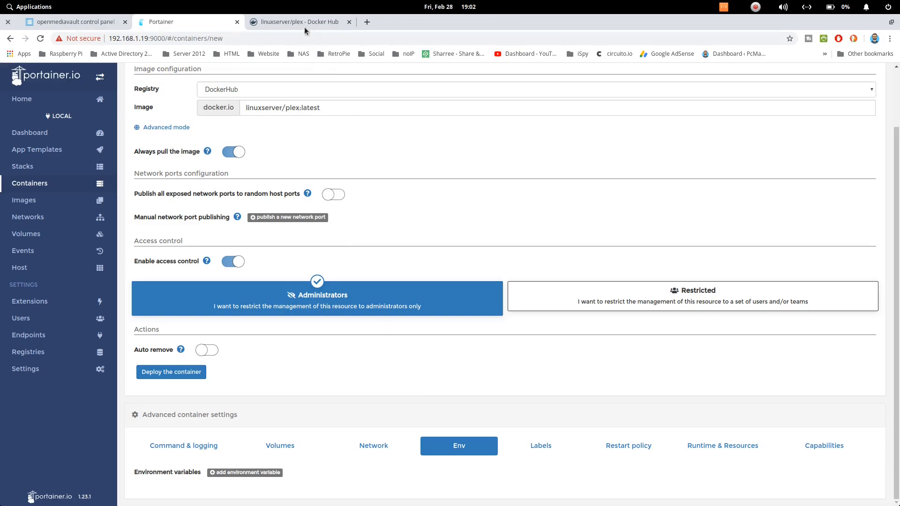
- Review the environment lines in the Docker Hub compose example
{"action": "left_click", "coordinate": [295, 22]}
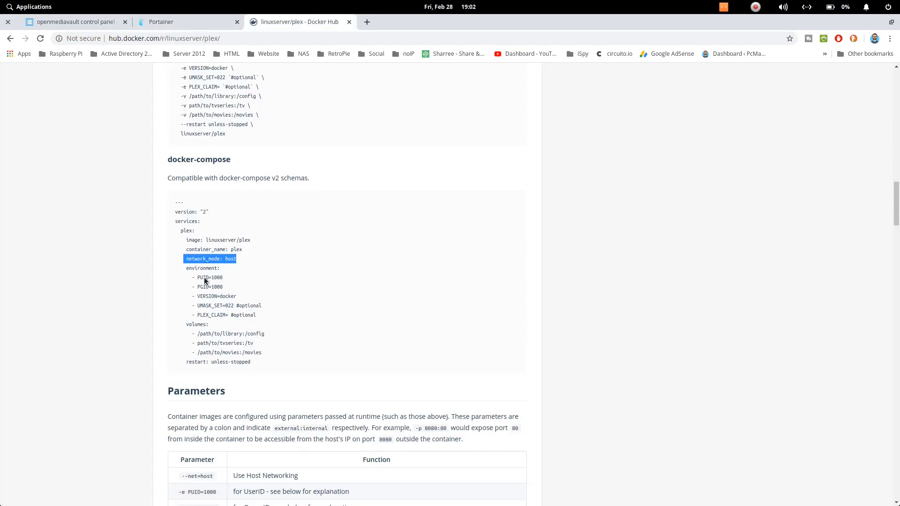
{"action": "mouse_move", "coordinate": [205, 293]}
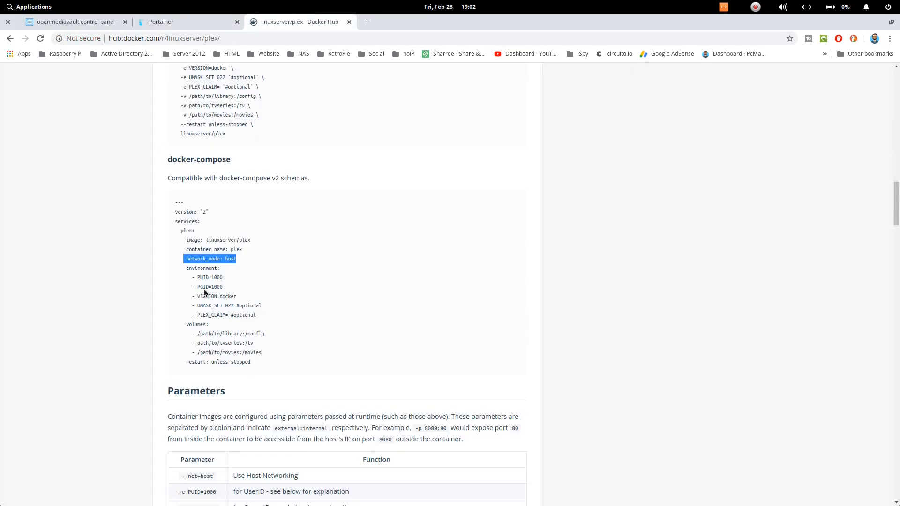
{"action": "mouse_move", "coordinate": [233, 307]}
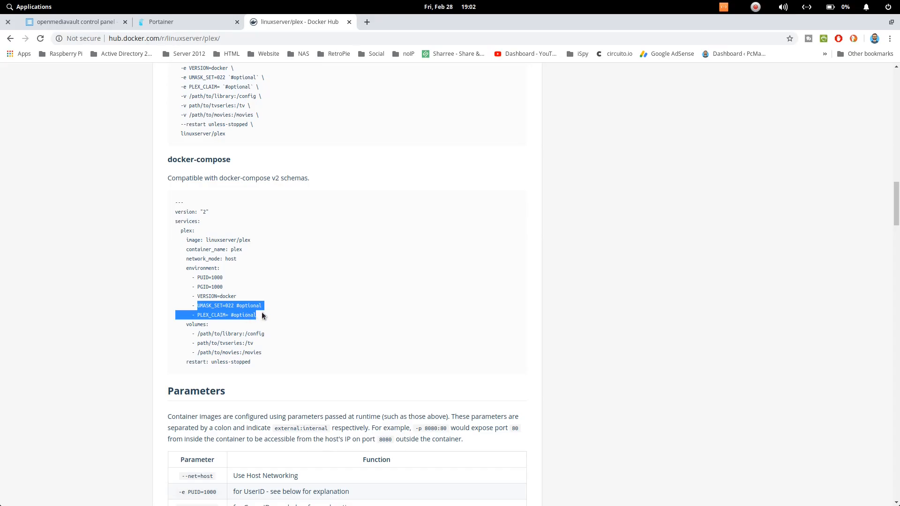
{"action": "left_click", "coordinate": [210, 277]}
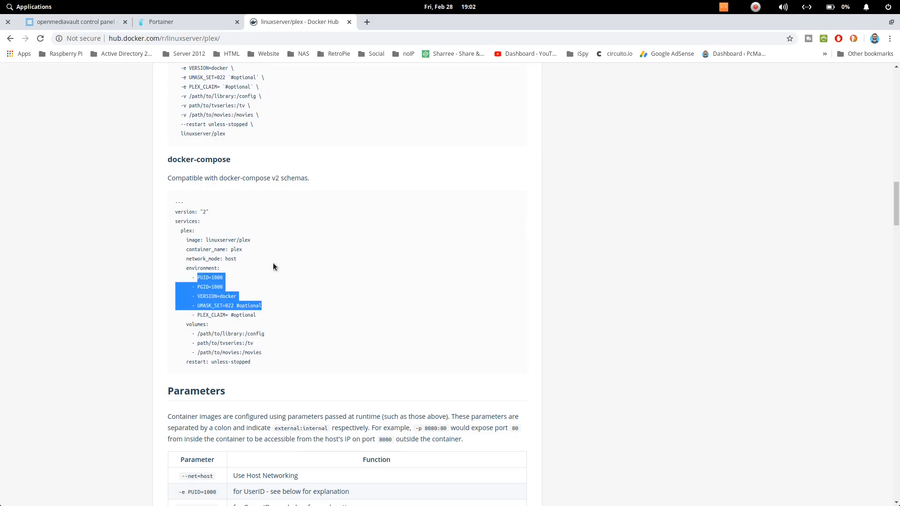
{"action": "scroll", "scroll_direction": "up", "scroll_amount": 3}
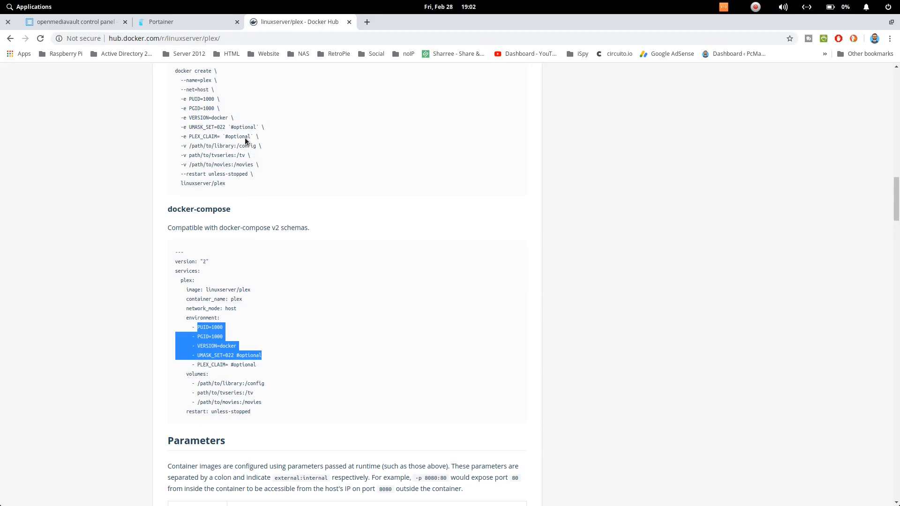
{"action": "mouse_move", "coordinate": [285, 185]}
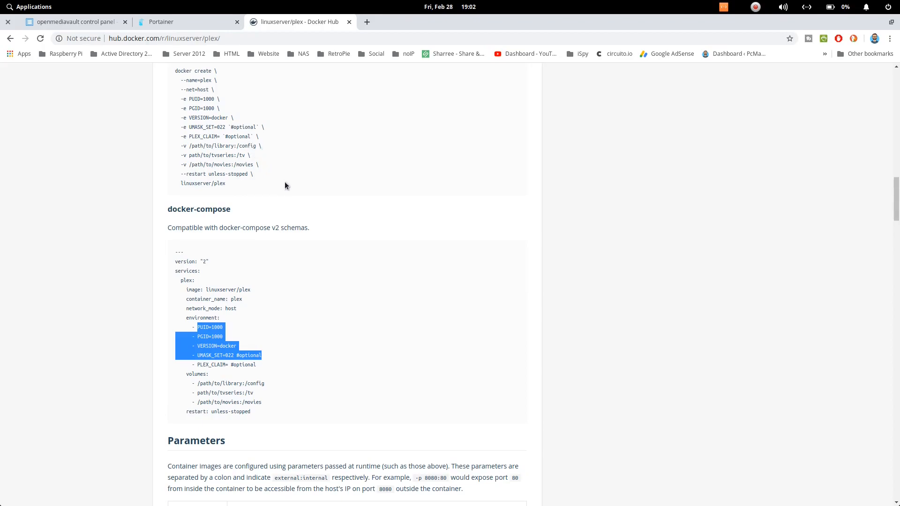
{"action": "mouse_move", "coordinate": [281, 26]}
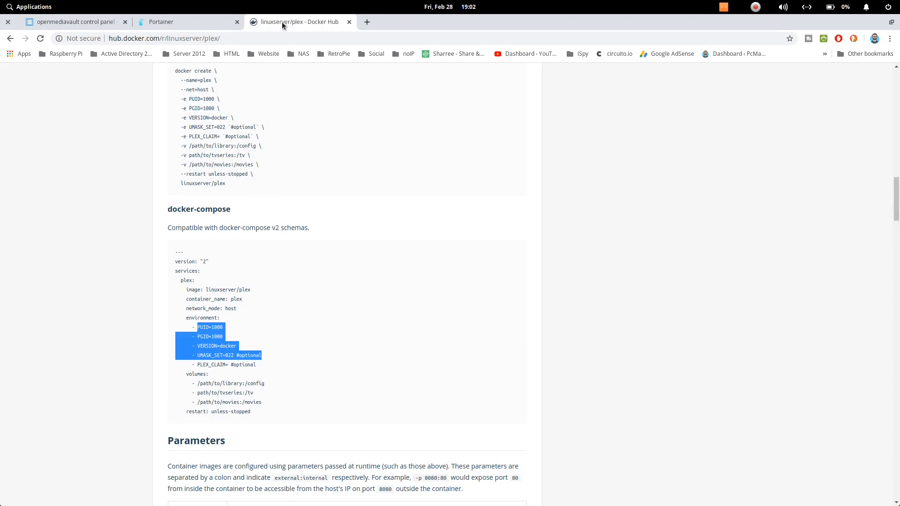
{"action": "left_click", "coordinate": [161, 22]}
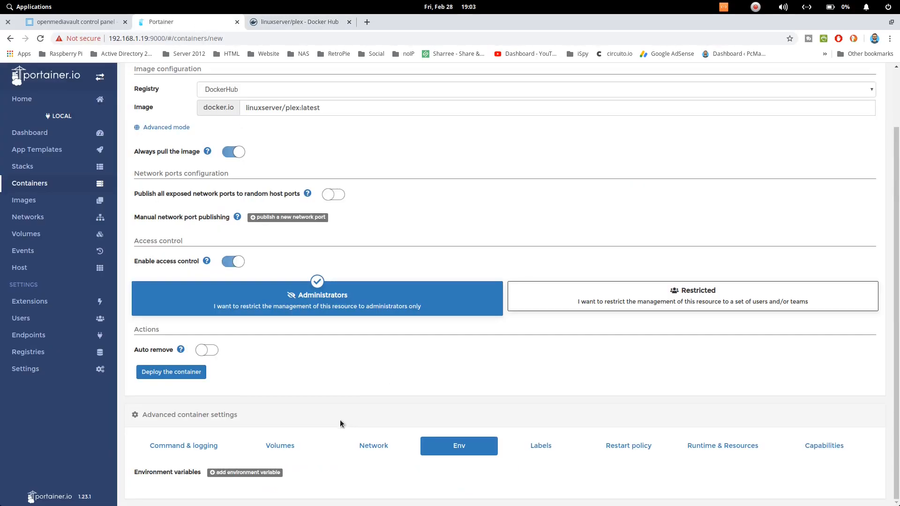
- Add environment variables PUID, PGID, VERSION=docker and UMASK_SET=022, then launch PuTTY
{"action": "left_click", "coordinate": [245, 473]}
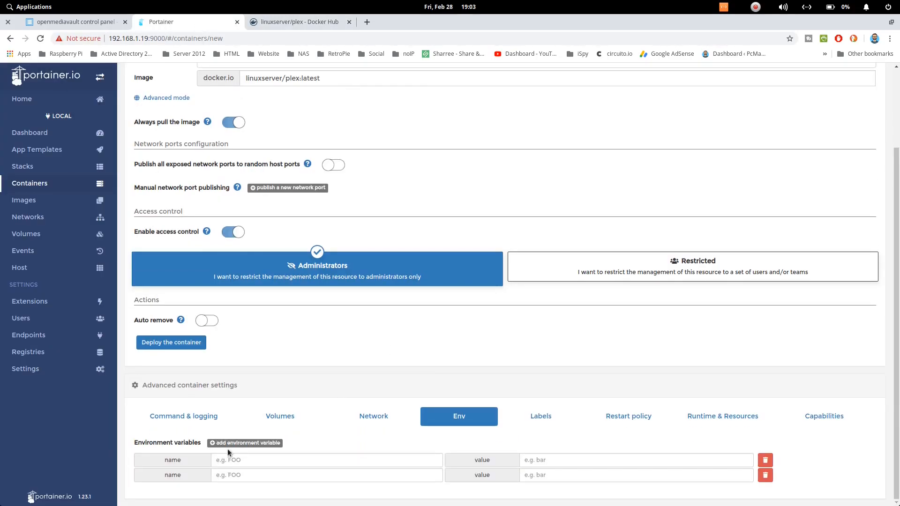
{"action": "type", "text": "PUID"}
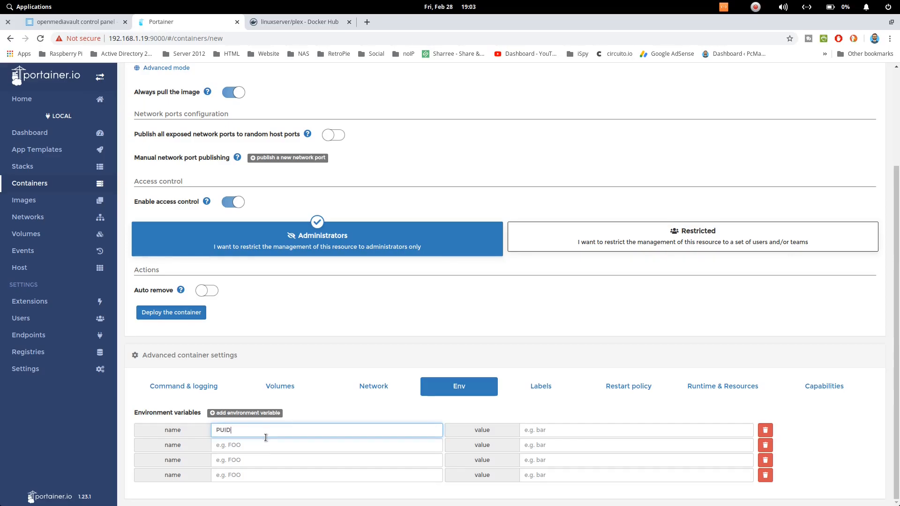
{"action": "left_click", "coordinate": [297, 22]}
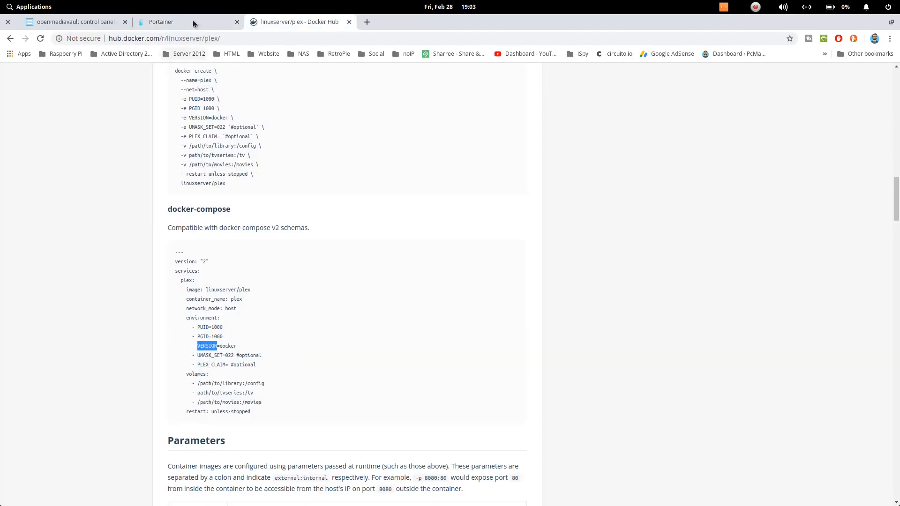
{"action": "double_click", "coordinate": [210, 355]}
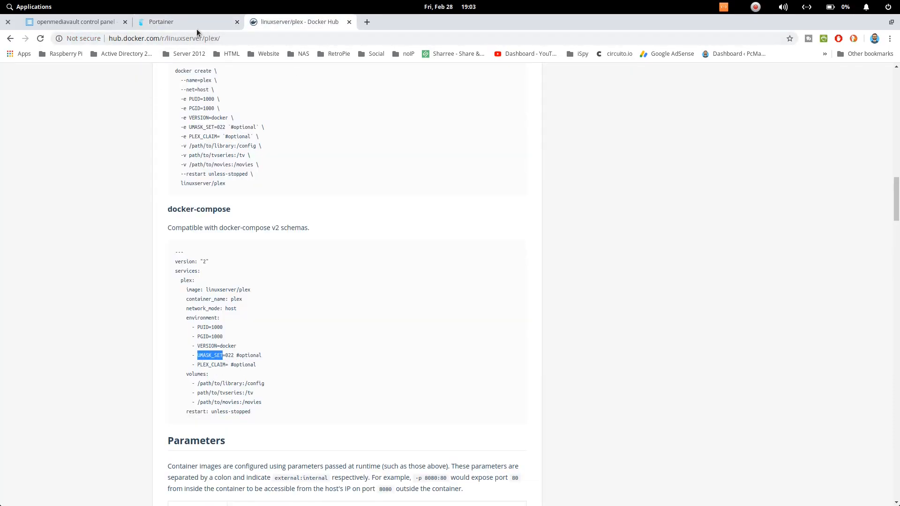
{"action": "left_click", "coordinate": [186, 22]}
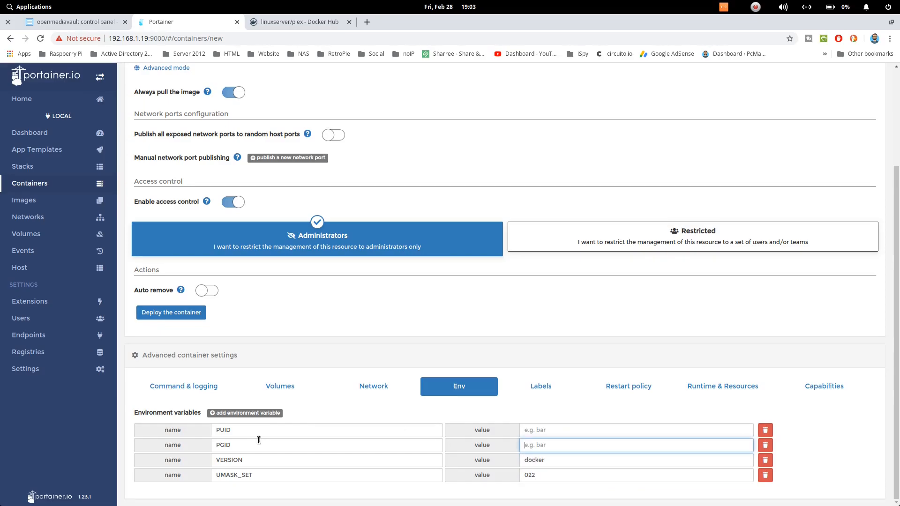
{"action": "mouse_move", "coordinate": [555, 497]}
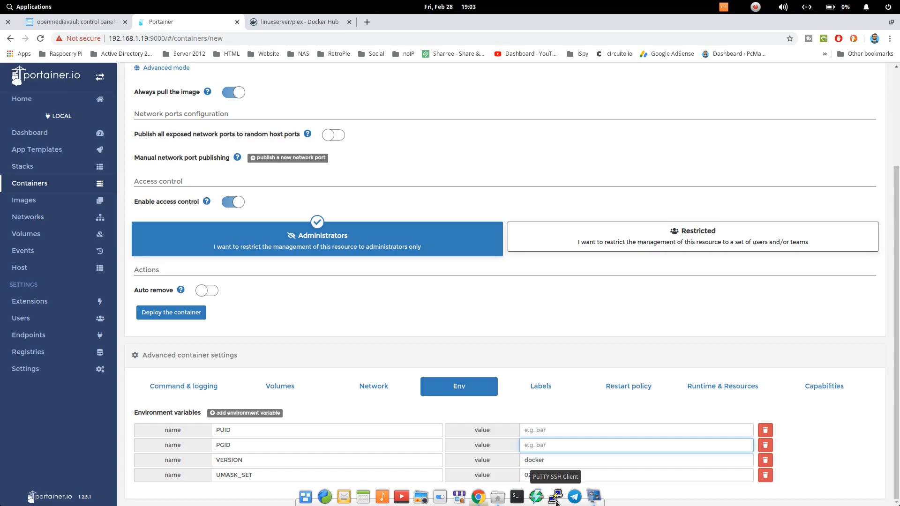
{"action": "left_click", "coordinate": [555, 496]}
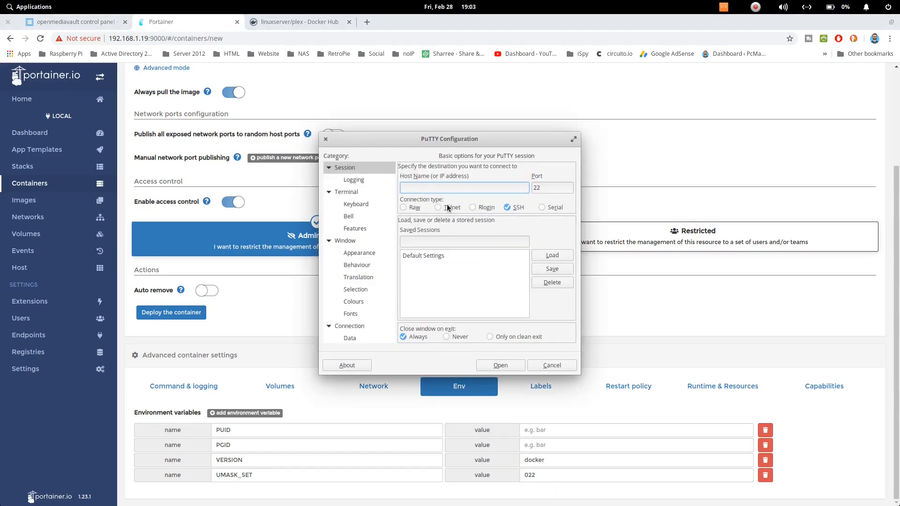
- Connect over SSH to the server at 192.168.1.19 in PuTTY and log in
{"action": "type", "text": "192.168.1.19"}
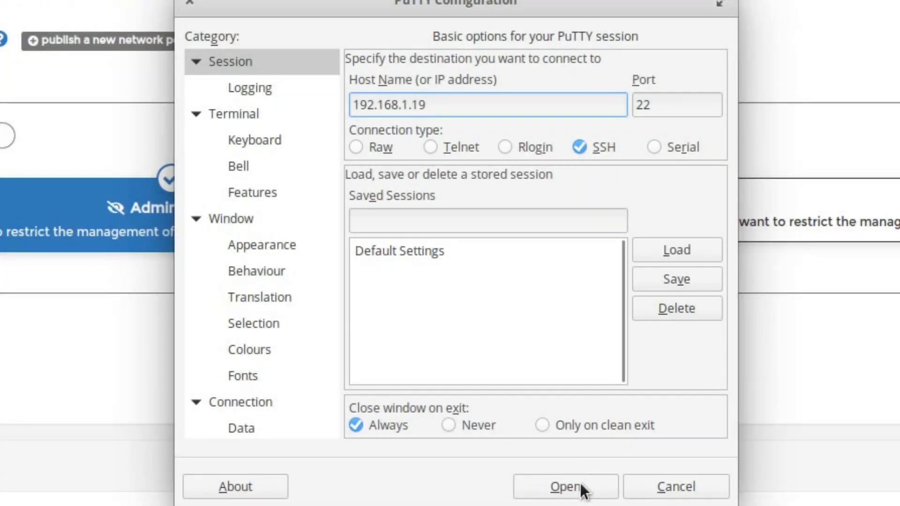
{"action": "left_click", "coordinate": [565, 486]}
{"action": "type", "text": "root"}
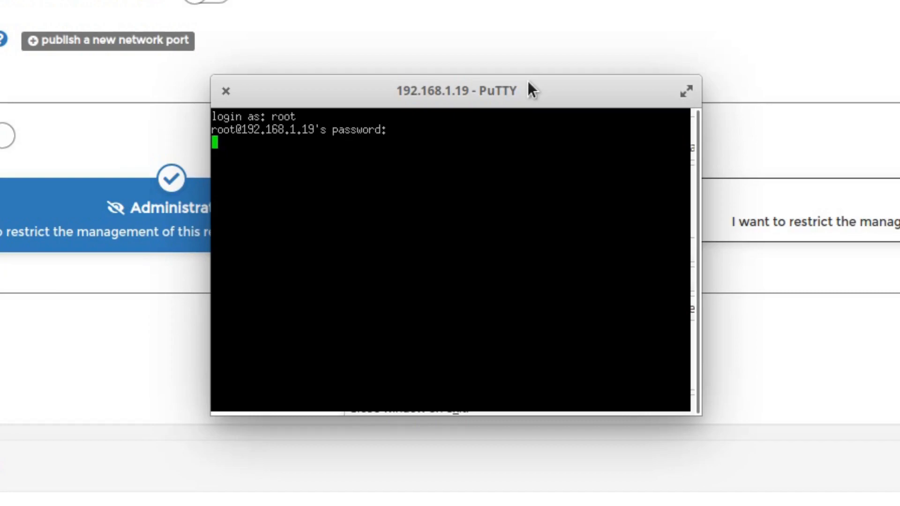
{"action": "key", "text": "Return"}
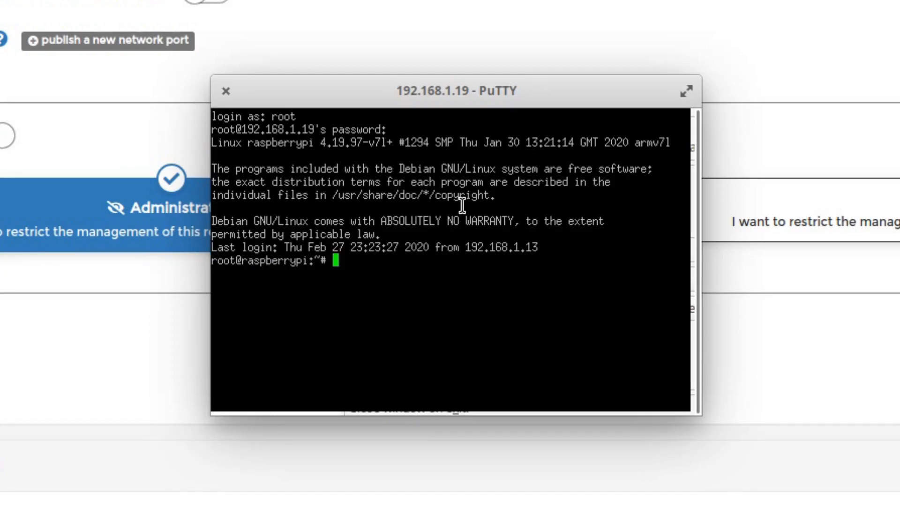
- Run 'id PcMac' to look up the user's ids (PUID 1001, PGID 100)
{"action": "type", "text": "id"}
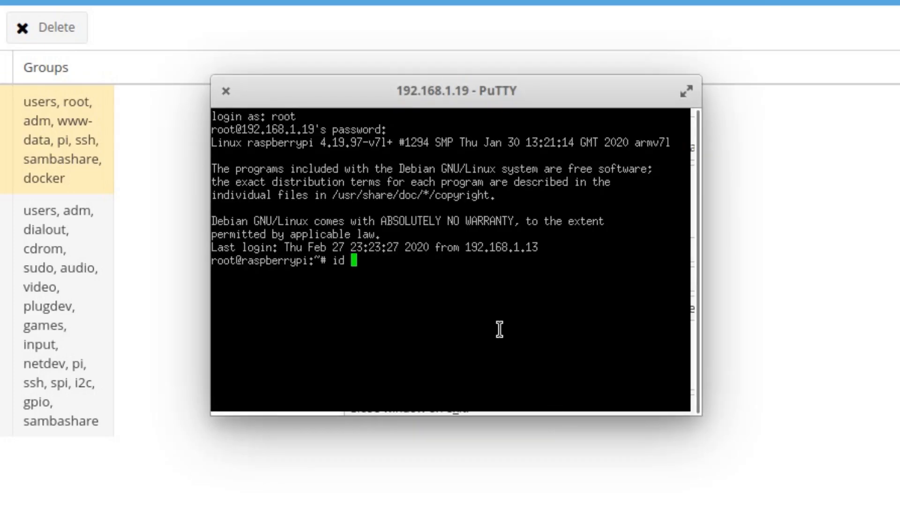
{"action": "type", "text": "PcMac"}
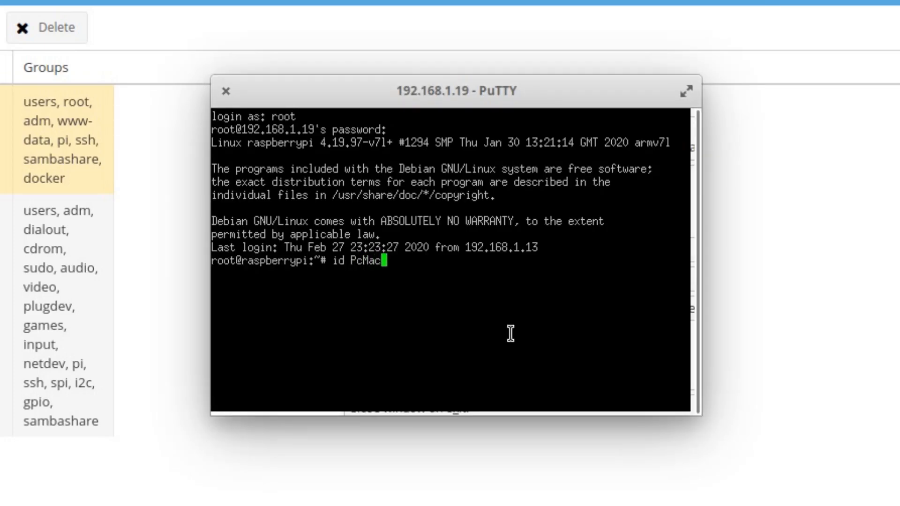
{"action": "key", "text": "Return"}
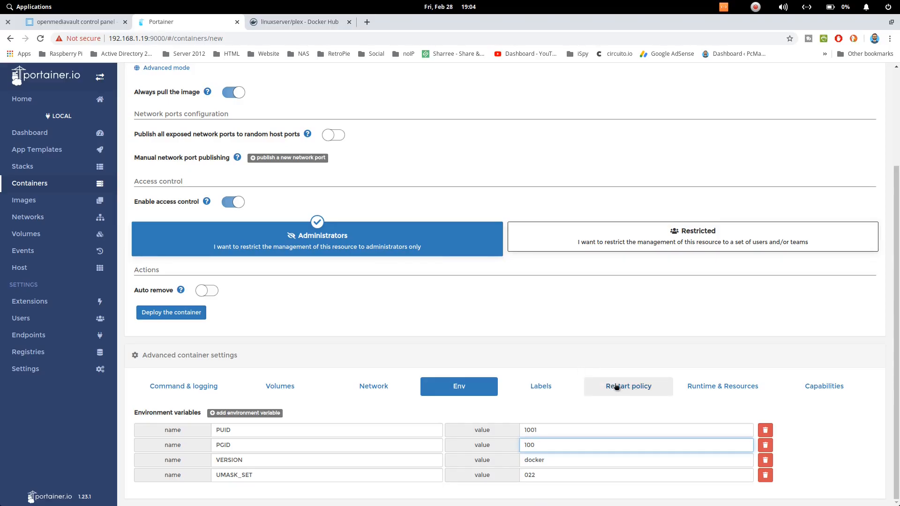
- Give the plex container the 'Unless stopped' restart policy, checking the compose example, and deploy it
{"action": "left_click", "coordinate": [627, 386]}
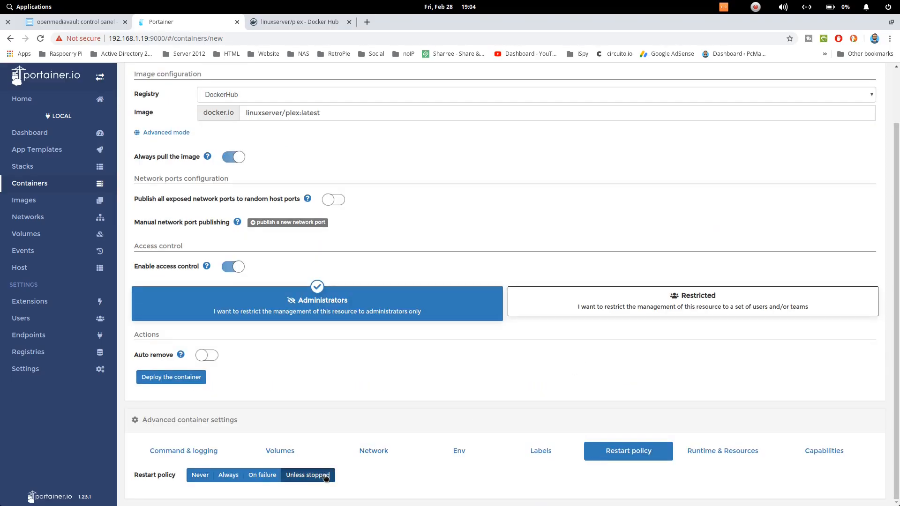
{"action": "left_click", "coordinate": [299, 22]}
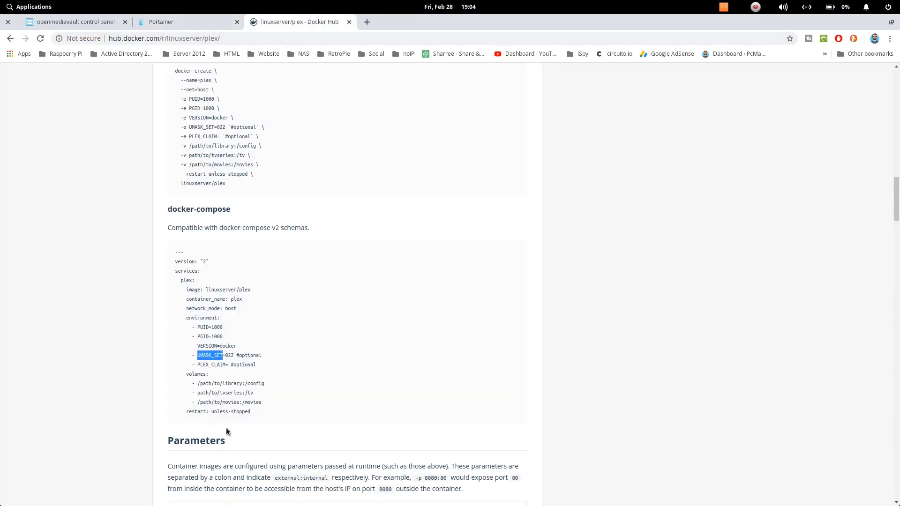
{"action": "double_click", "coordinate": [218, 411]}
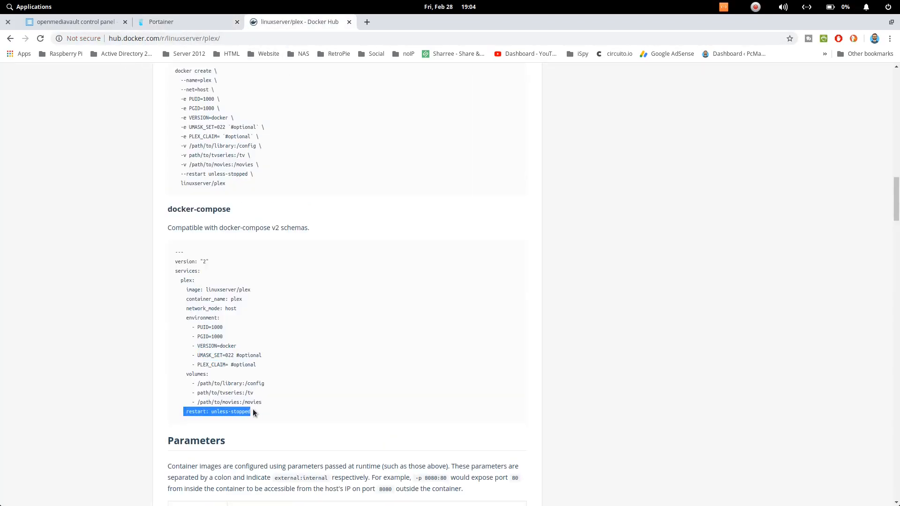
{"action": "mouse_move", "coordinate": [186, 23]}
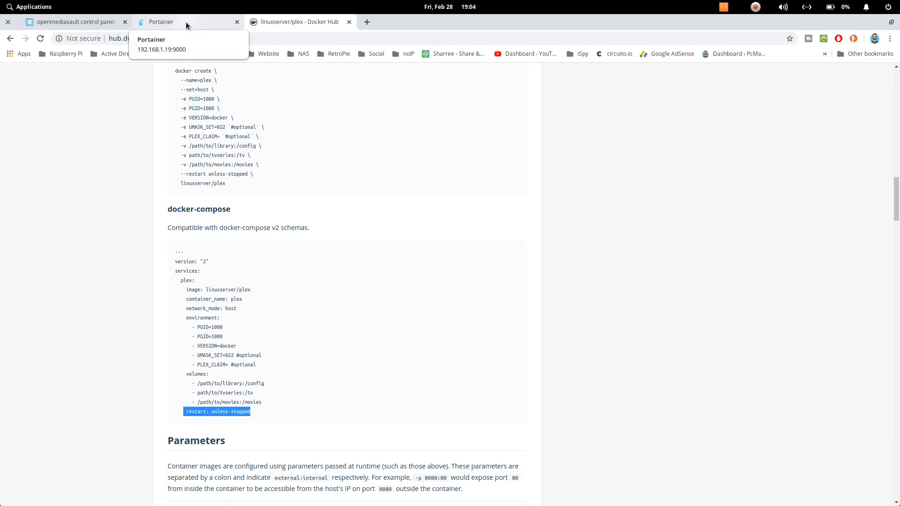
{"action": "left_click", "coordinate": [161, 22]}
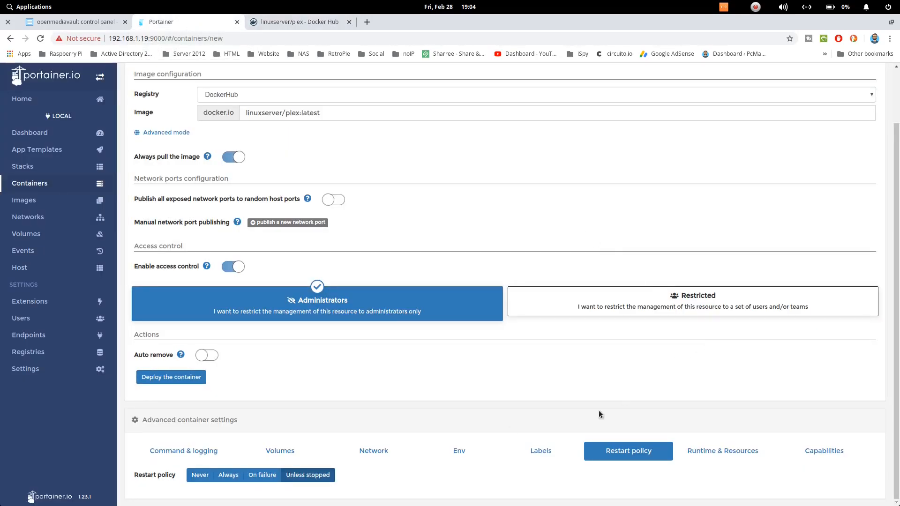
{"action": "mouse_move", "coordinate": [171, 377]}
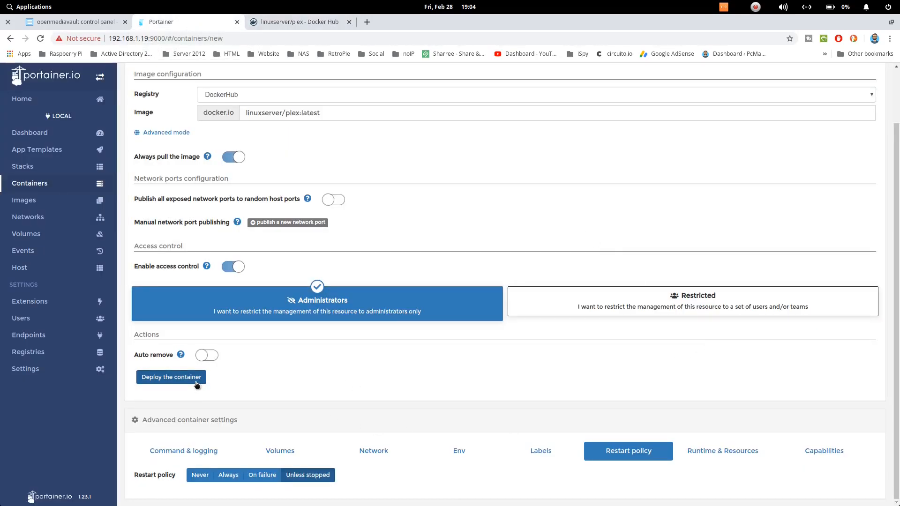
{"action": "left_click", "coordinate": [170, 377]}
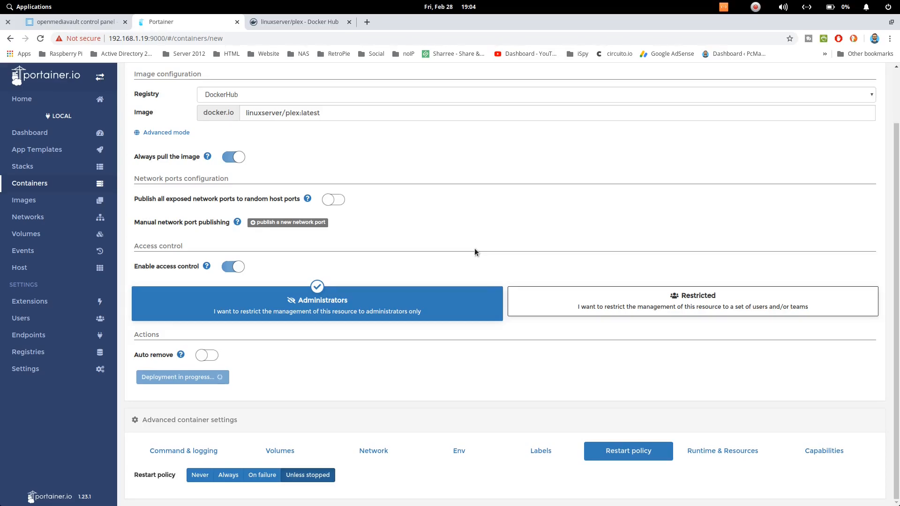
- Open the 'Plex Media Server on OMV 5 inside Docker with Portainer using RPi 4' post and scroll to its Docker Compose code
{"action": "left_click", "coordinate": [182, 377]}
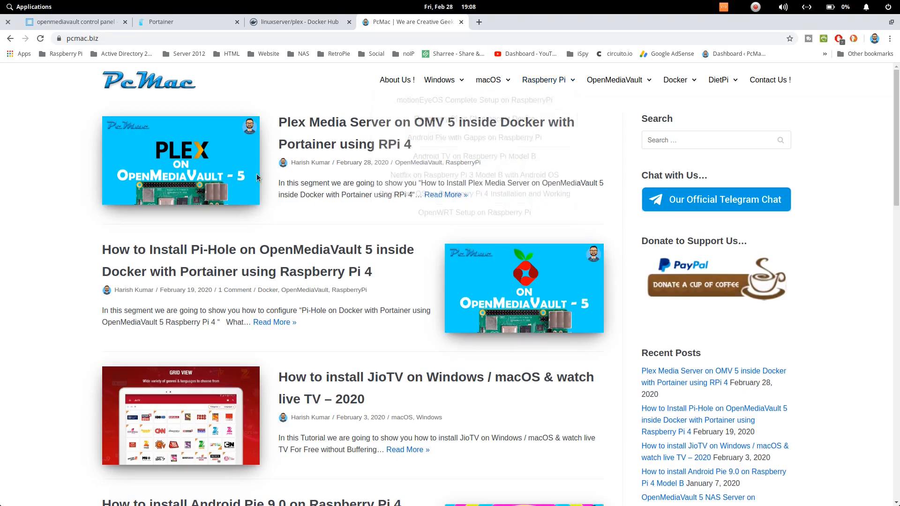
{"action": "mouse_move", "coordinate": [340, 150]}
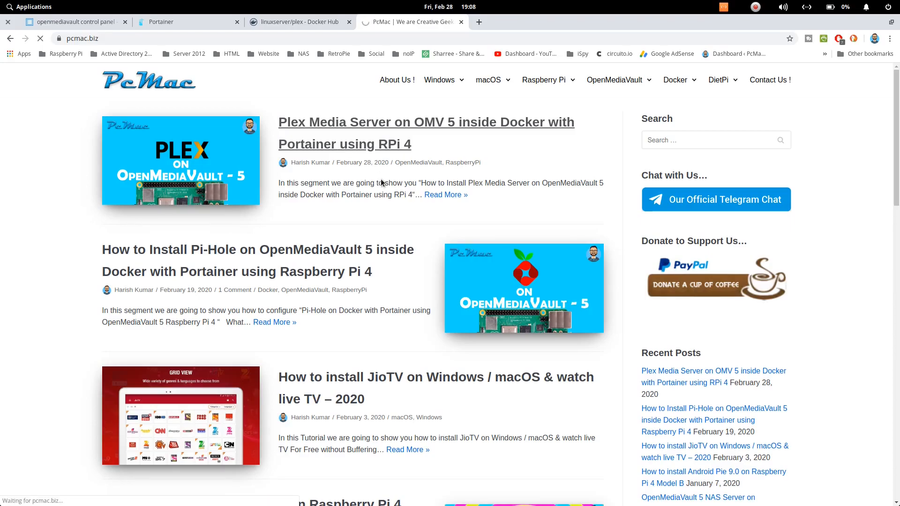
{"action": "left_click", "coordinate": [425, 121]}
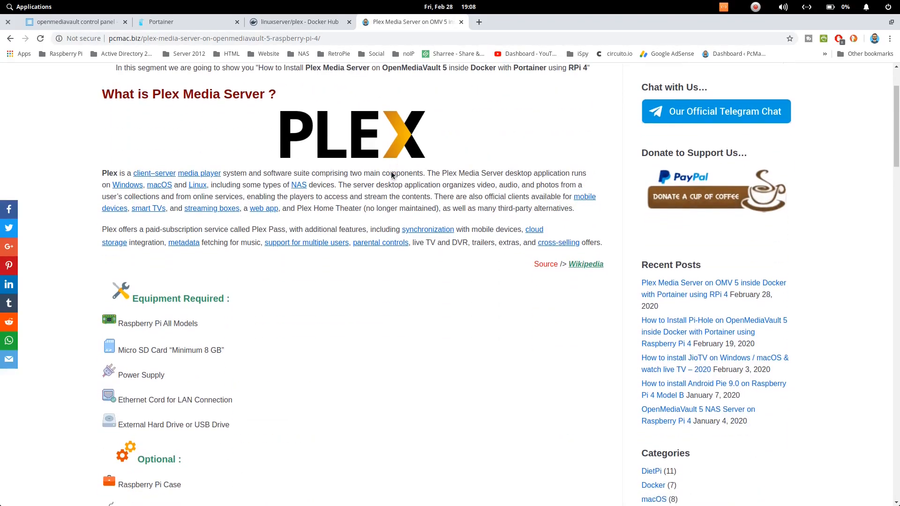
{"action": "scroll", "scroll_direction": "down", "scroll_amount": 3}
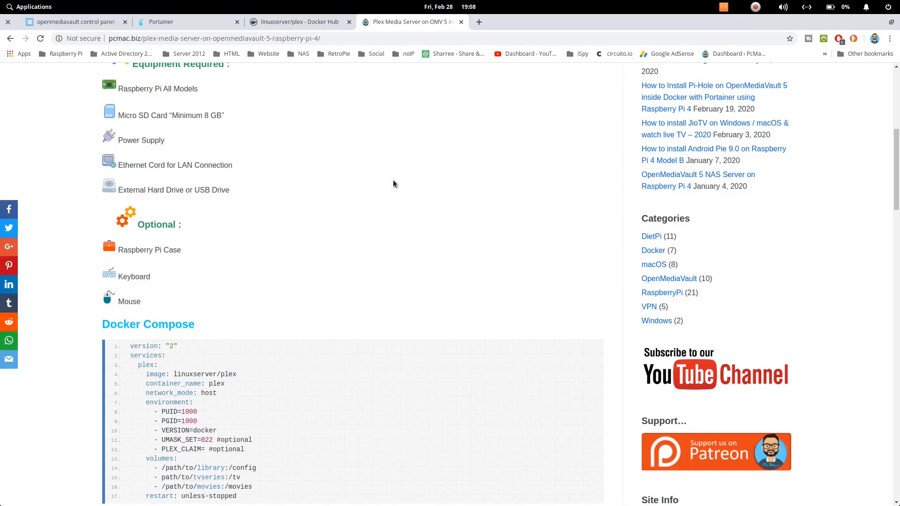
{"action": "scroll", "scroll_direction": "down", "scroll_amount": 3}
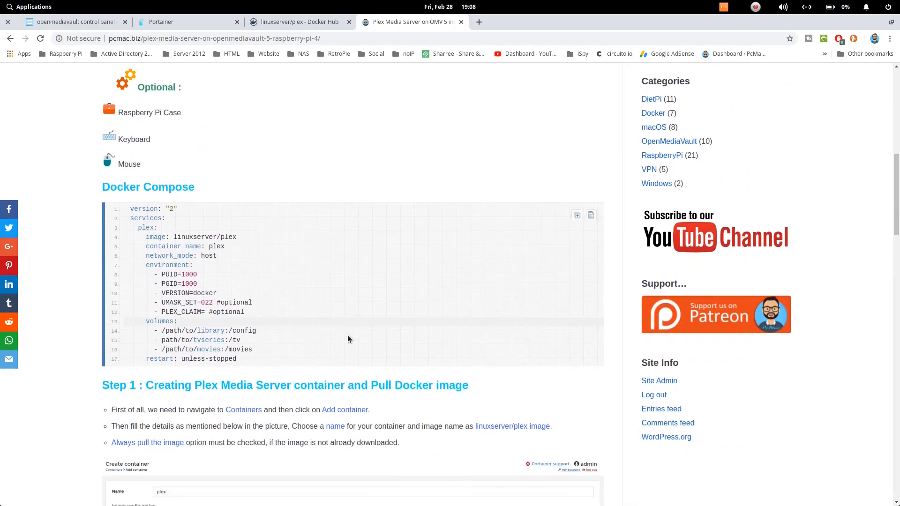
{"action": "scroll", "scroll_direction": "down", "scroll_amount": 3}
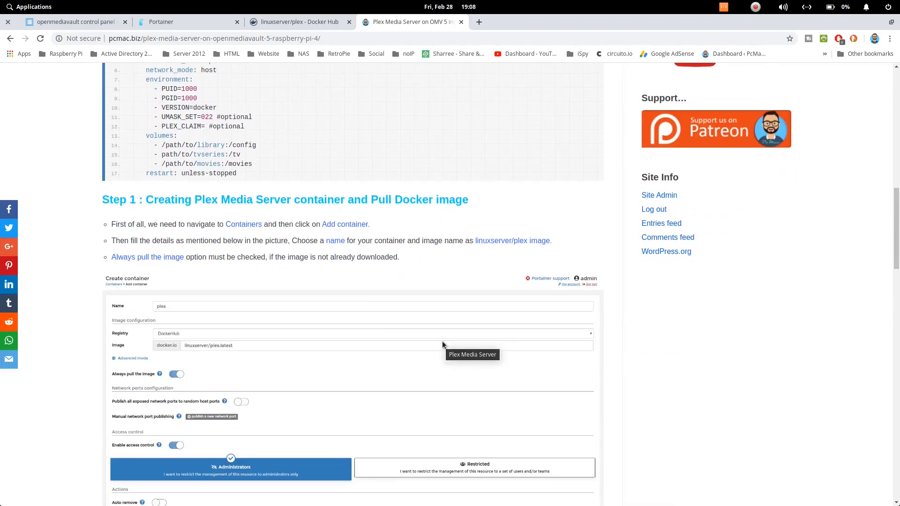
{"action": "scroll", "scroll_direction": "up", "scroll_amount": 3}
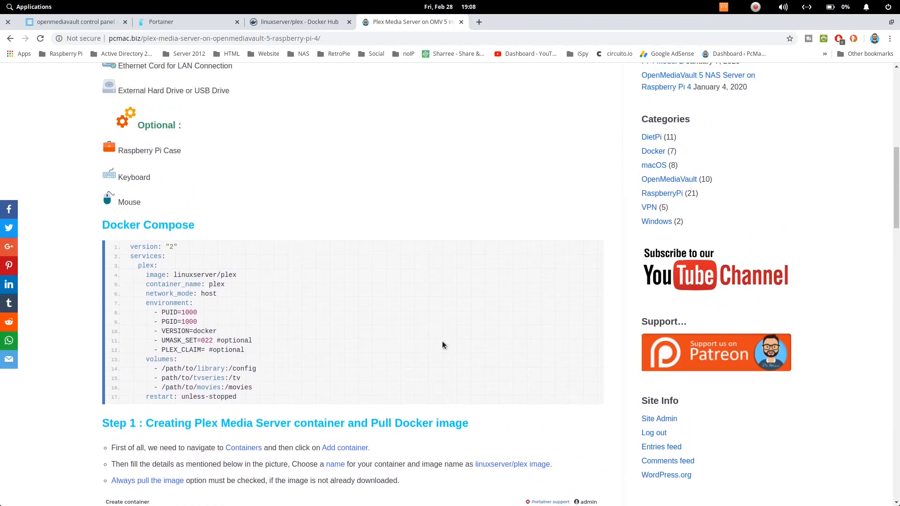
{"action": "scroll", "scroll_direction": "up", "scroll_amount": 3}
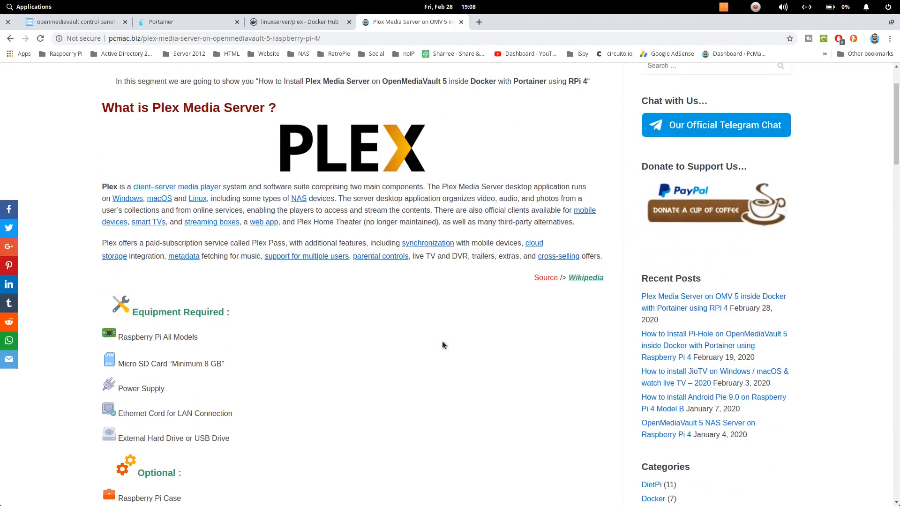
{"action": "scroll", "scroll_direction": "up", "scroll_amount": 3}
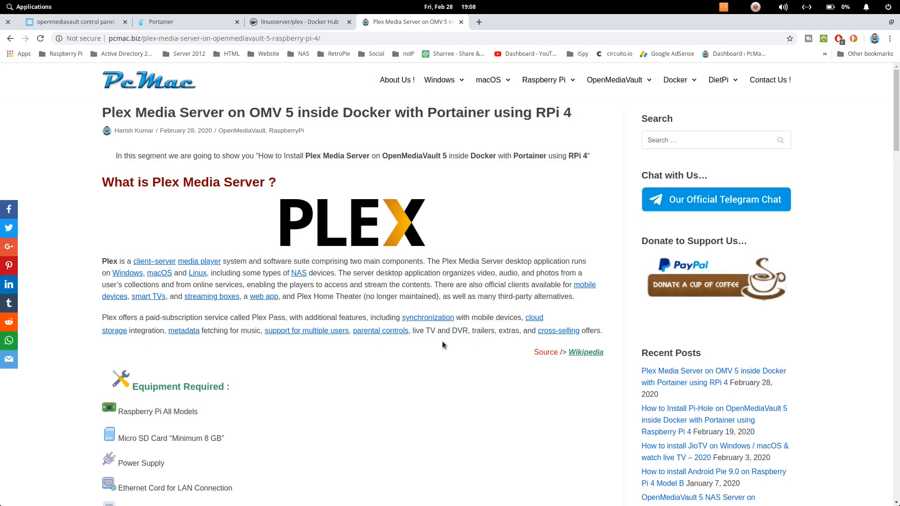
{"action": "mouse_move", "coordinate": [567, 221]}
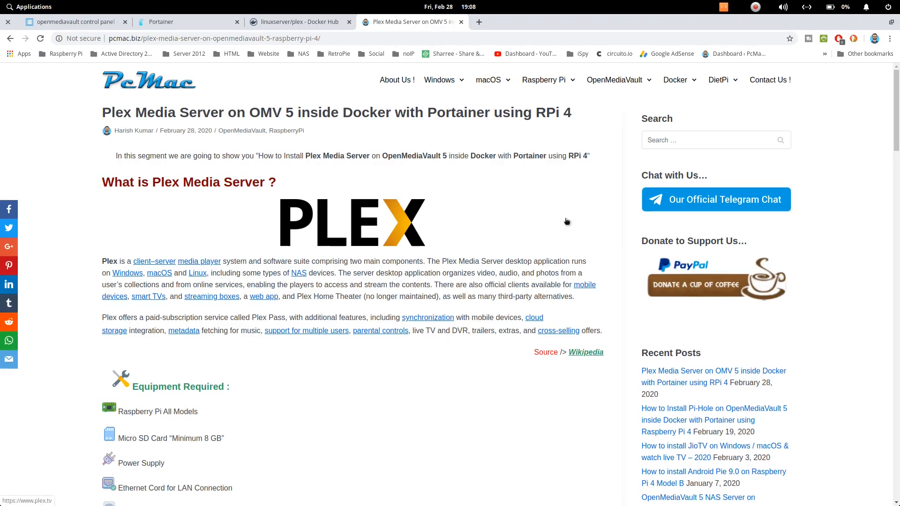
{"action": "mouse_move", "coordinate": [739, 234]}
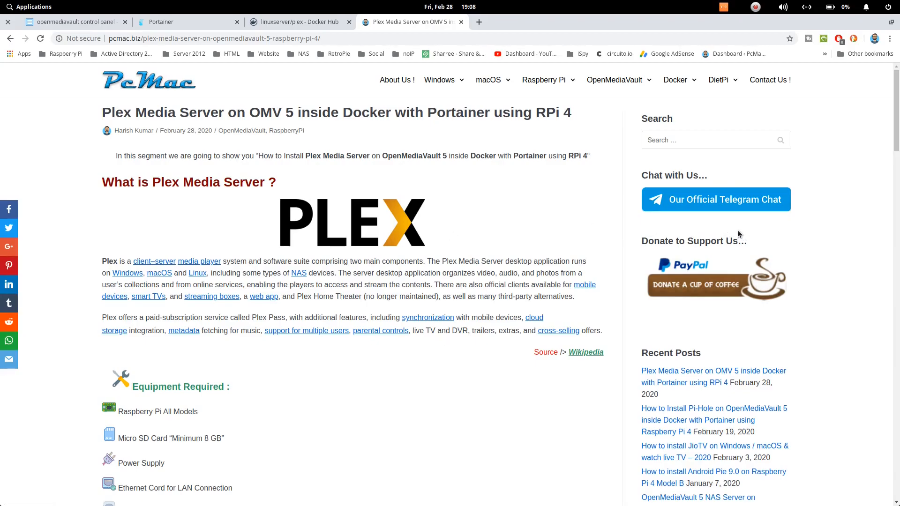
{"action": "mouse_move", "coordinate": [772, 242]}
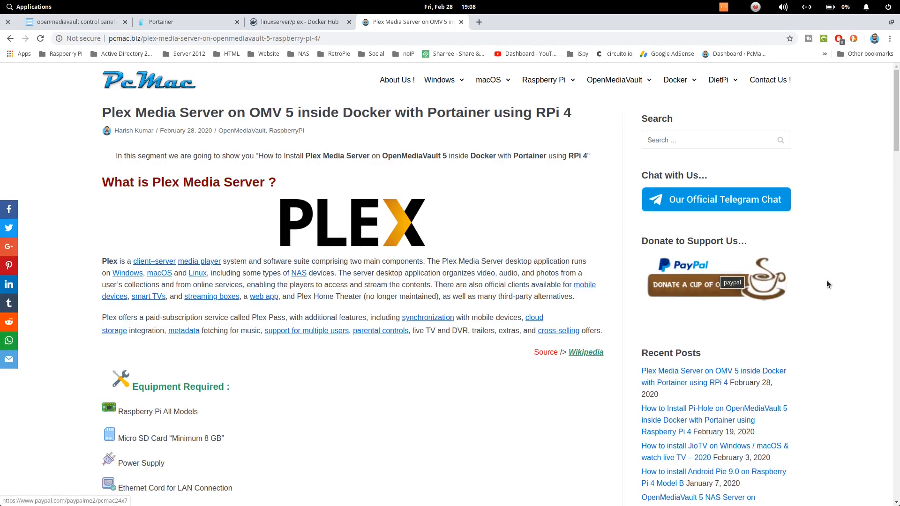
{"action": "scroll", "scroll_direction": "down", "scroll_amount": 3}
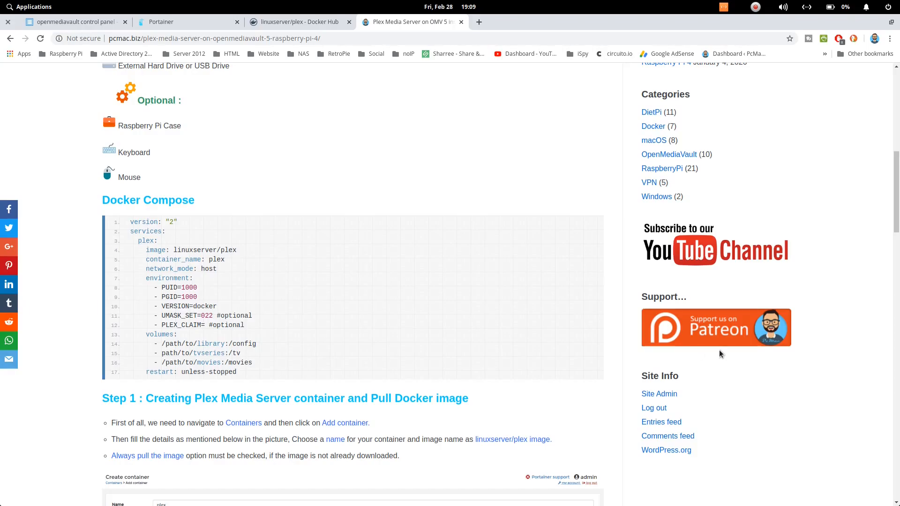
{"action": "mouse_move", "coordinate": [393, 186]}
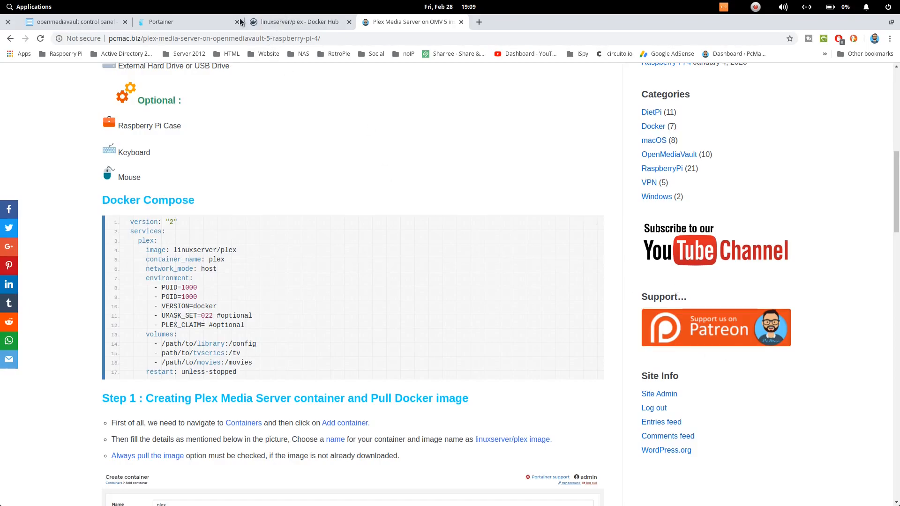
- Confirm plex is running in Portainer's container list, then enter 192.168.1.19:32400/ in the browser
{"action": "left_click", "coordinate": [161, 22]}
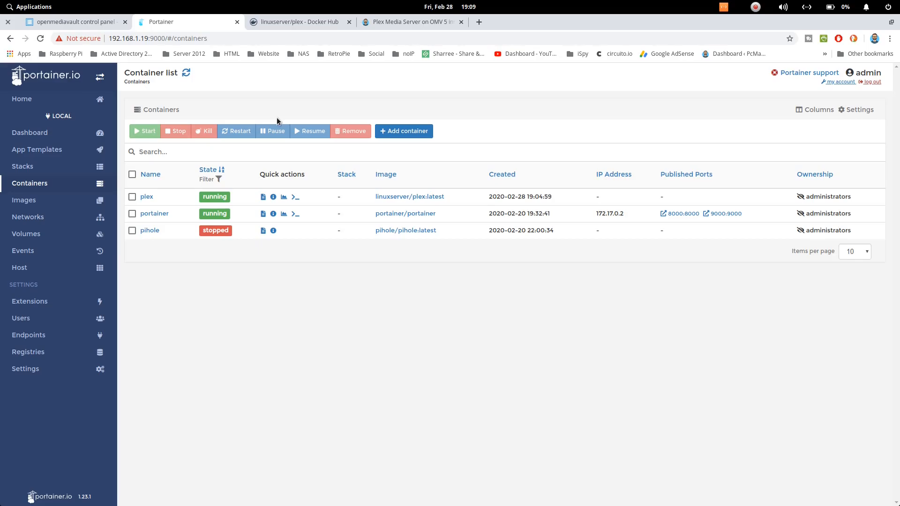
{"action": "left_click", "coordinate": [299, 22]}
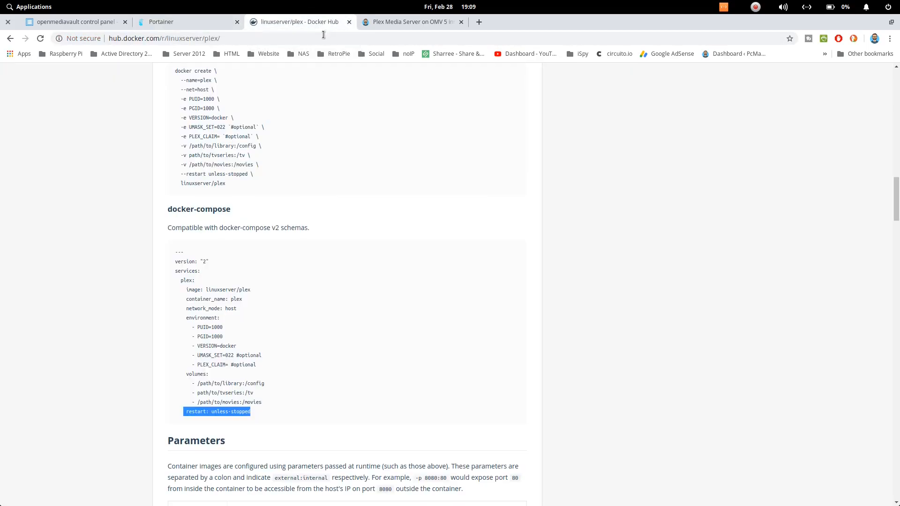
{"action": "type", "text": "192.168.1.19"}
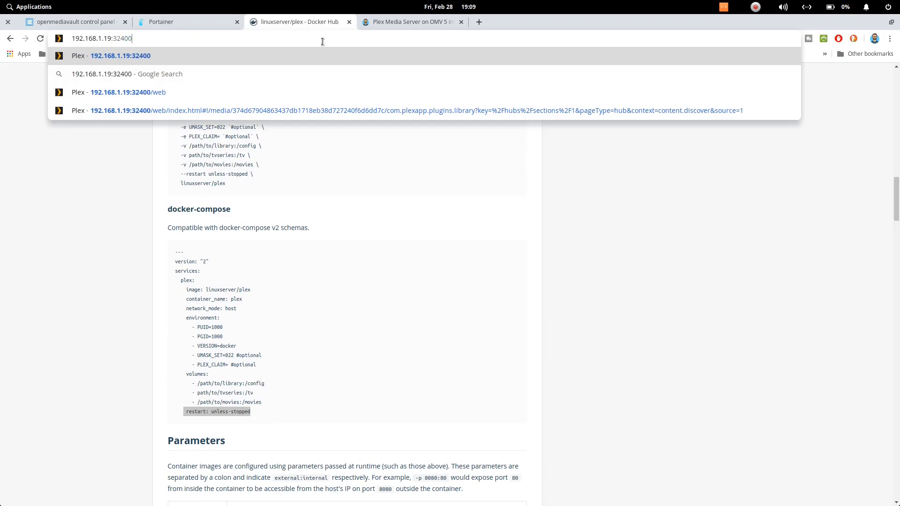
{"action": "type", "text": "/web/index.html#"}
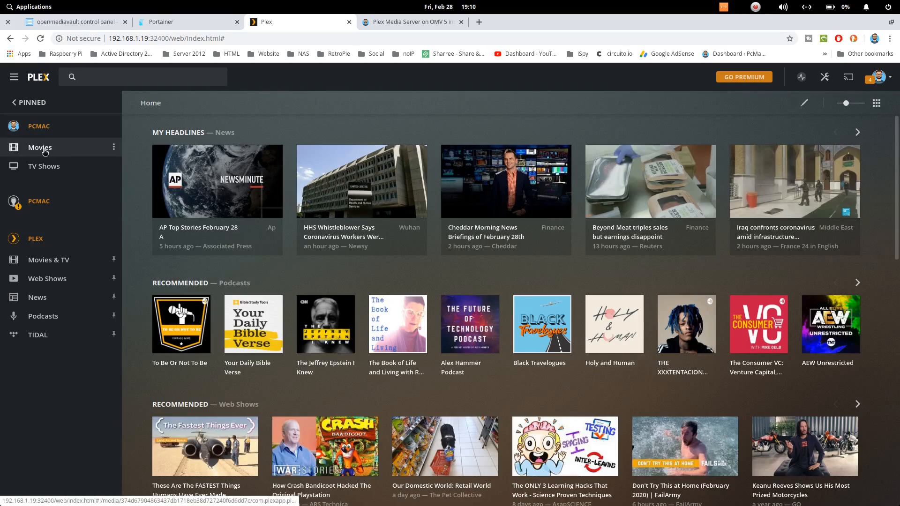
{"action": "mouse_move", "coordinate": [43, 169]}
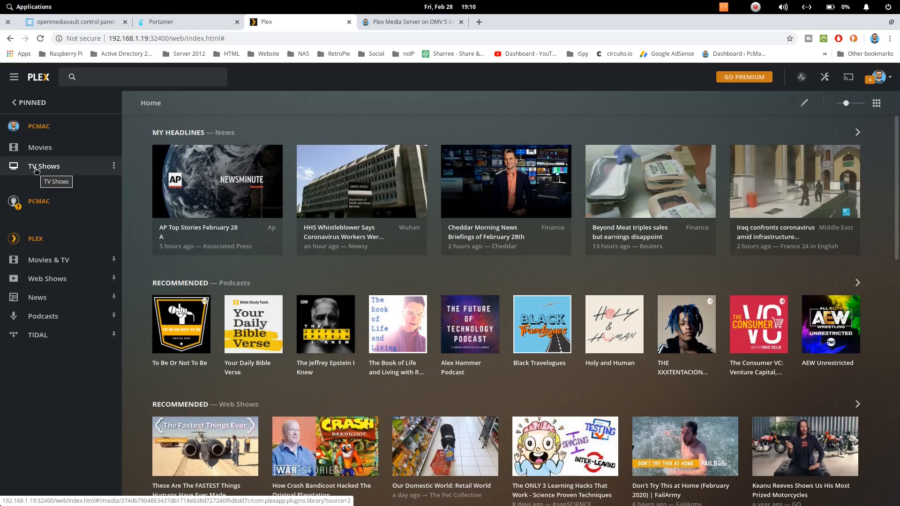
- Open the Plex server's Settings from the wrench icon on 192.168.1.19:32400/web
{"action": "left_click", "coordinate": [825, 77]}
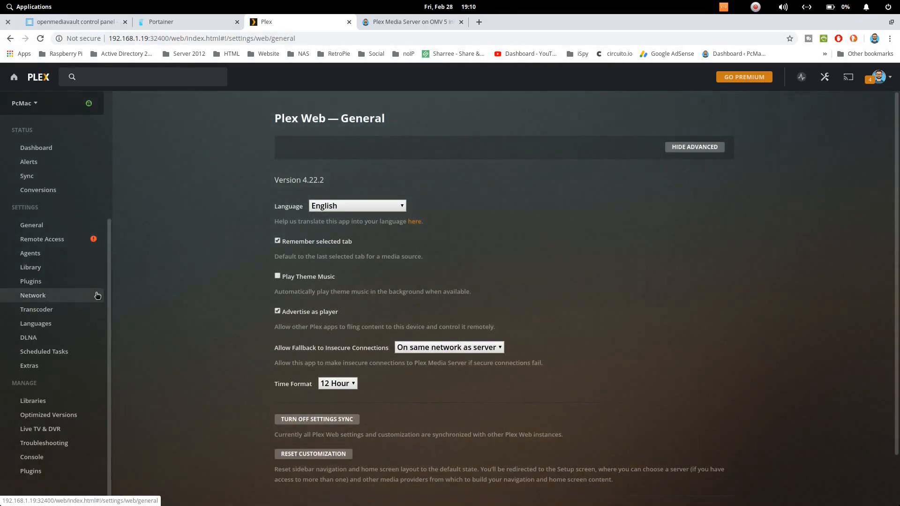
{"action": "mouse_move", "coordinate": [40, 412]}
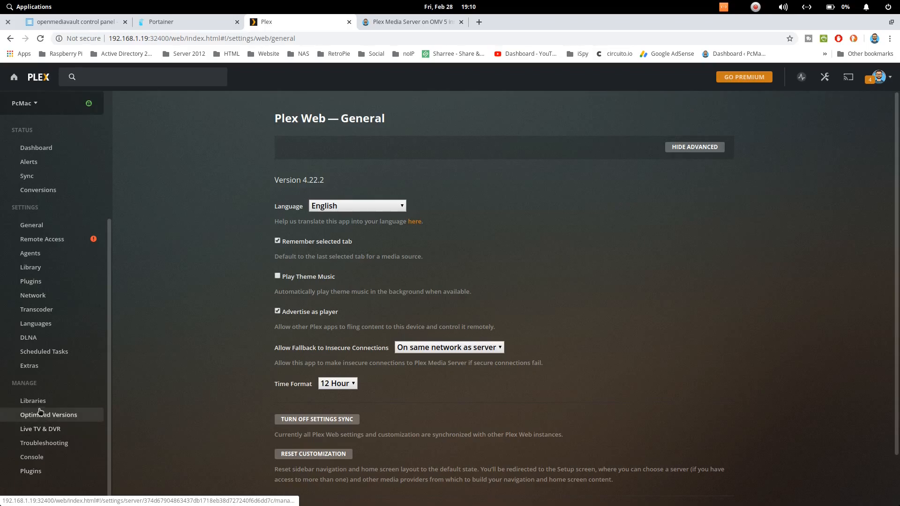
- Under Libraries, add a new Photos-type library and continue to its folder selection
{"action": "left_click", "coordinate": [33, 400]}
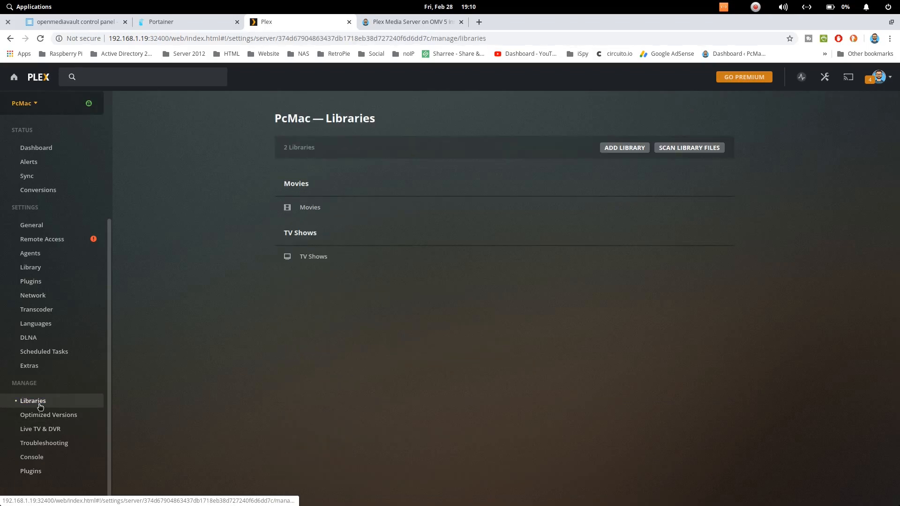
{"action": "left_click", "coordinate": [623, 148]}
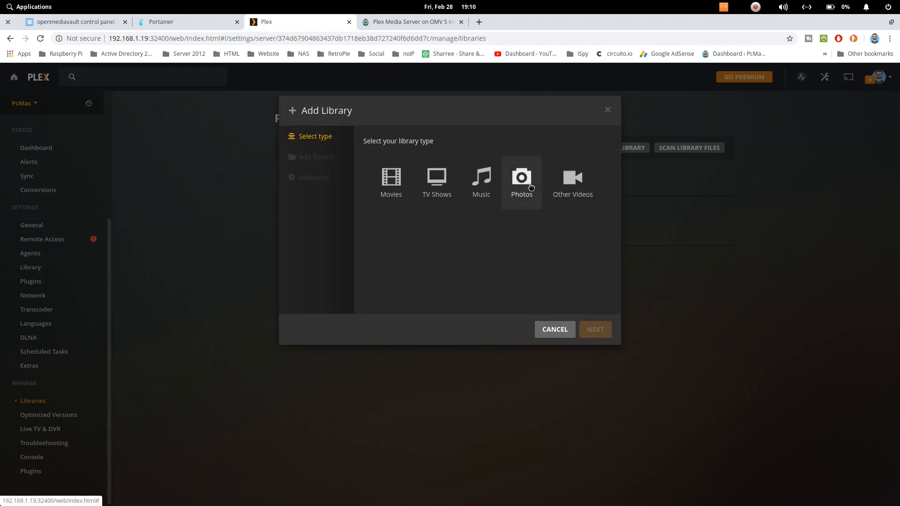
{"action": "left_click", "coordinate": [522, 181]}
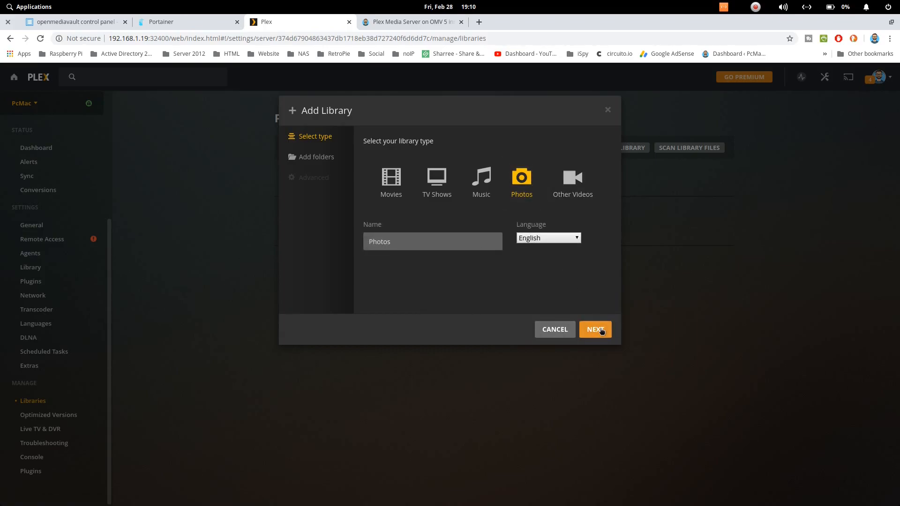
{"action": "left_click", "coordinate": [594, 329]}
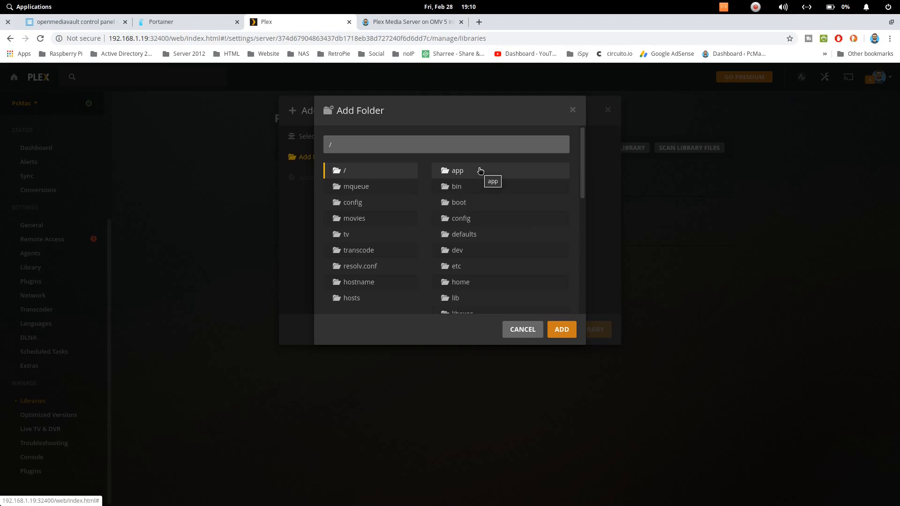
{"action": "mouse_move", "coordinate": [370, 235]}
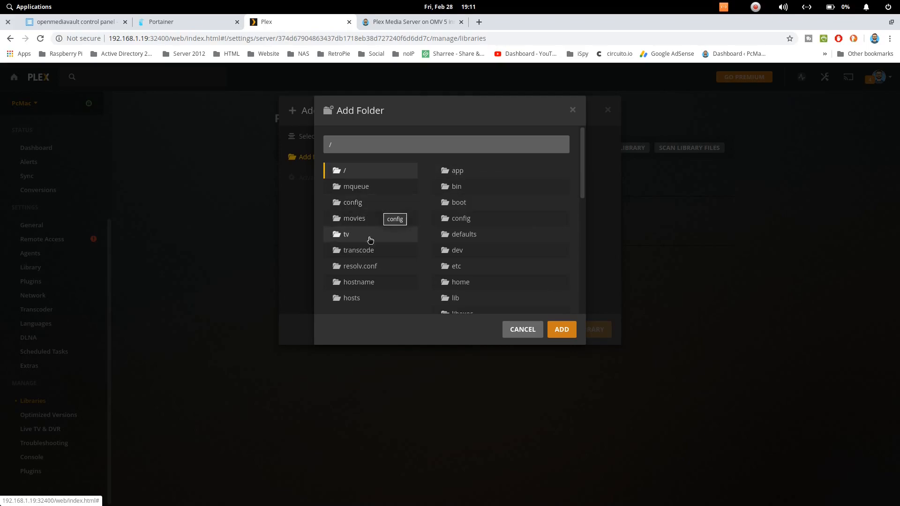
{"action": "mouse_move", "coordinate": [358, 281]}
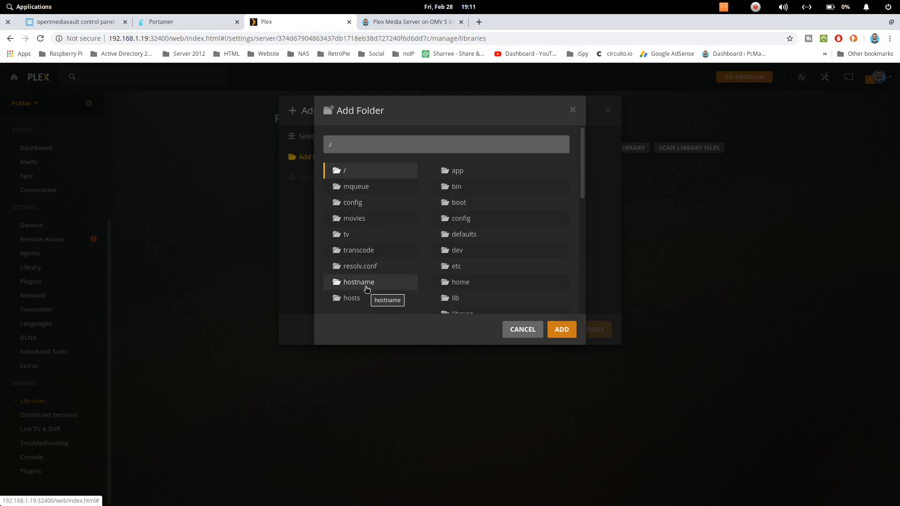
{"action": "mouse_move", "coordinate": [371, 297]}
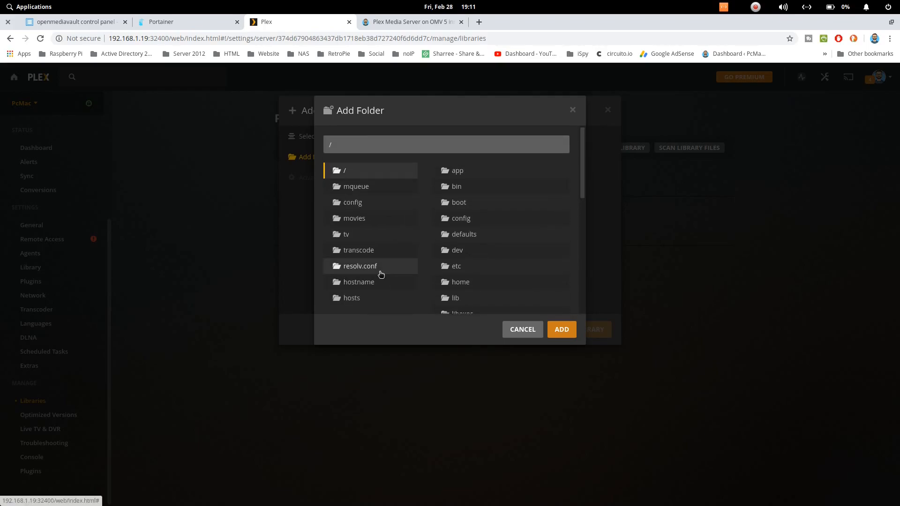
{"action": "mouse_move", "coordinate": [373, 234]}
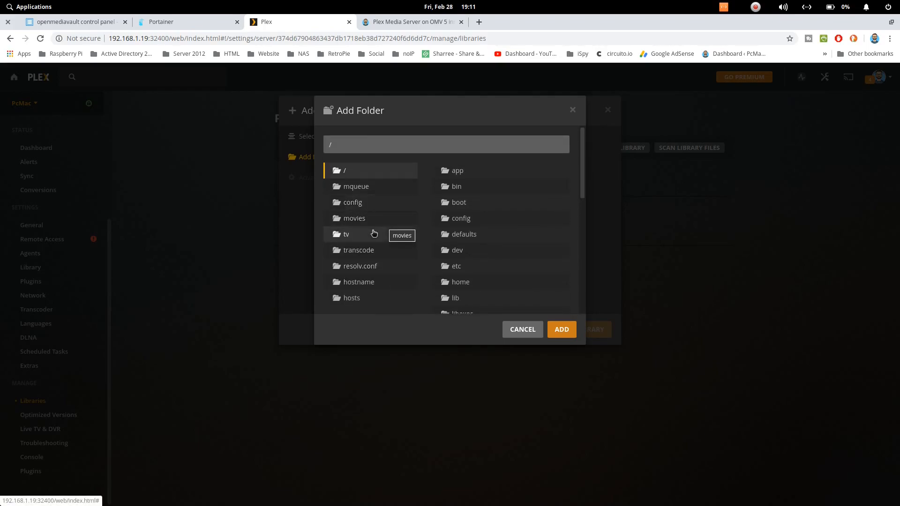
{"action": "mouse_move", "coordinate": [374, 208]}
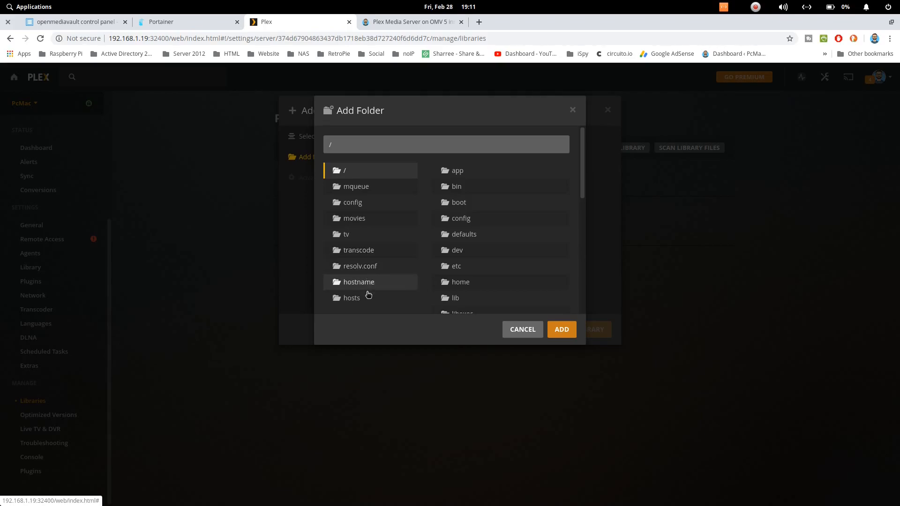
{"action": "mouse_move", "coordinate": [358, 282]}
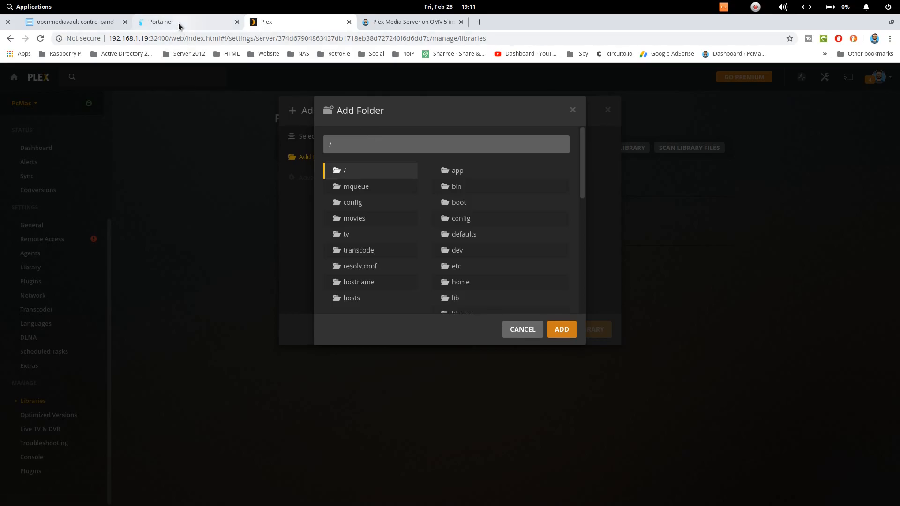
- Return to Portainer and open the plex container's details page
{"action": "left_click", "coordinate": [161, 21]}
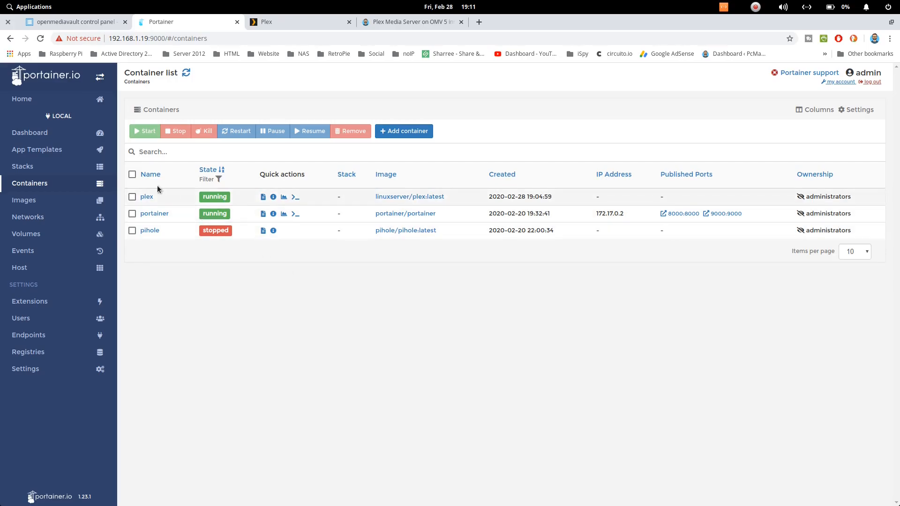
{"action": "left_click", "coordinate": [146, 197]}
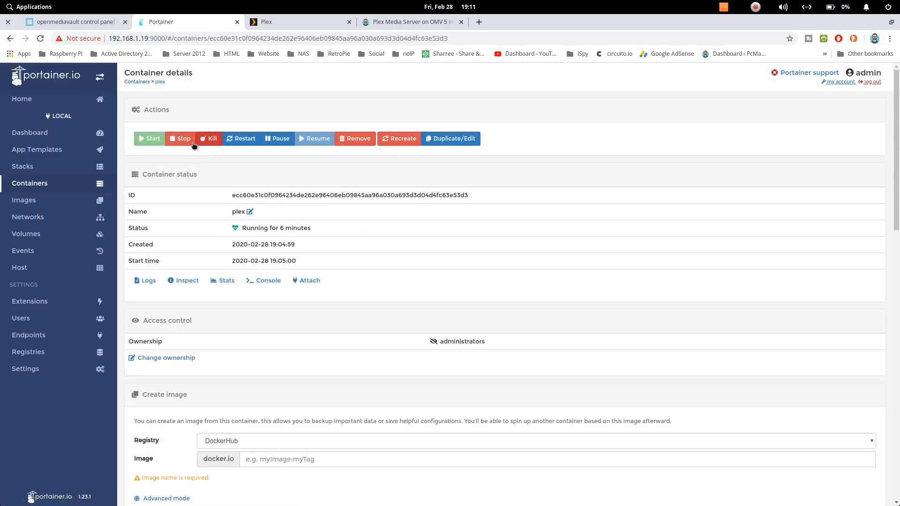
{"action": "mouse_move", "coordinate": [330, 167]}
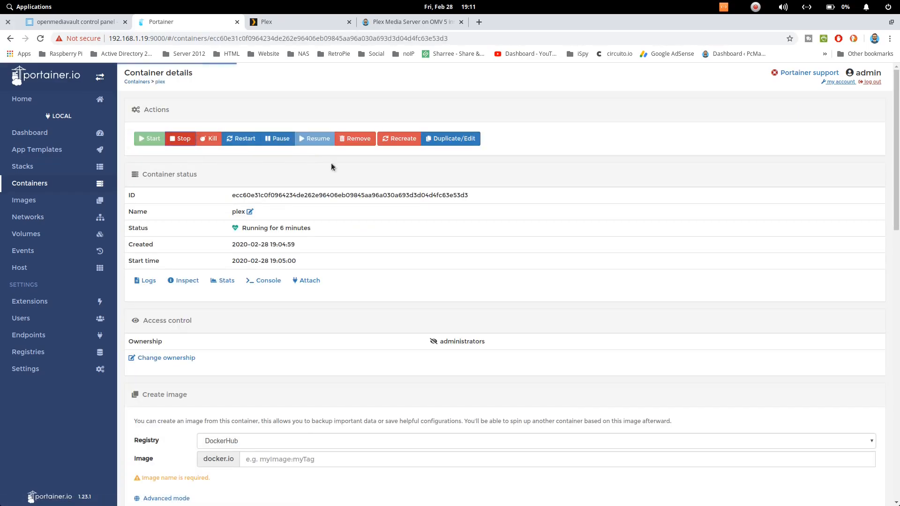
{"action": "mouse_move", "coordinate": [431, 489]}
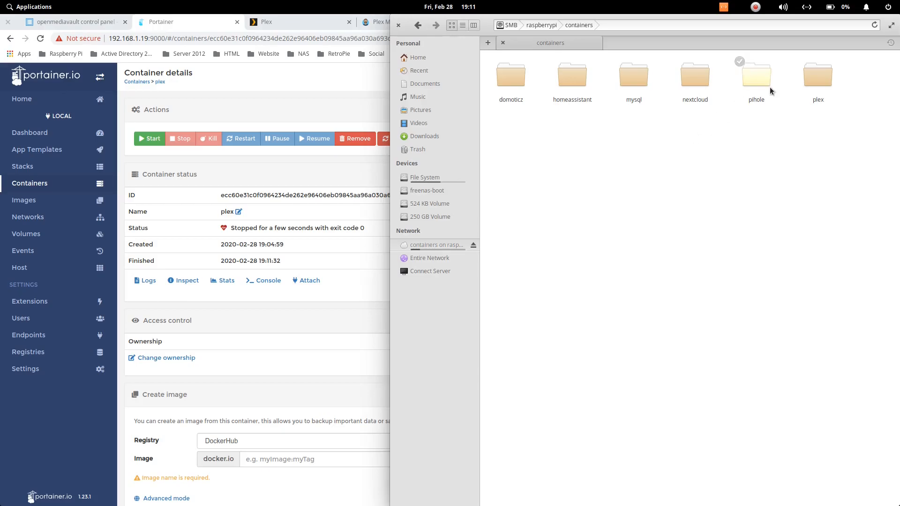
- Browse into containers/plex on the SMB share to confirm a photos folder exists
{"action": "double_click", "coordinate": [818, 74]}
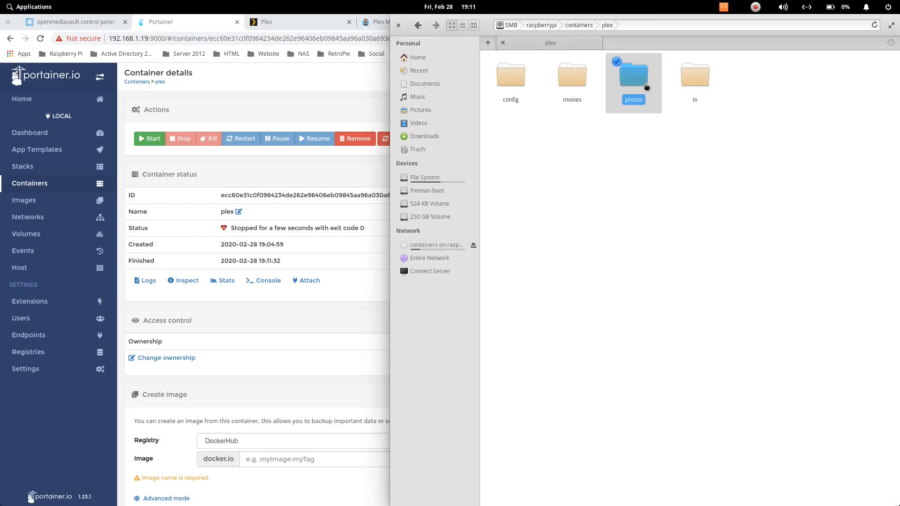
{"action": "double_click", "coordinate": [633, 74]}
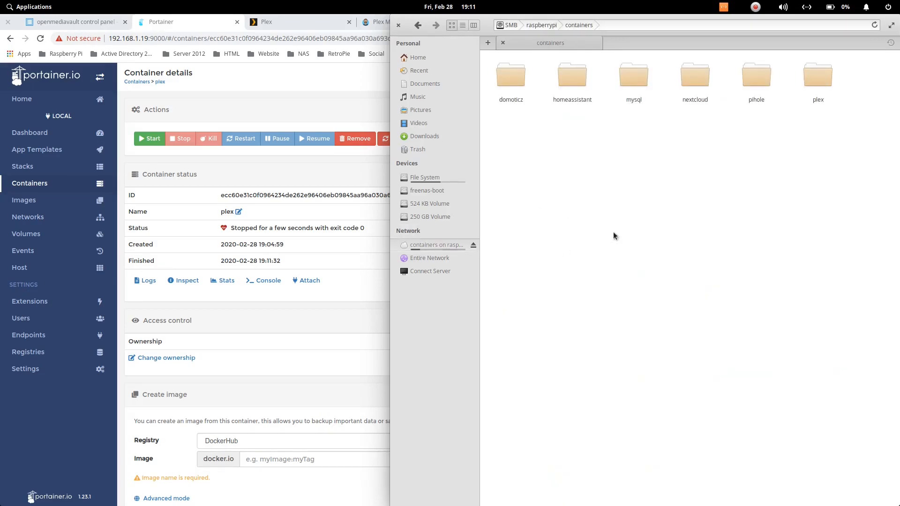
{"action": "double_click", "coordinate": [817, 75]}
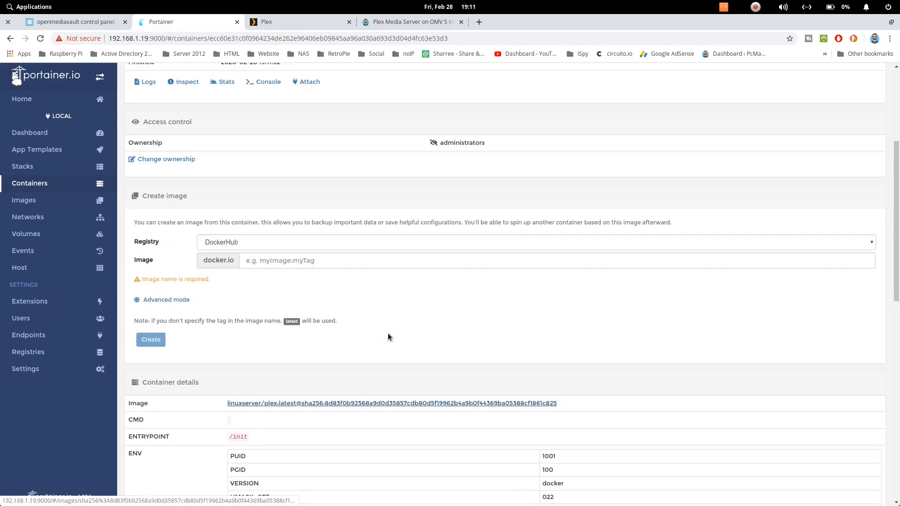
- Duplicate the plex container, bind /photos/ to Containers/plex/photos, and redeploy it
{"action": "scroll", "scroll_direction": "up", "scroll_amount": 3}
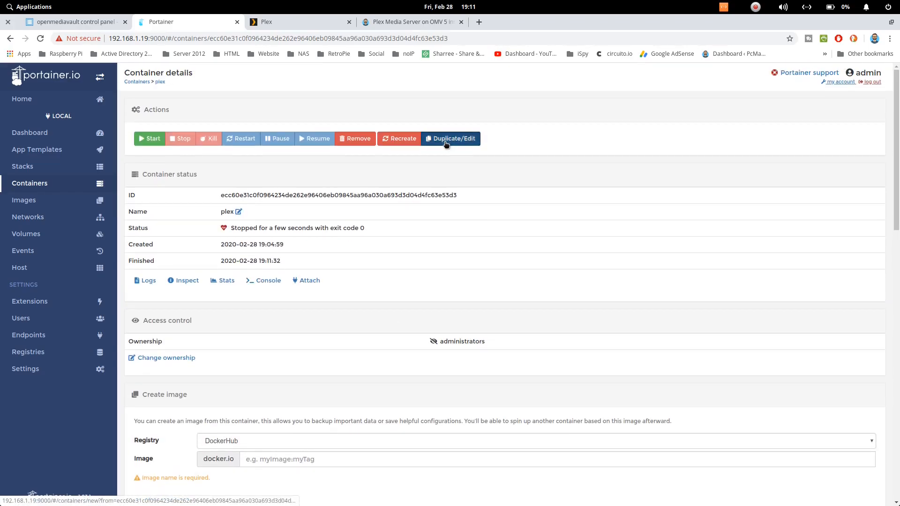
{"action": "left_click", "coordinate": [450, 138]}
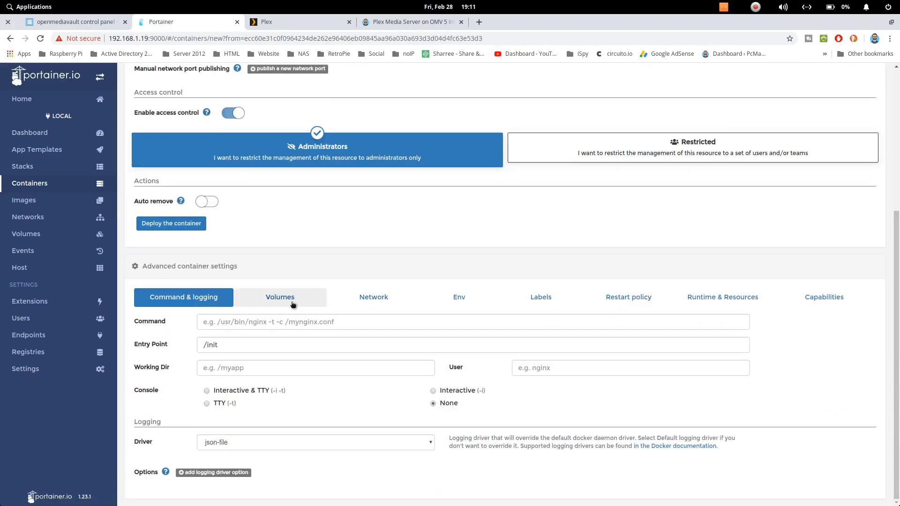
{"action": "left_click", "coordinate": [279, 296]}
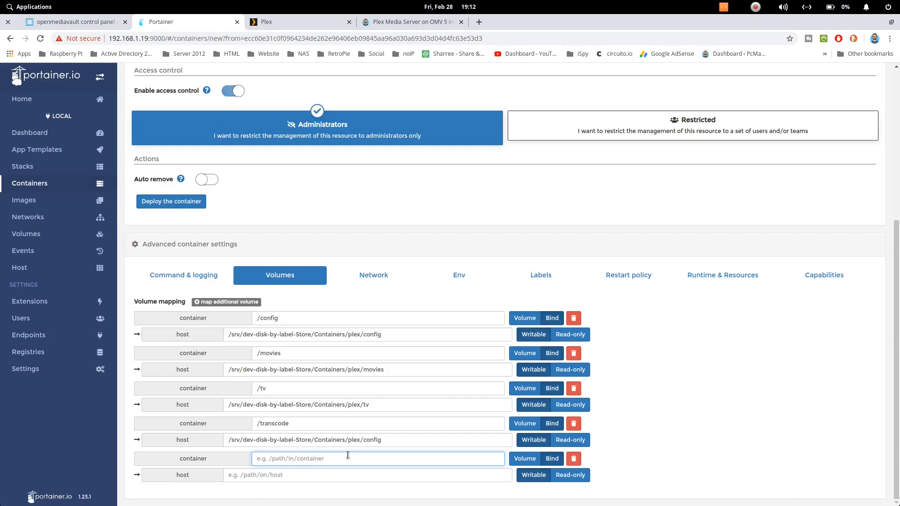
{"action": "type", "text": "/photos"}
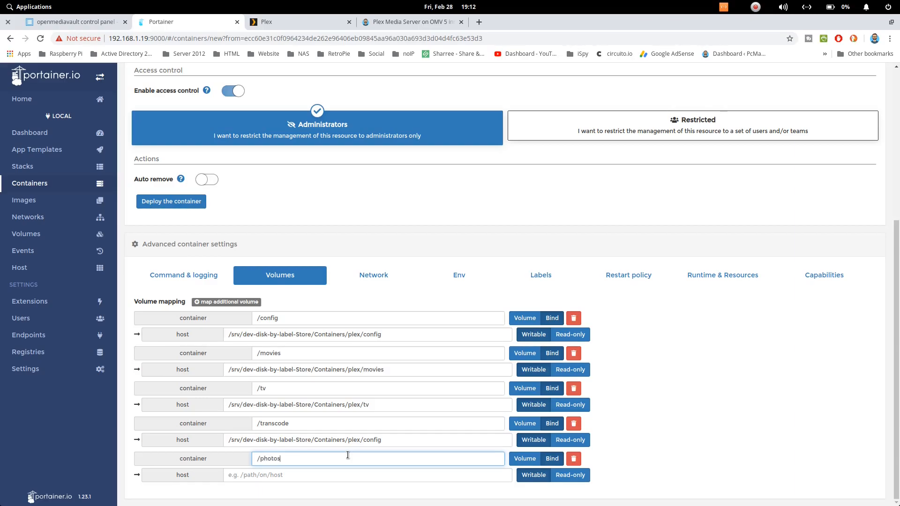
{"action": "type", "text": "/"}
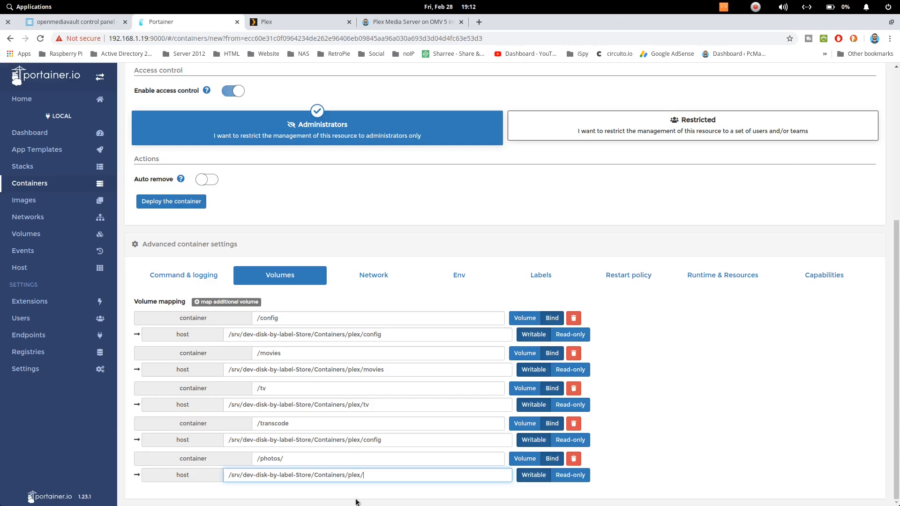
{"action": "type", "text": "photos"}
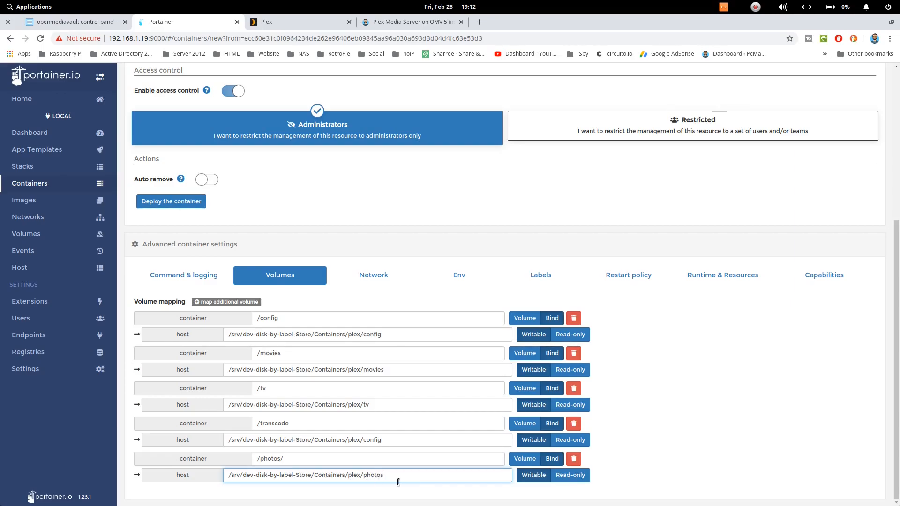
{"action": "scroll", "scroll_direction": "up", "scroll_amount": 3}
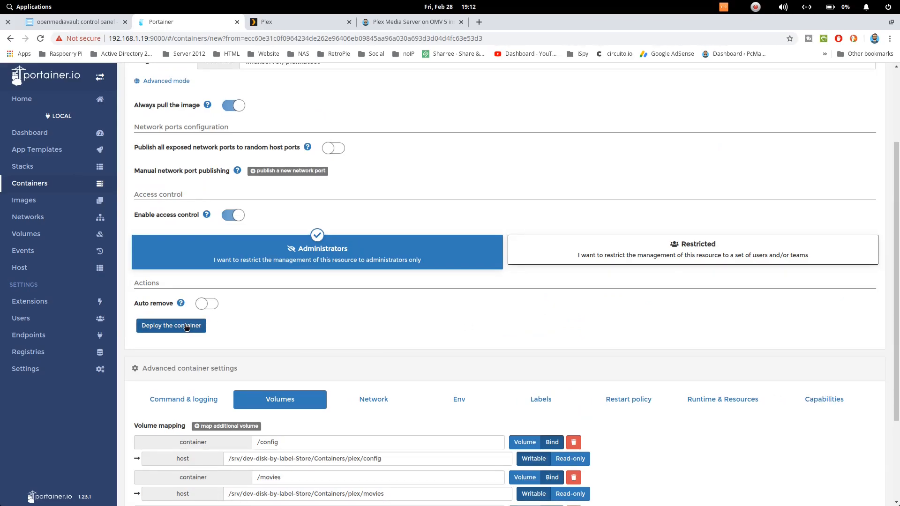
{"action": "left_click", "coordinate": [171, 325]}
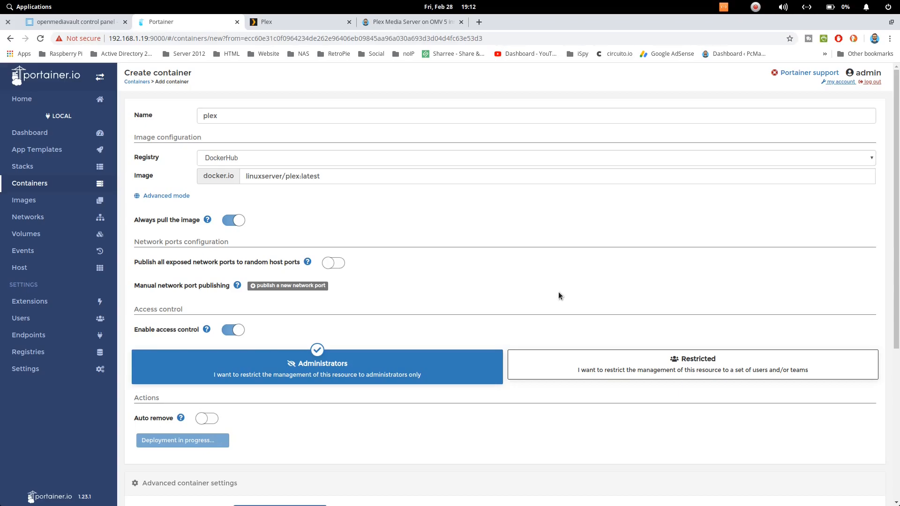
{"action": "left_click", "coordinate": [182, 440]}
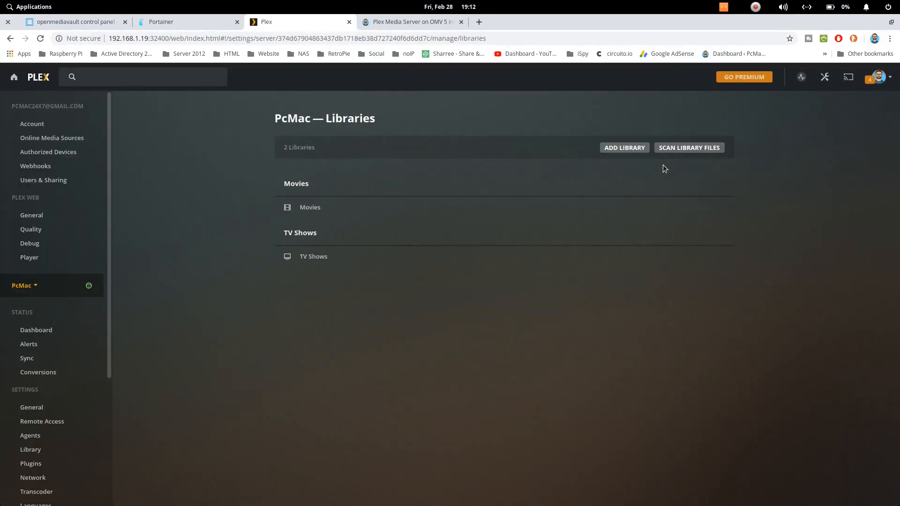
- Add a Photos-type library with /photos chosen as its media folder
{"action": "left_click", "coordinate": [624, 147]}
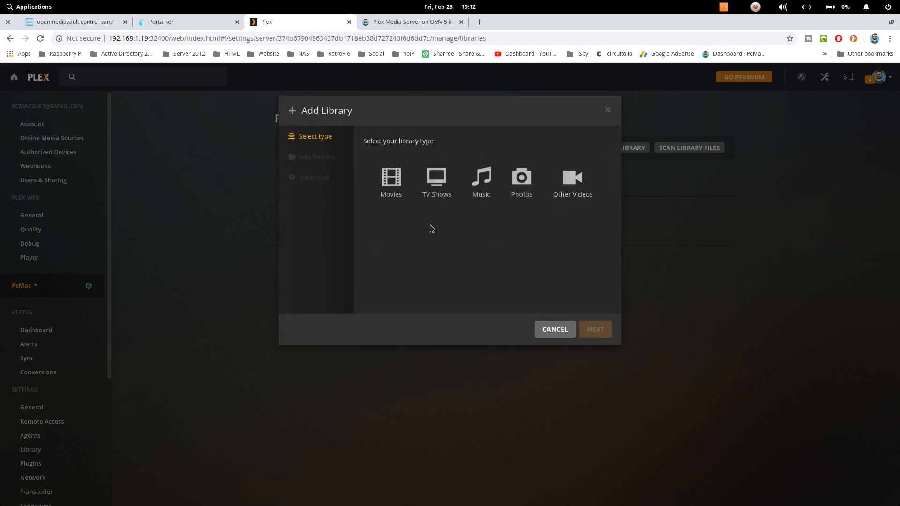
{"action": "left_click", "coordinate": [520, 178]}
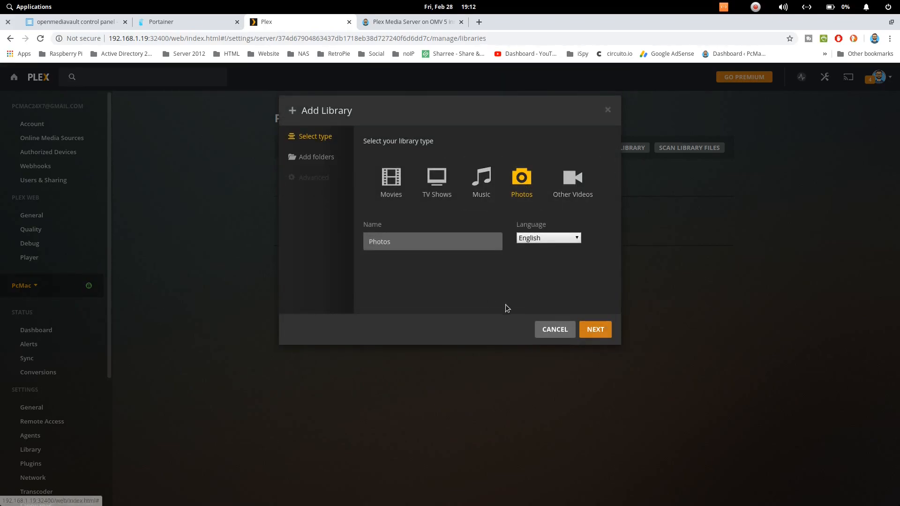
{"action": "left_click", "coordinate": [594, 329]}
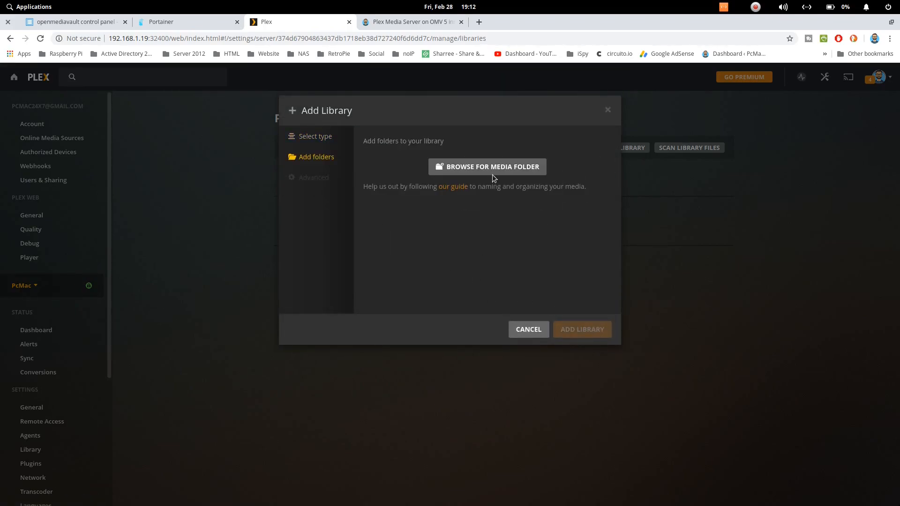
{"action": "left_click", "coordinate": [486, 166]}
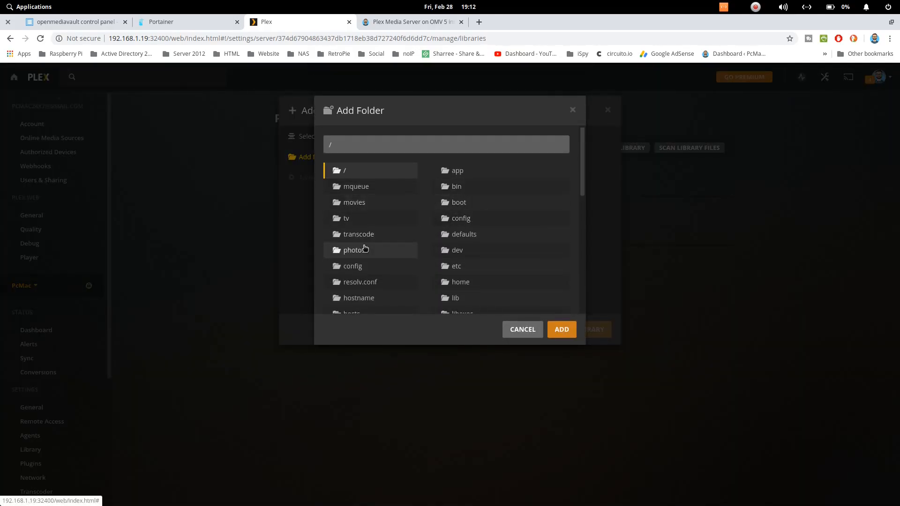
{"action": "left_click", "coordinate": [354, 250]}
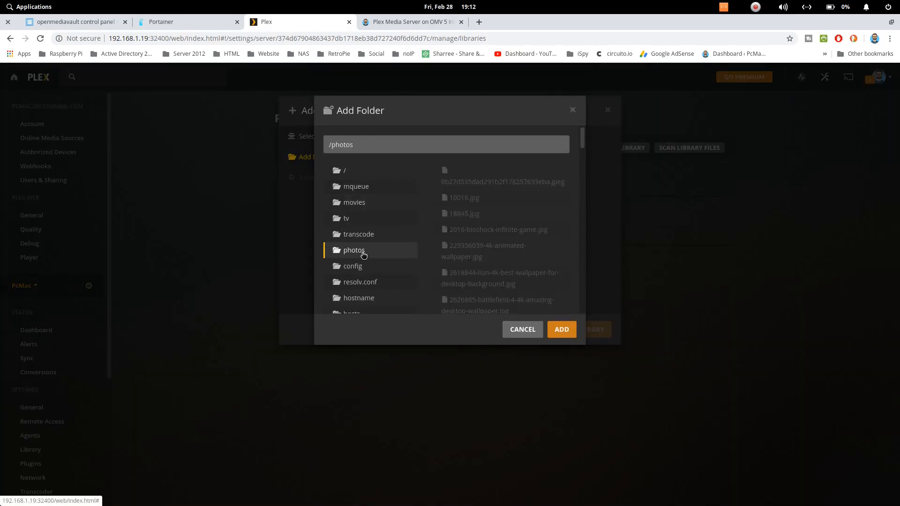
{"action": "mouse_move", "coordinate": [496, 187]}
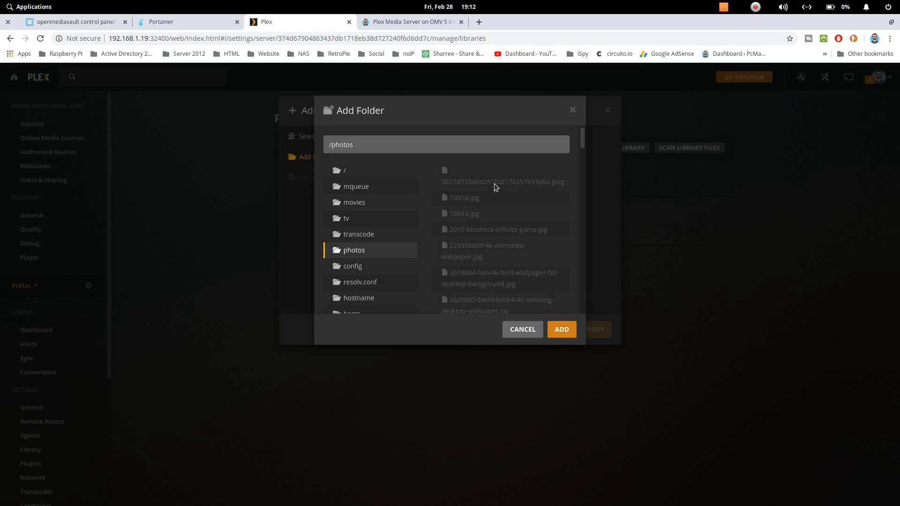
{"action": "left_click", "coordinate": [560, 329]}
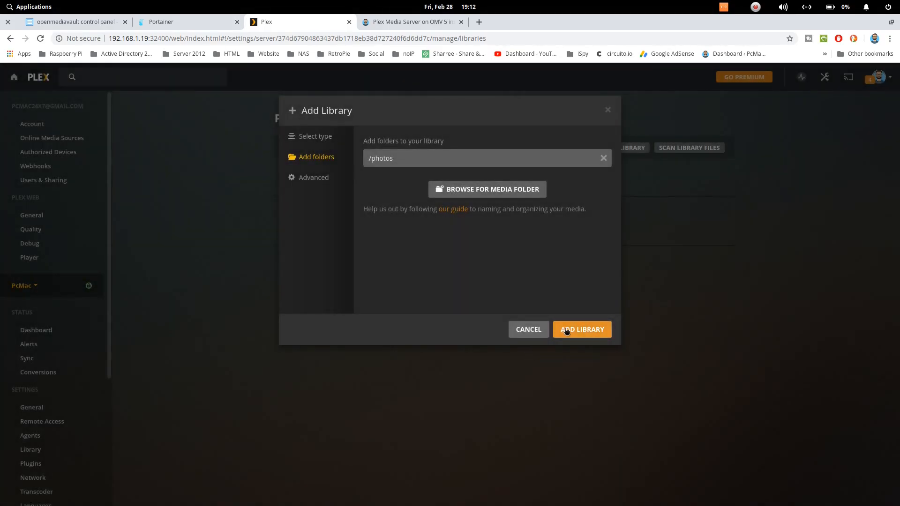
{"action": "left_click", "coordinate": [581, 329]}
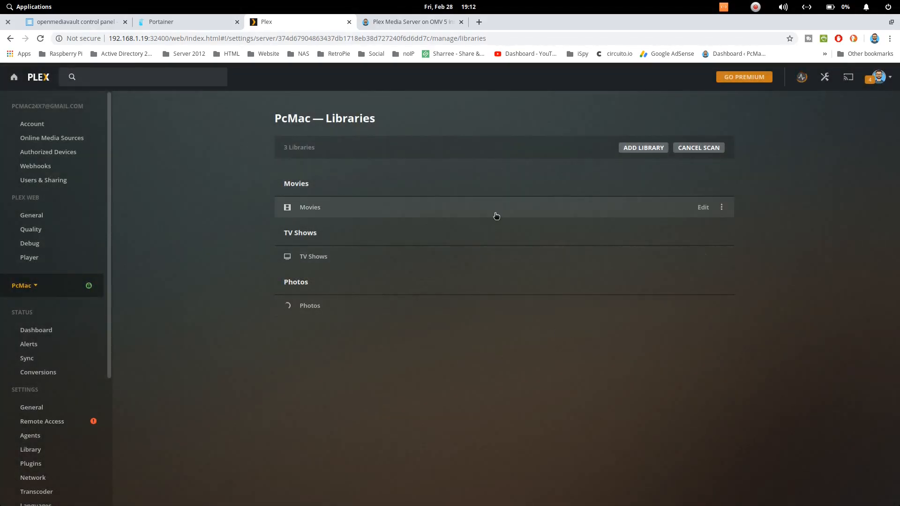
{"action": "mouse_move", "coordinate": [392, 356]}
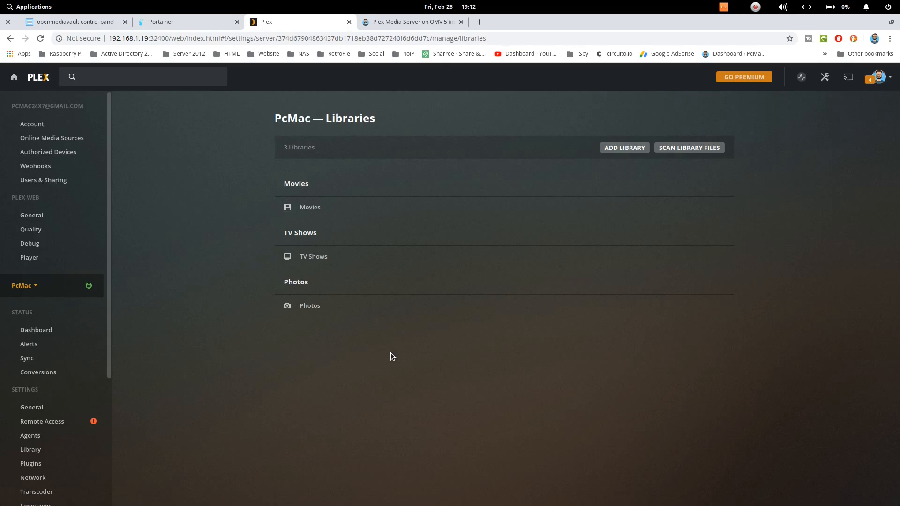
{"action": "mouse_move", "coordinate": [320, 77]}
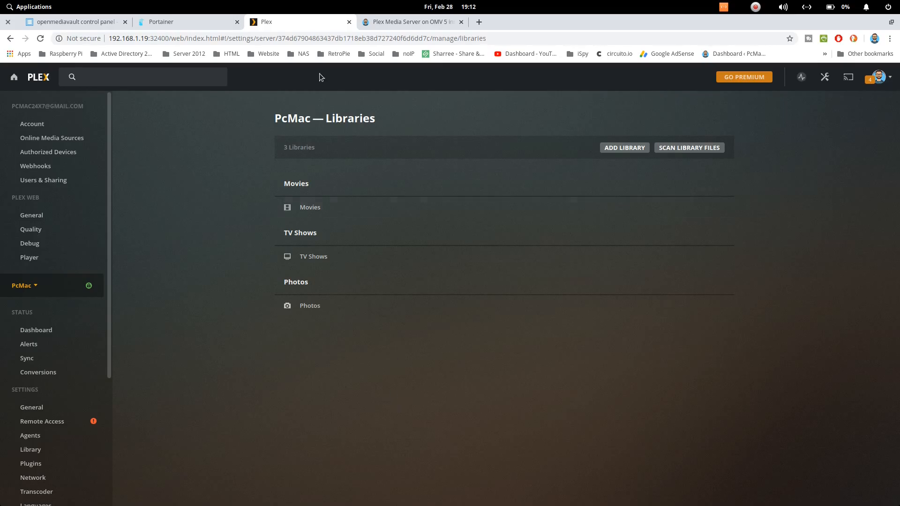
- Open the recreated plex container in Portainer and check /photos appears under Volumes
{"action": "left_click", "coordinate": [184, 22]}
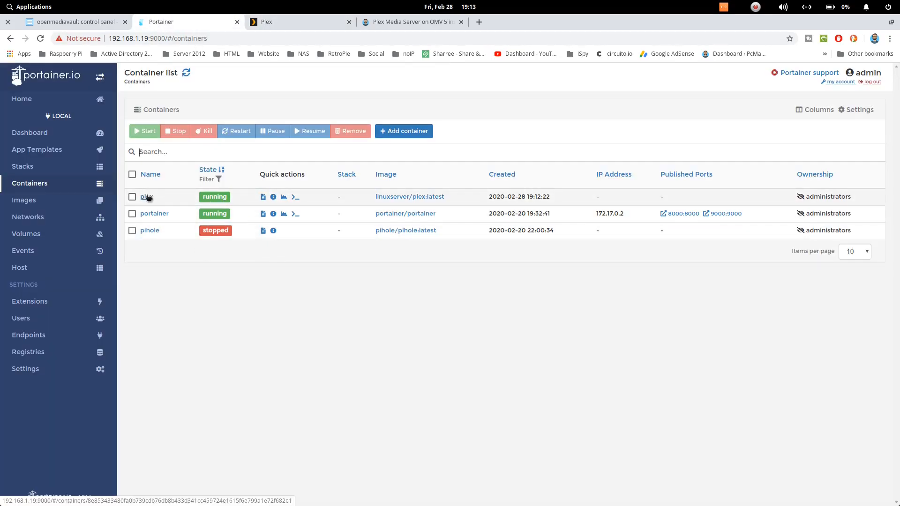
{"action": "left_click", "coordinate": [147, 196]}
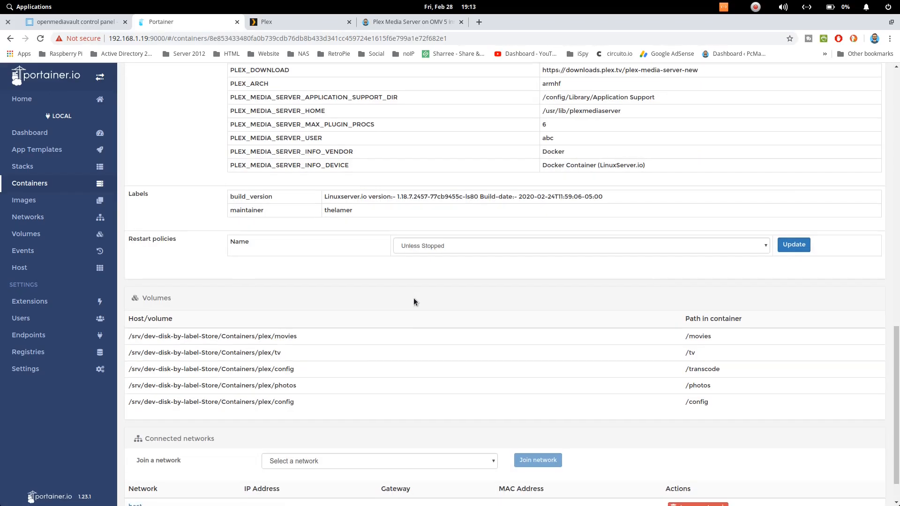
{"action": "scroll", "scroll_direction": "up", "scroll_amount": 3}
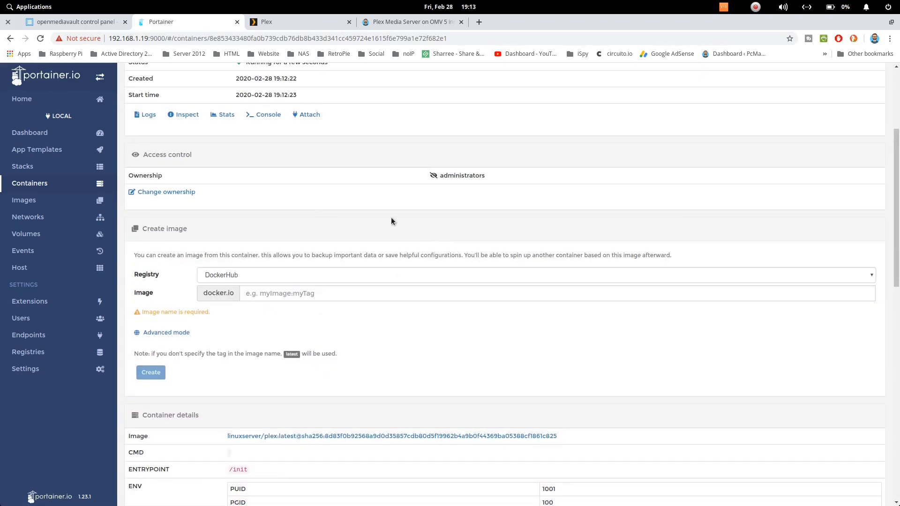
{"action": "scroll", "scroll_direction": "up", "scroll_amount": 3}
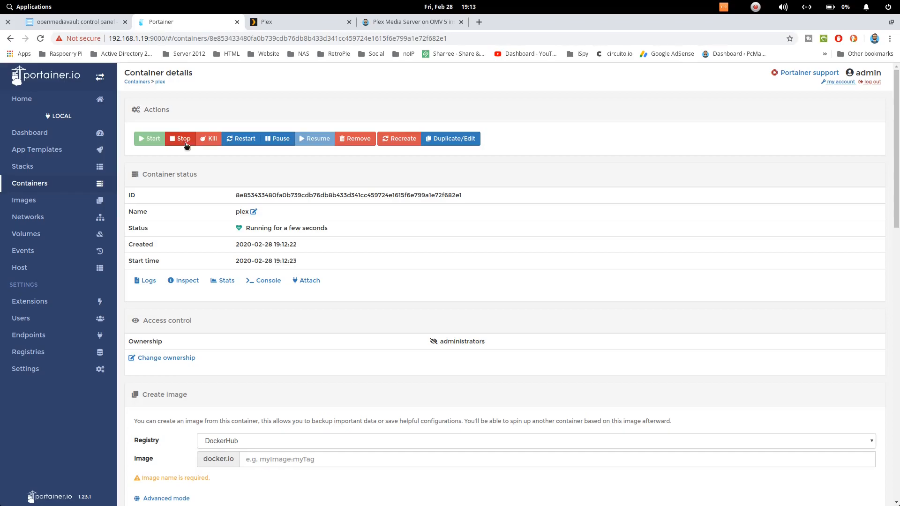
{"action": "mouse_move", "coordinate": [449, 153]}
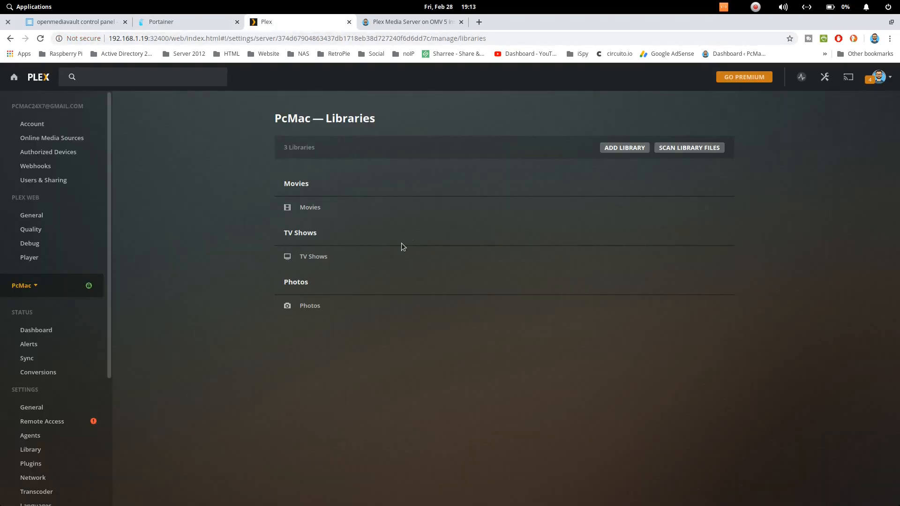
{"action": "mouse_move", "coordinate": [14, 77]}
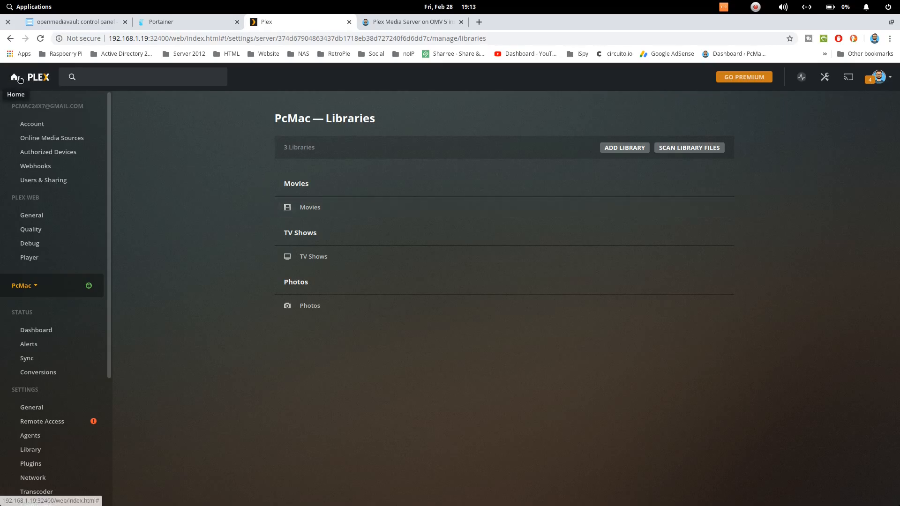
- From Plex Home, view the Photos library, then Movies listing Charlie's Angels (2000)
{"action": "left_click", "coordinate": [14, 76]}
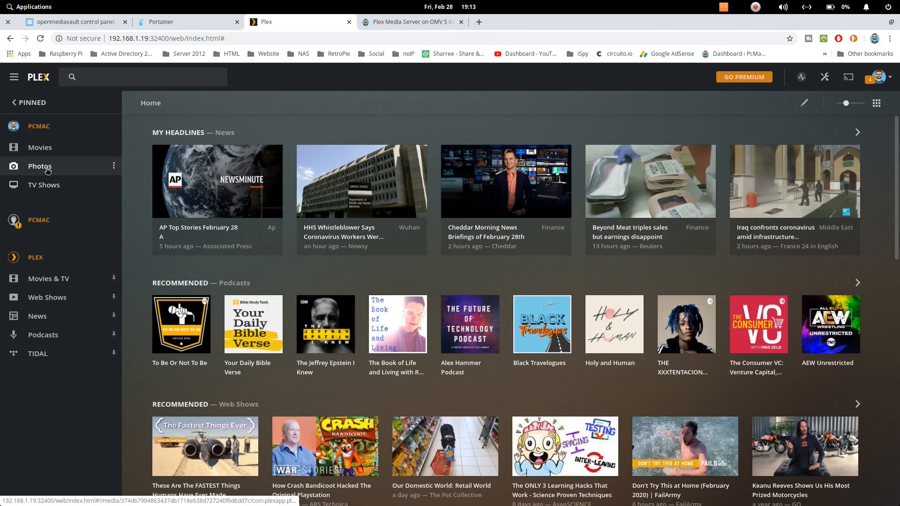
{"action": "left_click", "coordinate": [39, 166]}
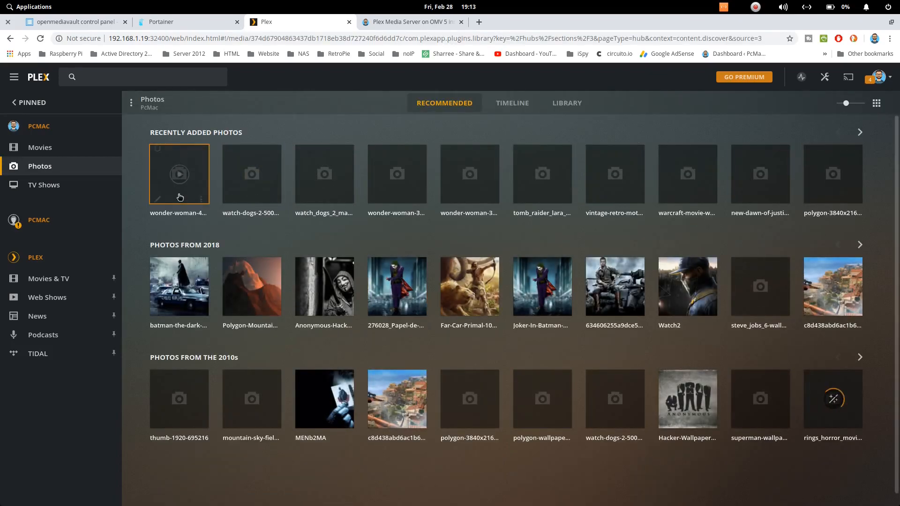
{"action": "left_click", "coordinate": [40, 148]}
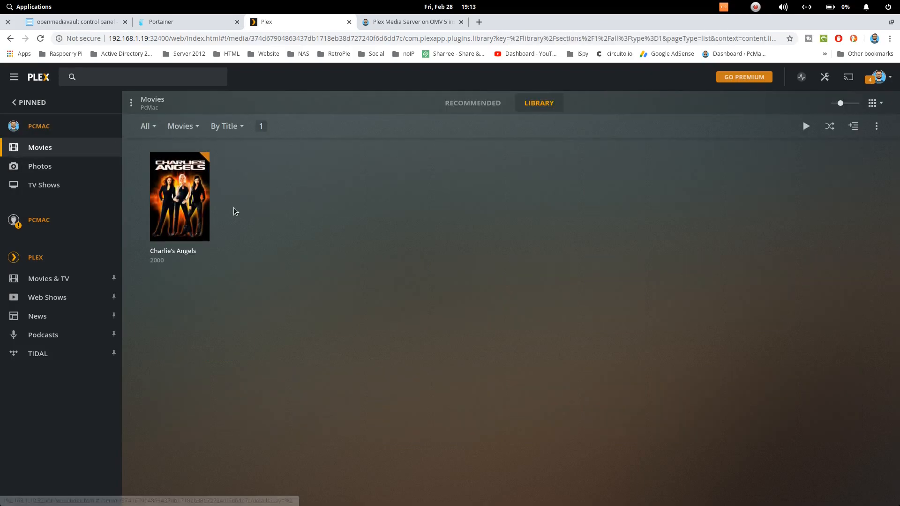
{"action": "mouse_move", "coordinate": [655, 208]}
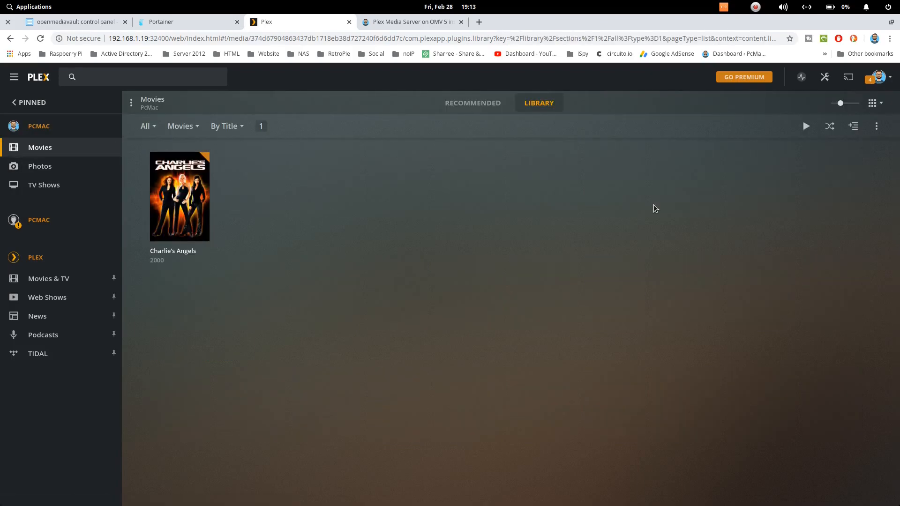
{"action": "mouse_move", "coordinate": [801, 77]}
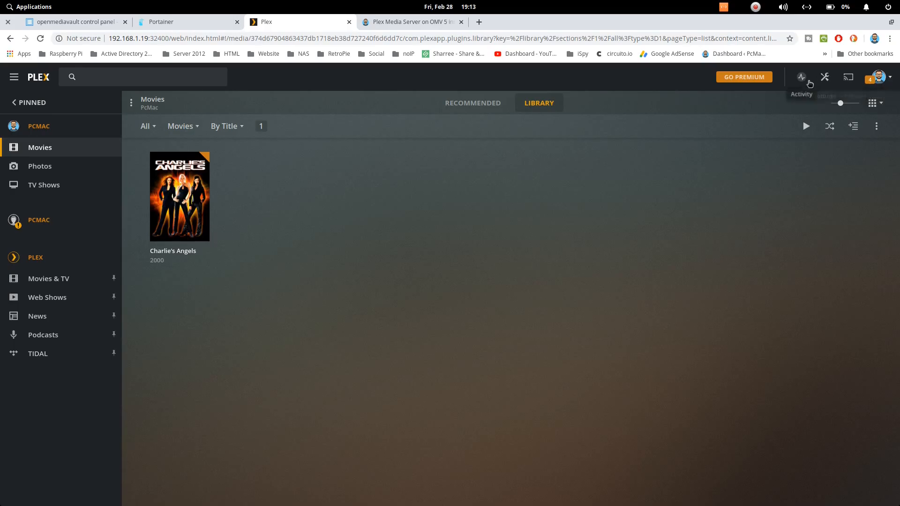
- Paste the config host path from Portainer's Volumes into Plex's Transcoder temporary directory and save
{"action": "left_click", "coordinate": [825, 77]}
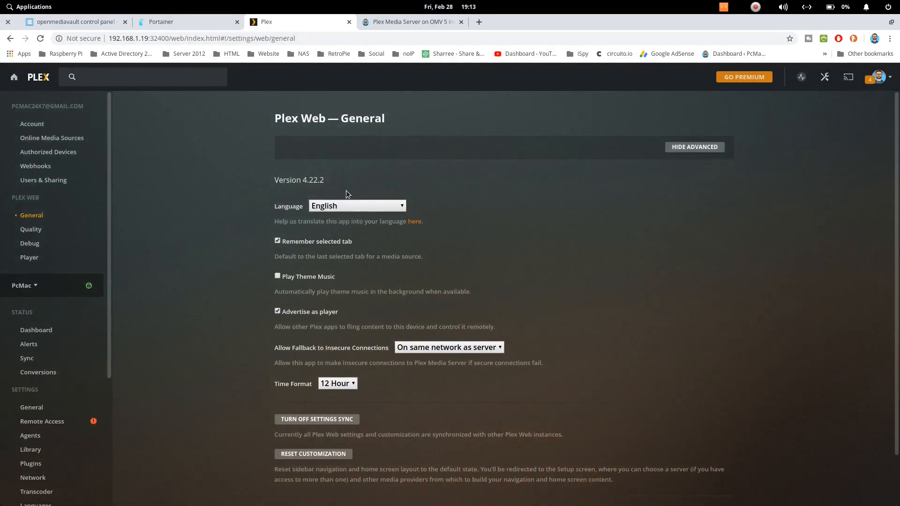
{"action": "scroll", "scroll_direction": "down", "scroll_amount": 3}
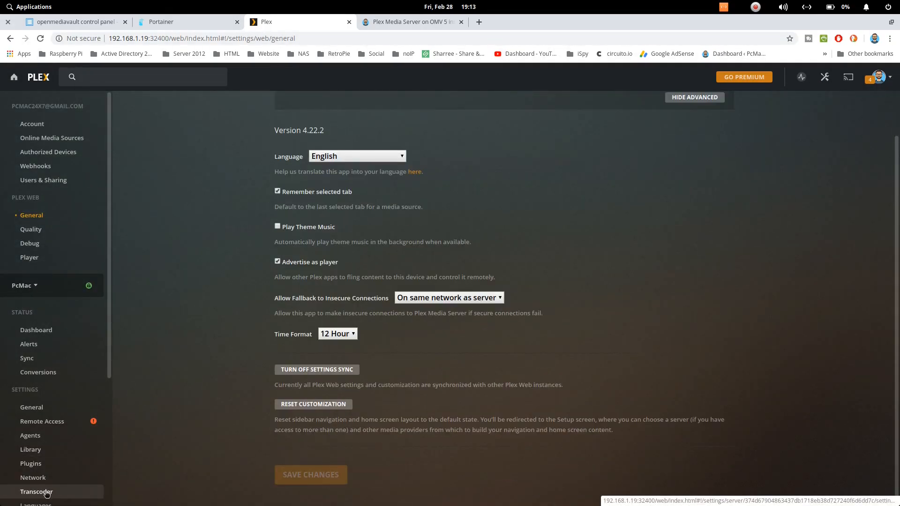
{"action": "left_click", "coordinate": [36, 491]}
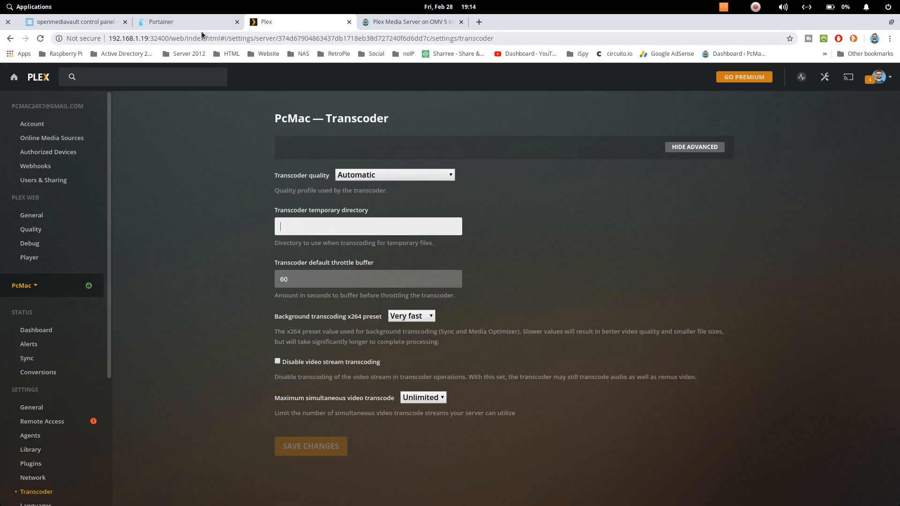
{"action": "left_click", "coordinate": [161, 21]}
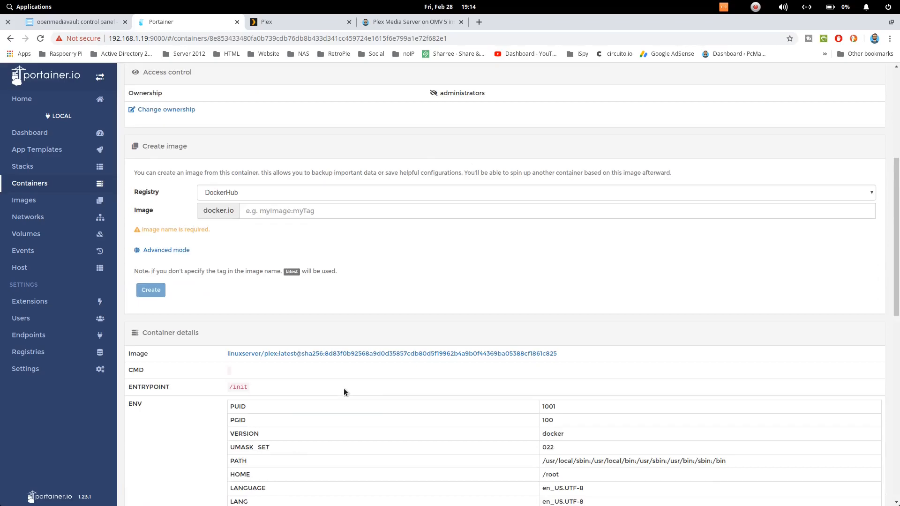
{"action": "scroll", "scroll_direction": "down", "scroll_amount": 3}
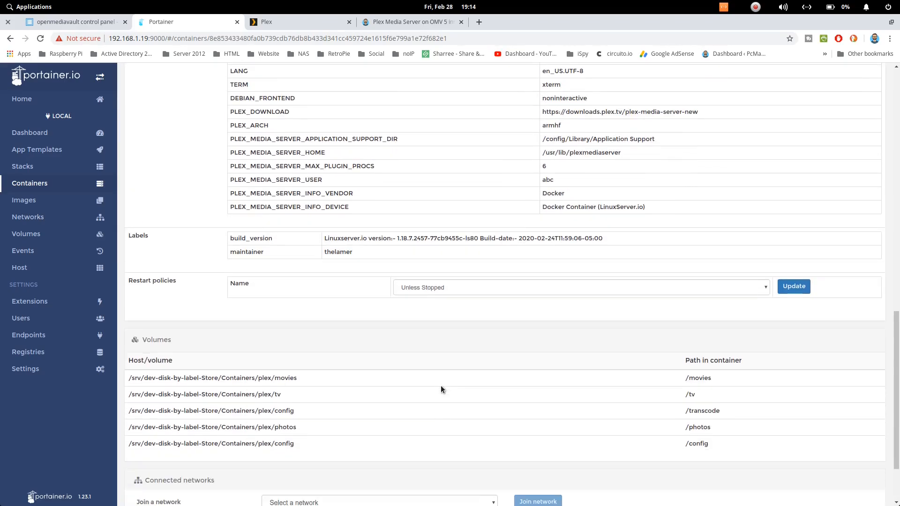
{"action": "scroll", "scroll_direction": "down", "scroll_amount": 3}
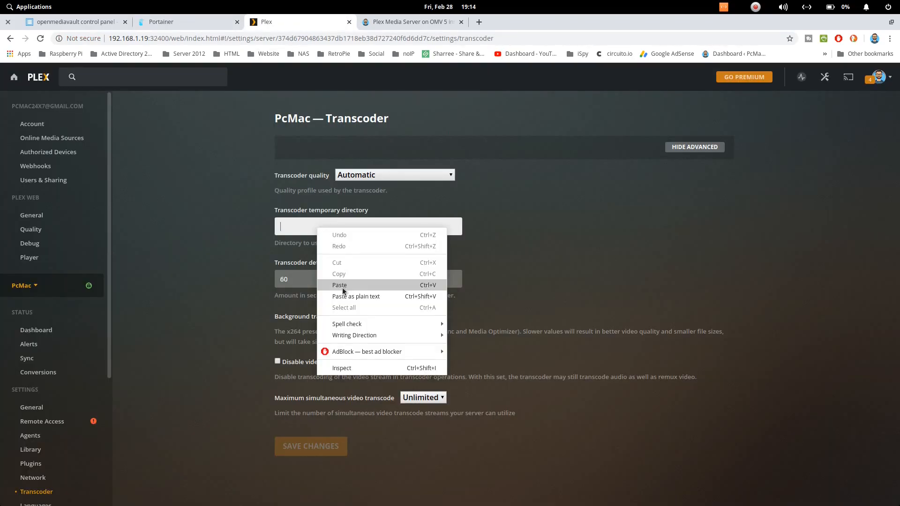
{"action": "left_click", "coordinate": [340, 285]}
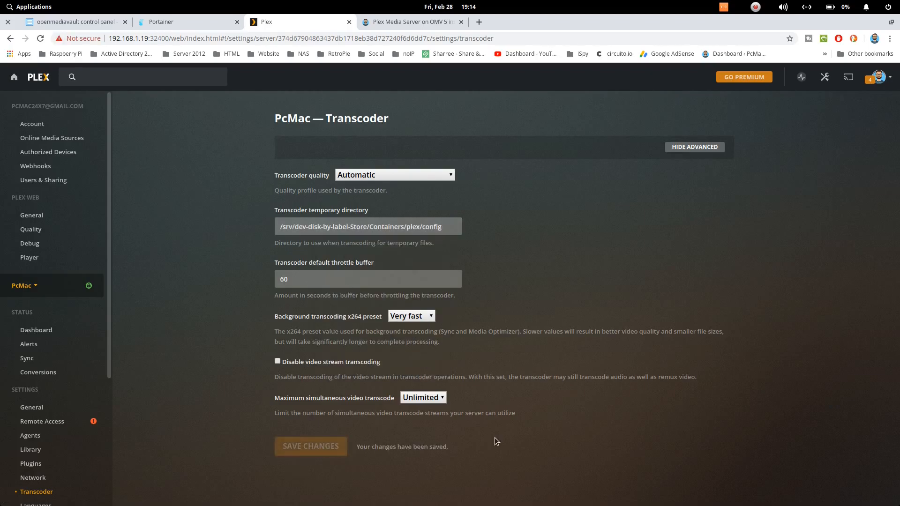
{"action": "mouse_move", "coordinate": [683, 200]}
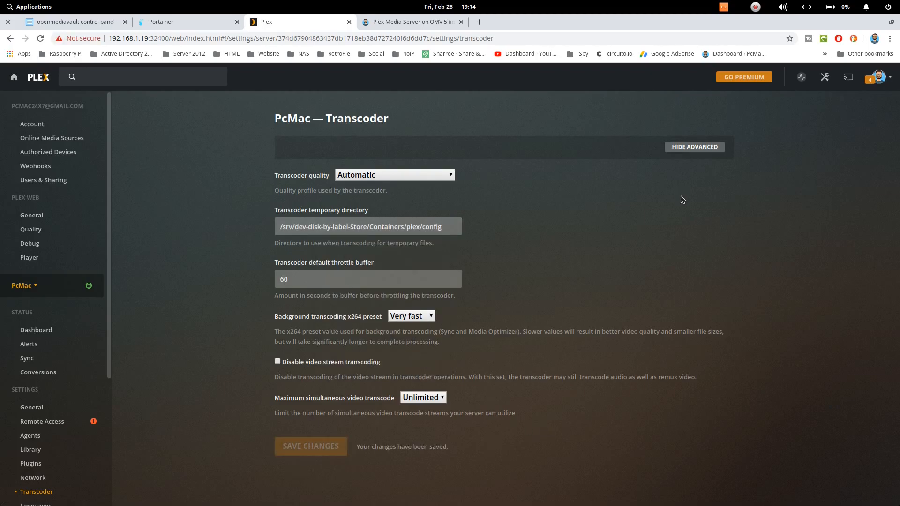
- Revisit Plex's Movies library, then the Photos library with its thumbnails now loaded
{"action": "left_click", "coordinate": [14, 76]}
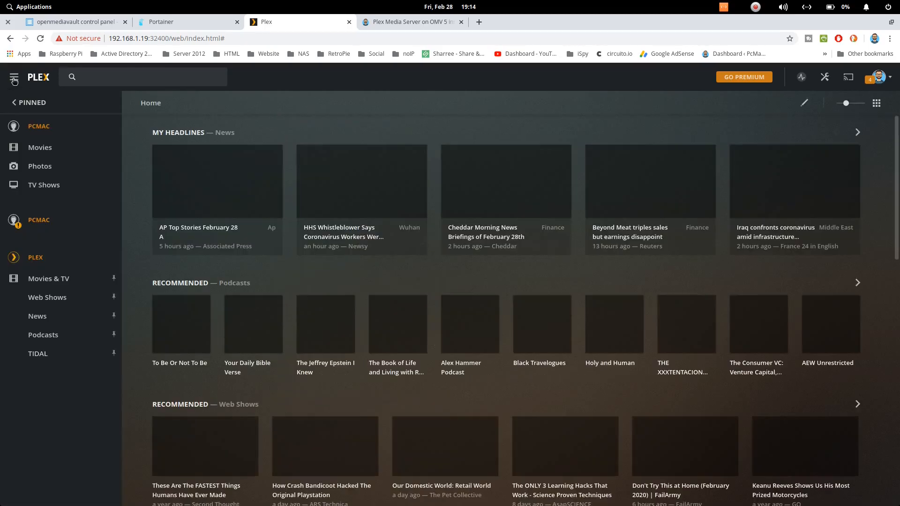
{"action": "left_click", "coordinate": [40, 146]}
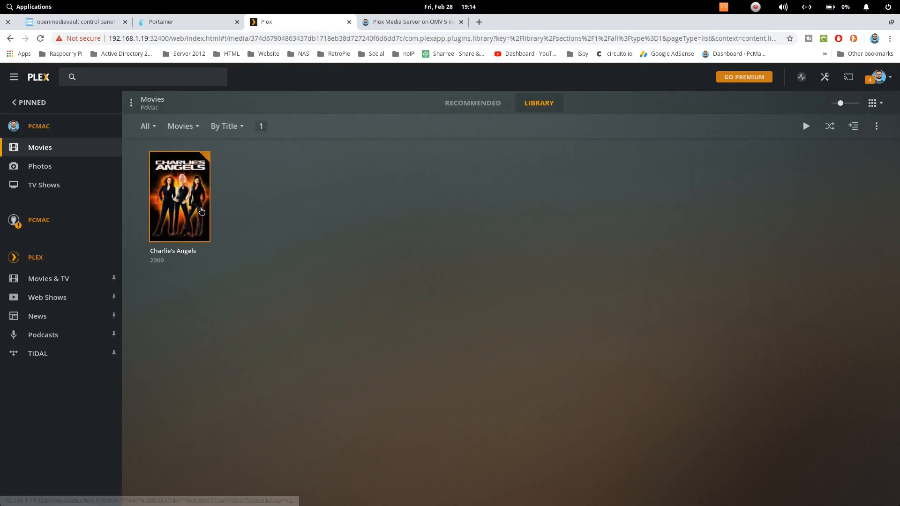
{"action": "left_click", "coordinate": [179, 196]}
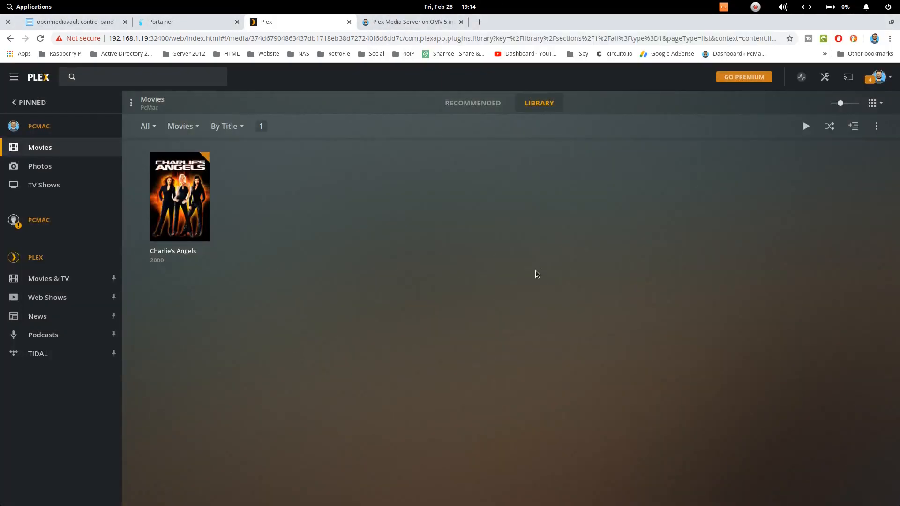
{"action": "mouse_move", "coordinate": [273, 286]}
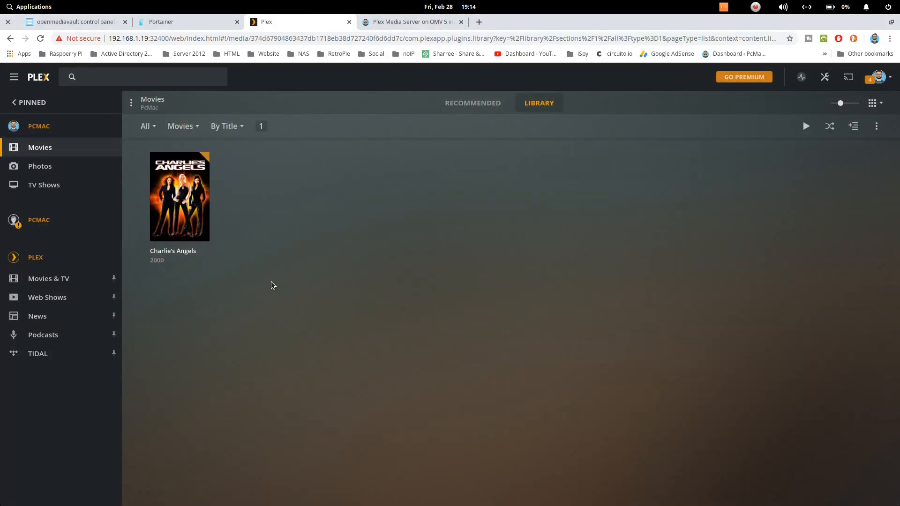
{"action": "mouse_move", "coordinate": [110, 188]}
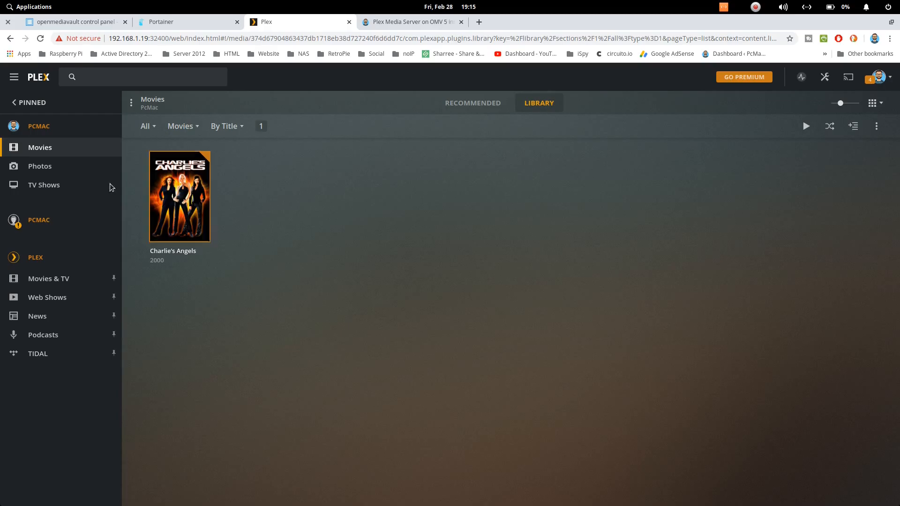
{"action": "mouse_move", "coordinate": [39, 166]}
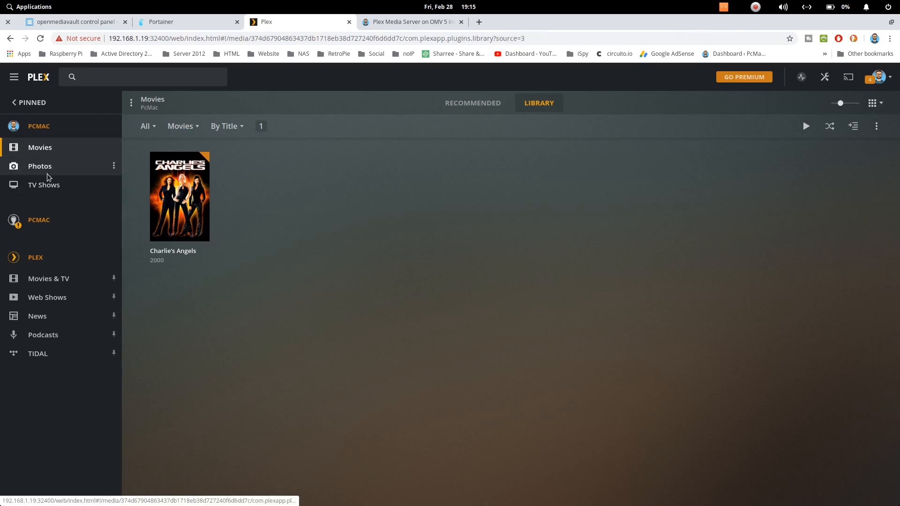
{"action": "left_click", "coordinate": [39, 165]}
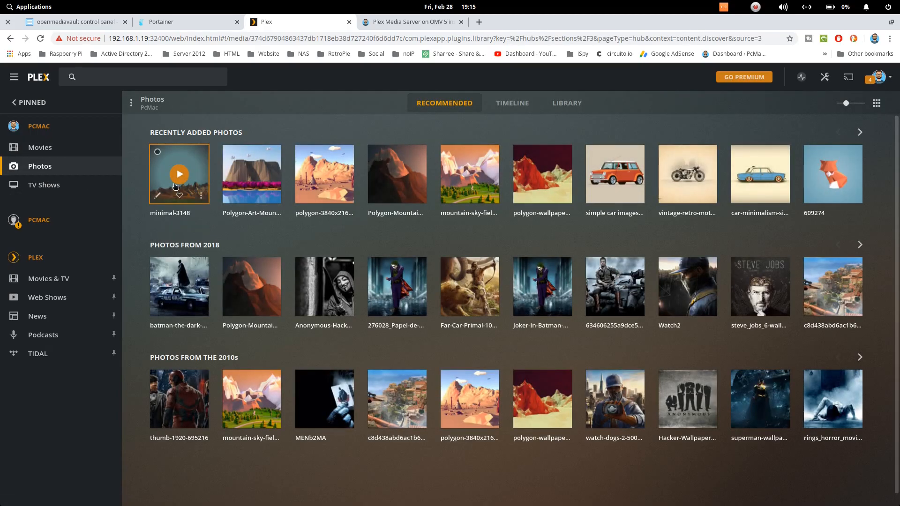
{"action": "left_click", "coordinate": [41, 147]}
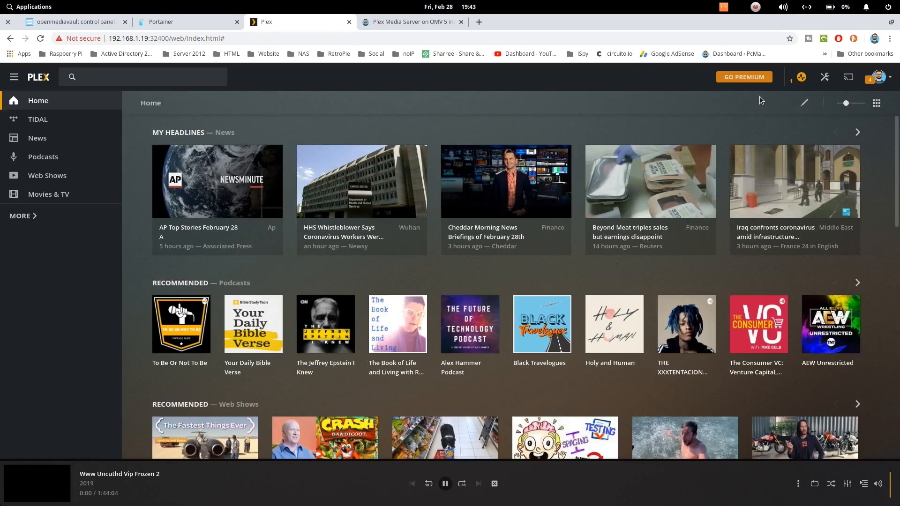
- Show the pinned libraries and open Movies, now listing Ford v Ferrari (2019)
{"action": "left_click", "coordinate": [20, 215]}
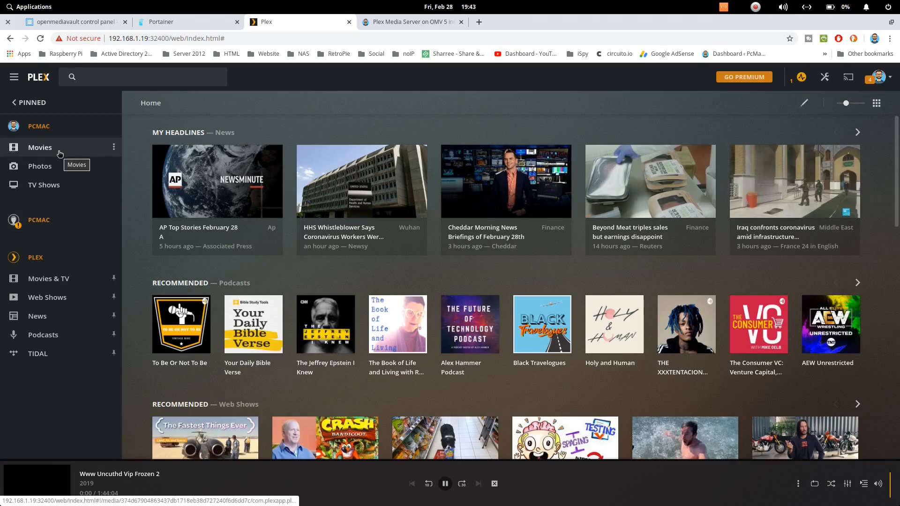
{"action": "left_click", "coordinate": [41, 147]}
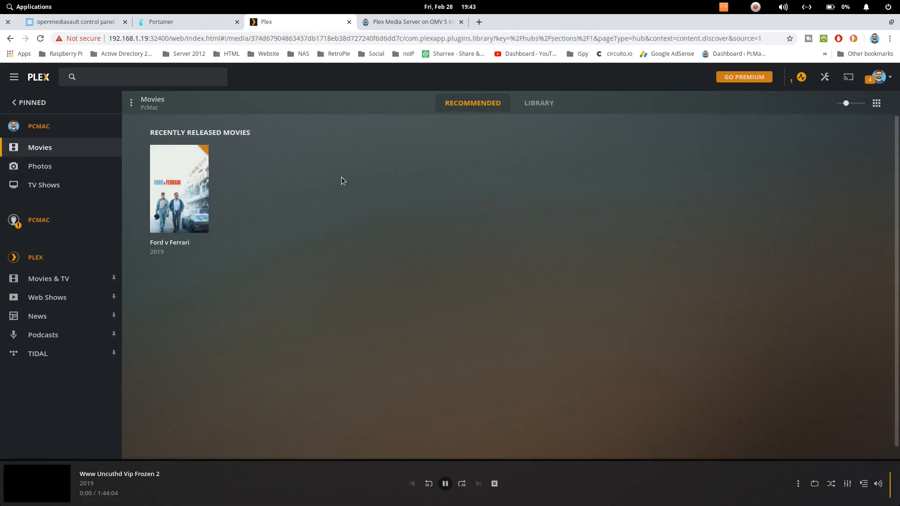
{"action": "mouse_move", "coordinate": [233, 197]}
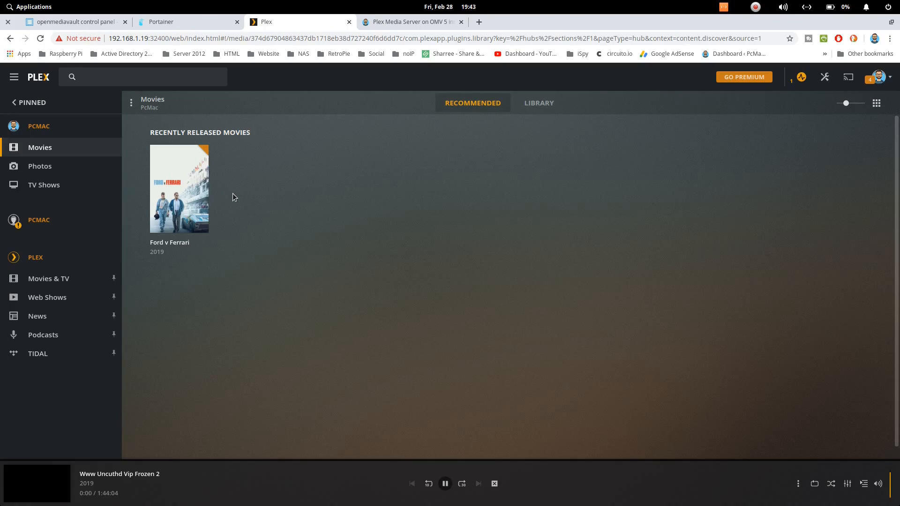
{"action": "left_click", "coordinate": [179, 189]}
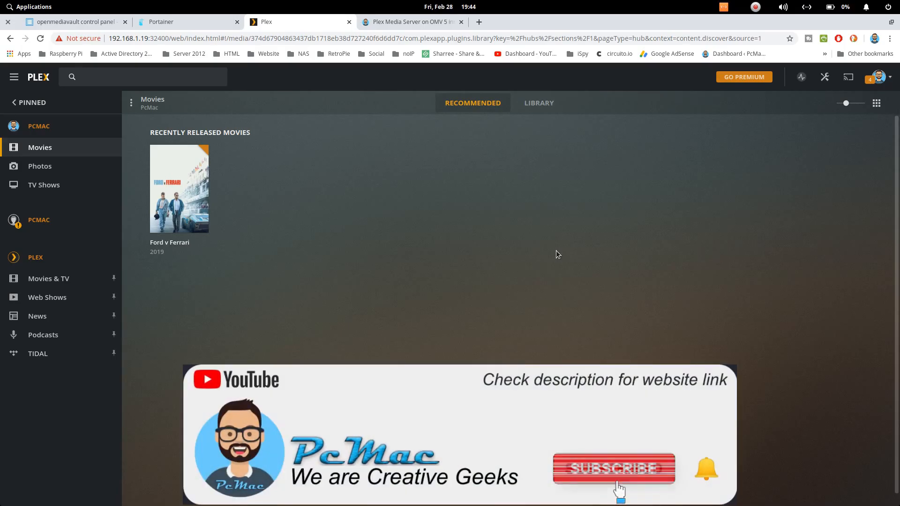
{"action": "left_click", "coordinate": [613, 469]}
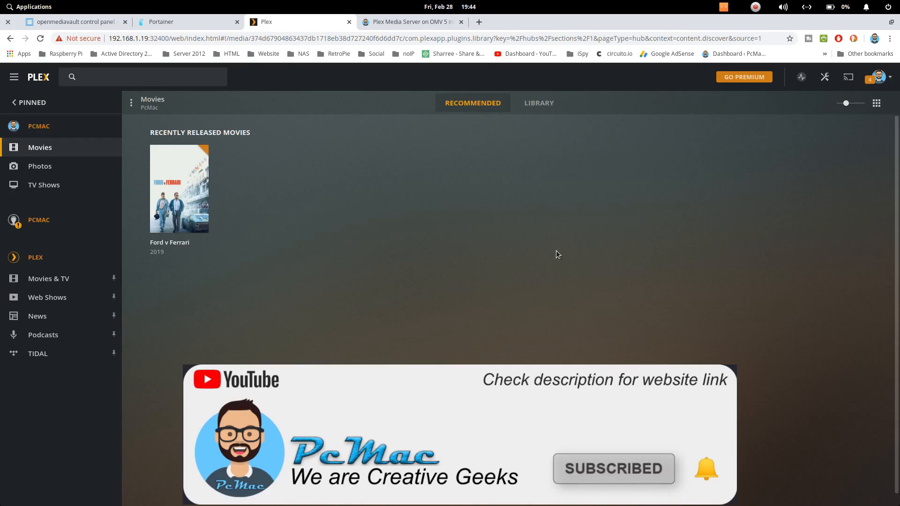